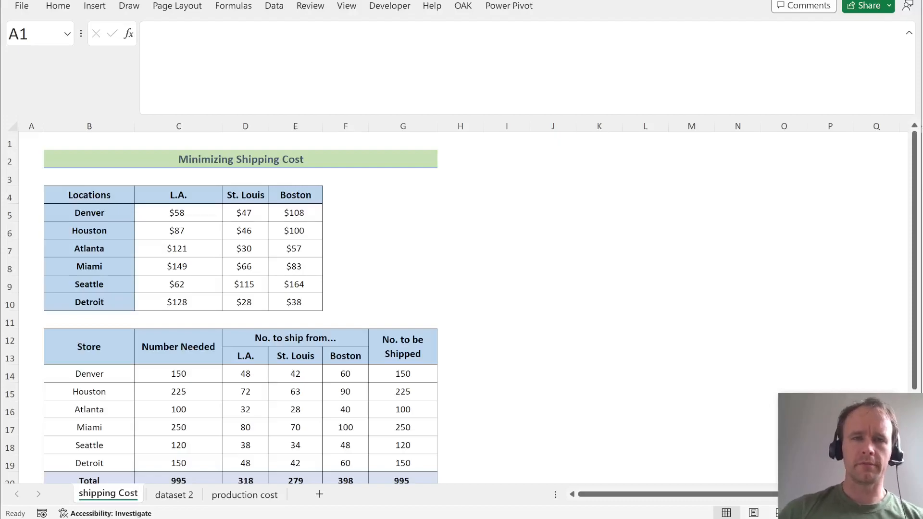
{"action": "mouse_move", "coordinate": [689, 295]}
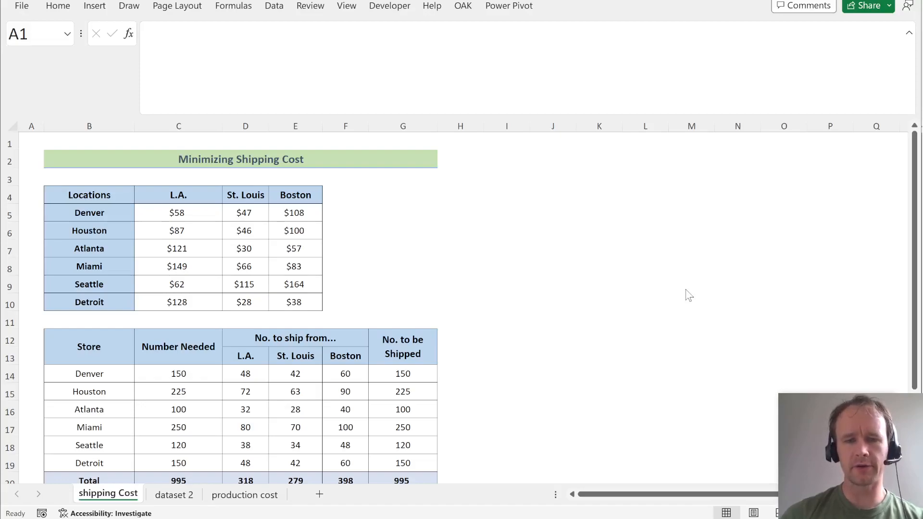
{"action": "mouse_move", "coordinate": [482, 263]}
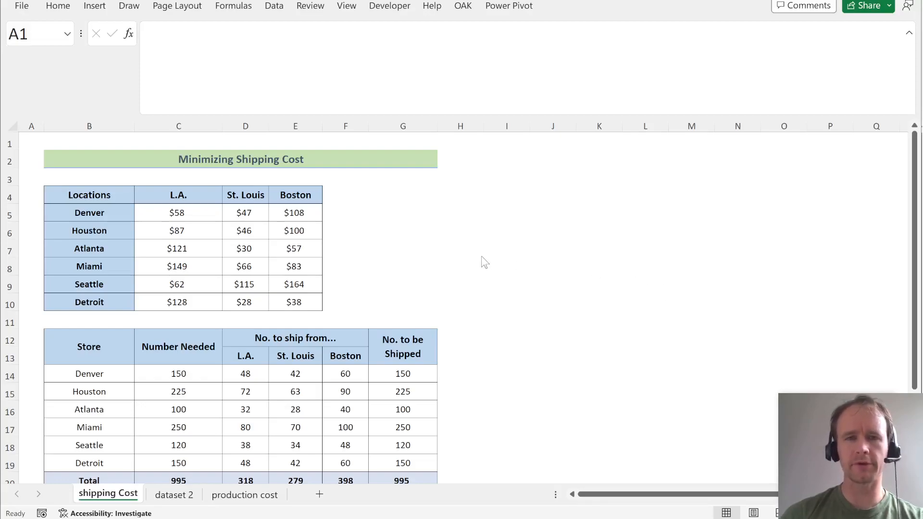
{"action": "mouse_move", "coordinate": [371, 200]}
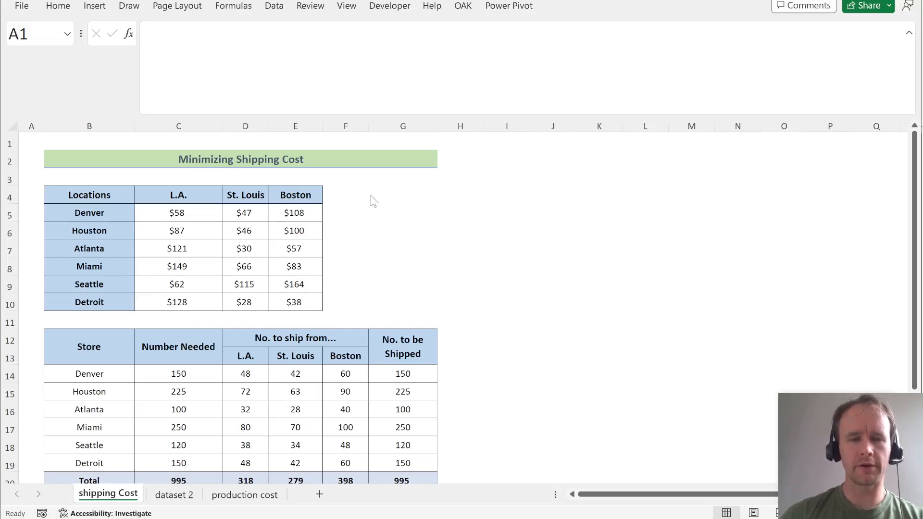
Select cell A1 on the shipping sheet and bring up the Data tools with Solver.
{"action": "left_click", "coordinate": [32, 141]}
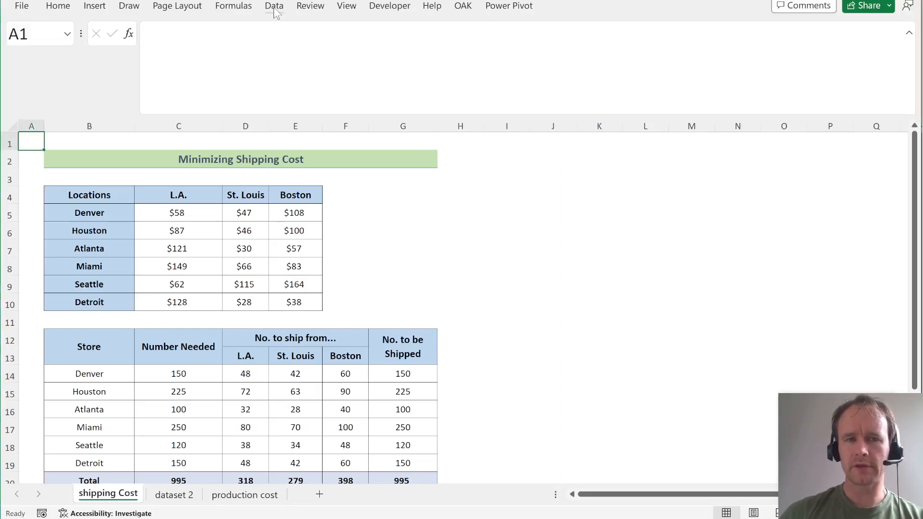
{"action": "left_click", "coordinate": [273, 6]}
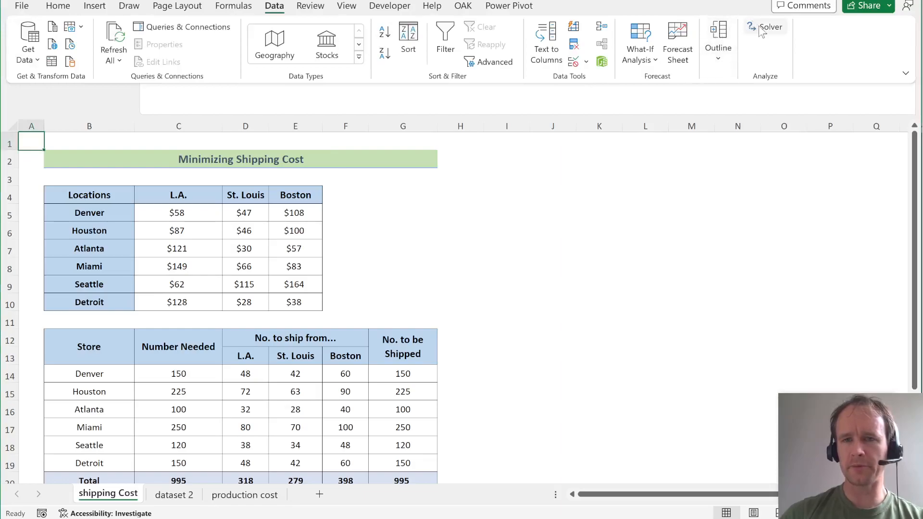
{"action": "mouse_move", "coordinate": [770, 27]}
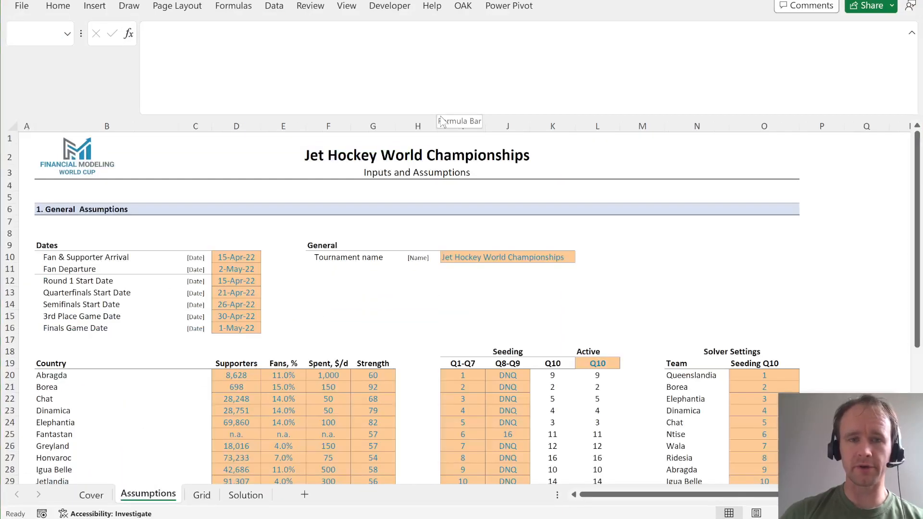
{"action": "left_click", "coordinate": [107, 495]}
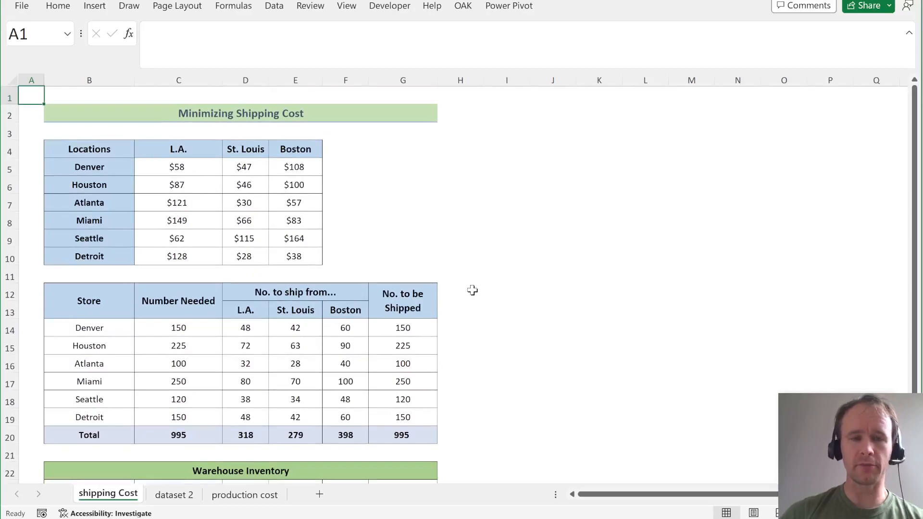
{"action": "mouse_move", "coordinate": [273, 231]}
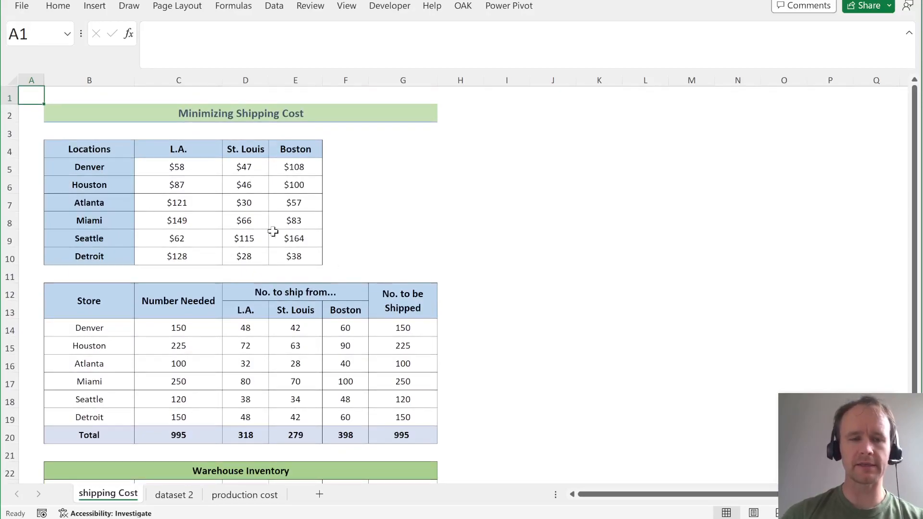
{"action": "mouse_move", "coordinate": [409, 241]}
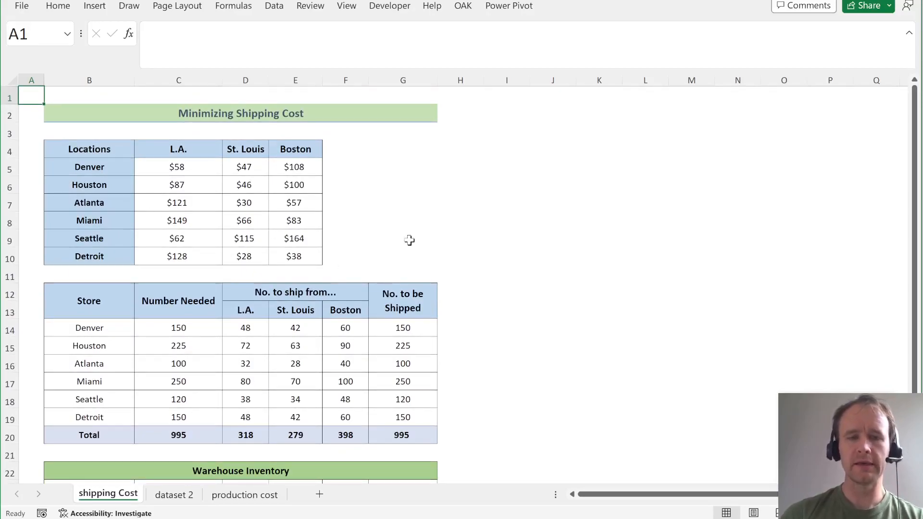
{"action": "mouse_move", "coordinate": [150, 168]}
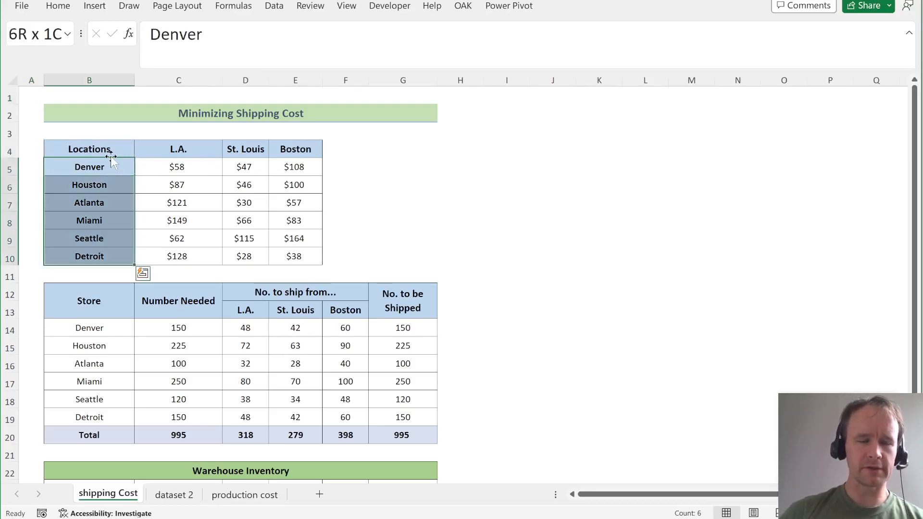
{"action": "left_click", "coordinate": [178, 167]}
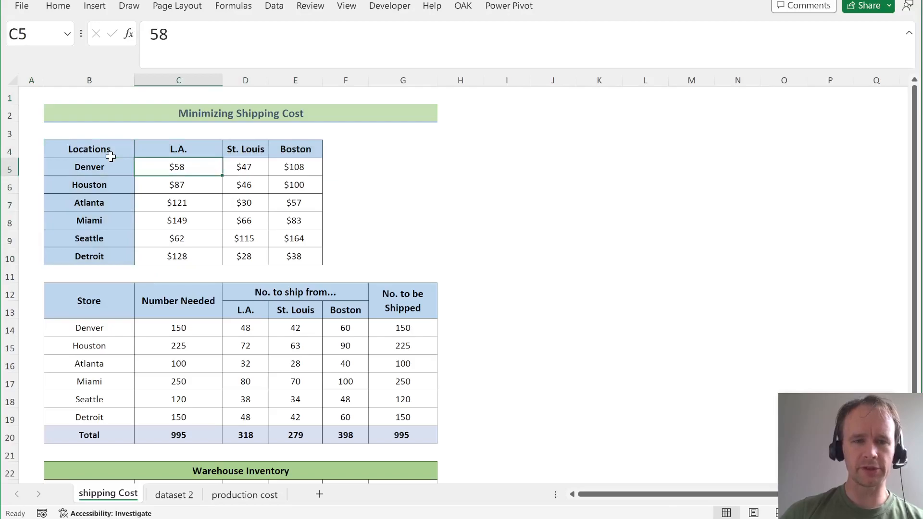
{"action": "left_click", "coordinate": [89, 167]}
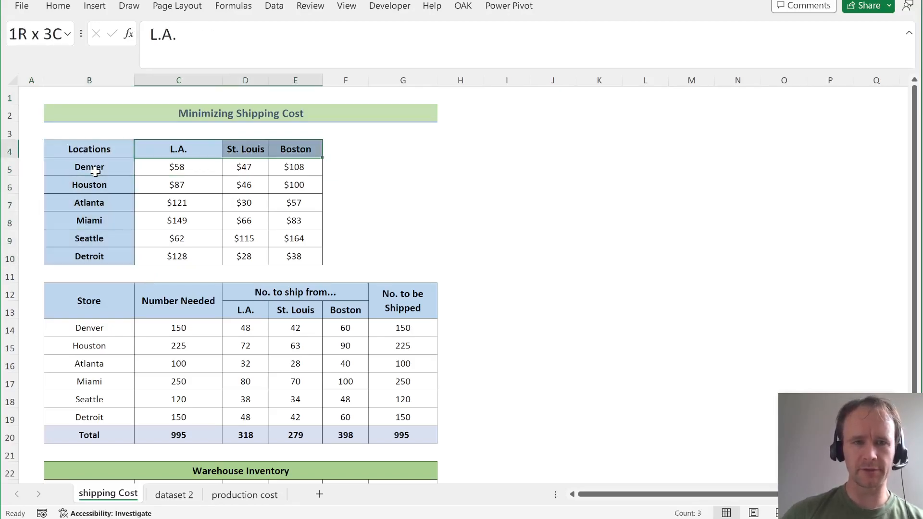
{"action": "left_click", "coordinate": [178, 167]}
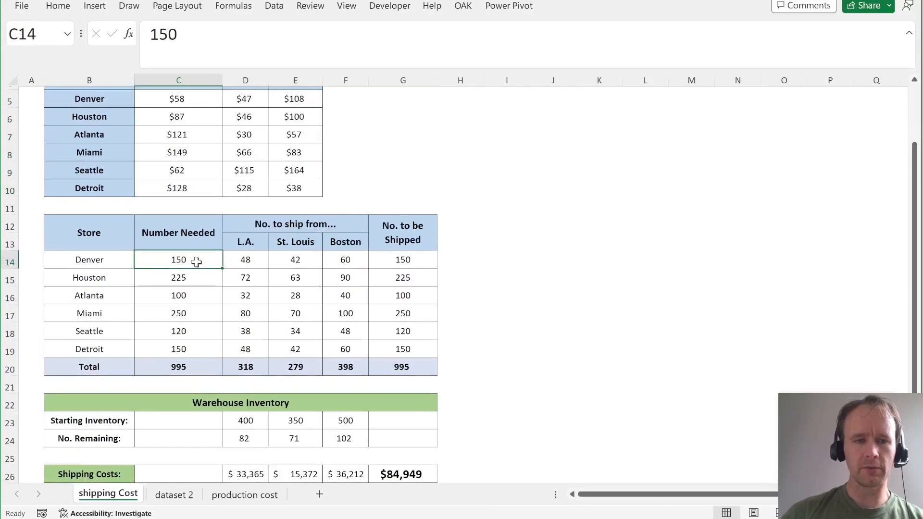
{"action": "left_click_drag", "start_coordinate": [178, 259], "coordinate": [179, 349]}
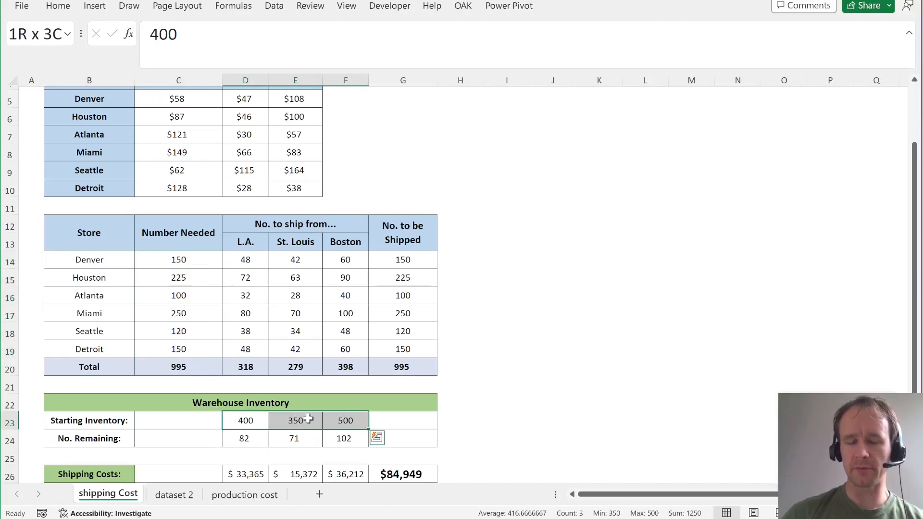
{"action": "left_click", "coordinate": [245, 259]}
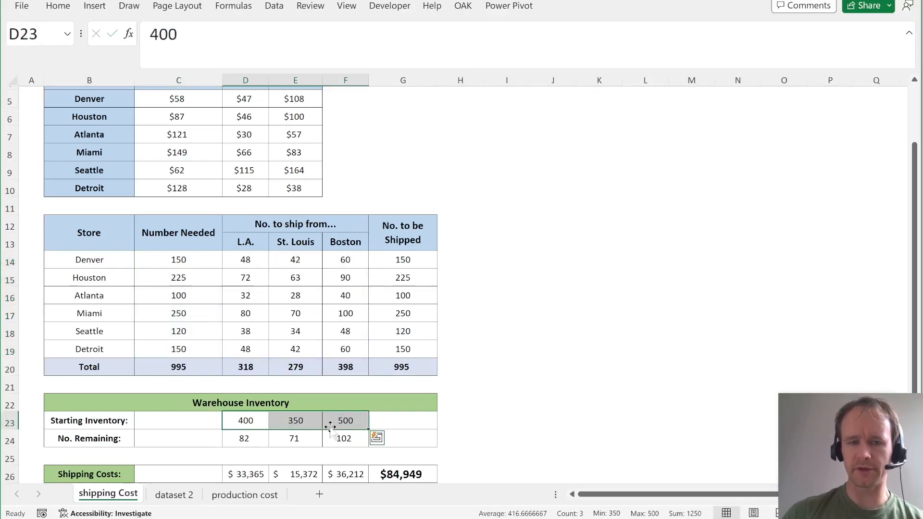
{"action": "left_click", "coordinate": [245, 260]}
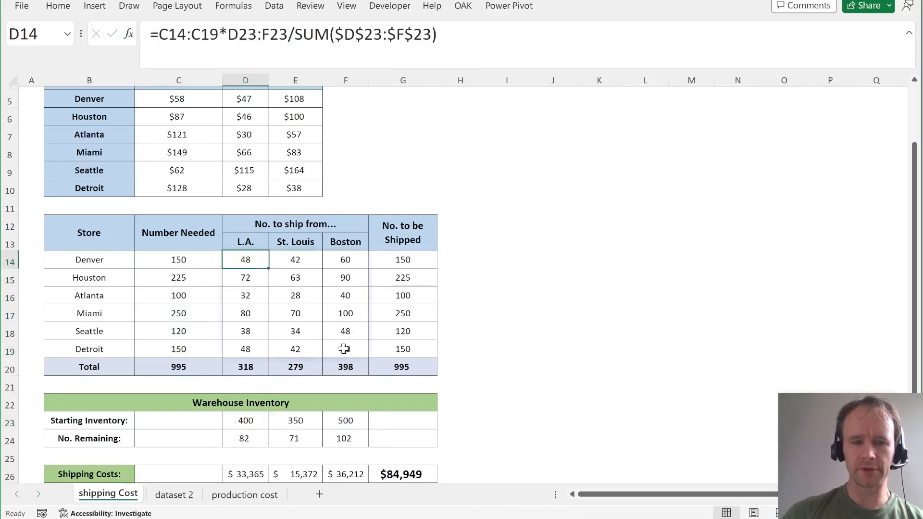
{"action": "key", "text": "ctrl+alt+v"}
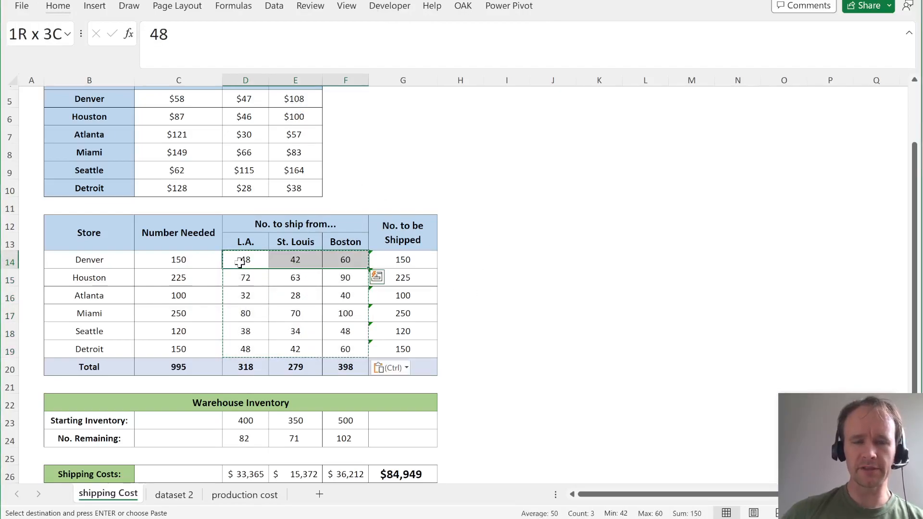
{"action": "left_click", "coordinate": [403, 260]}
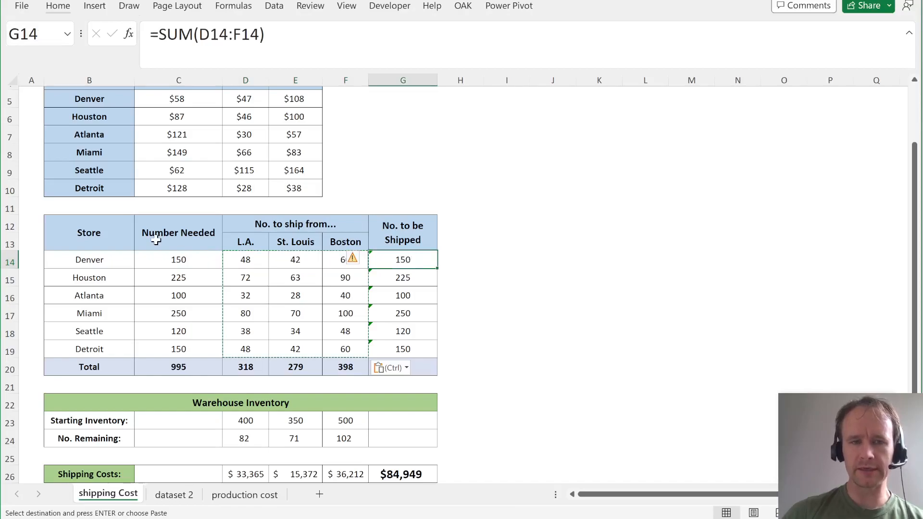
{"action": "left_click", "coordinate": [178, 259]}
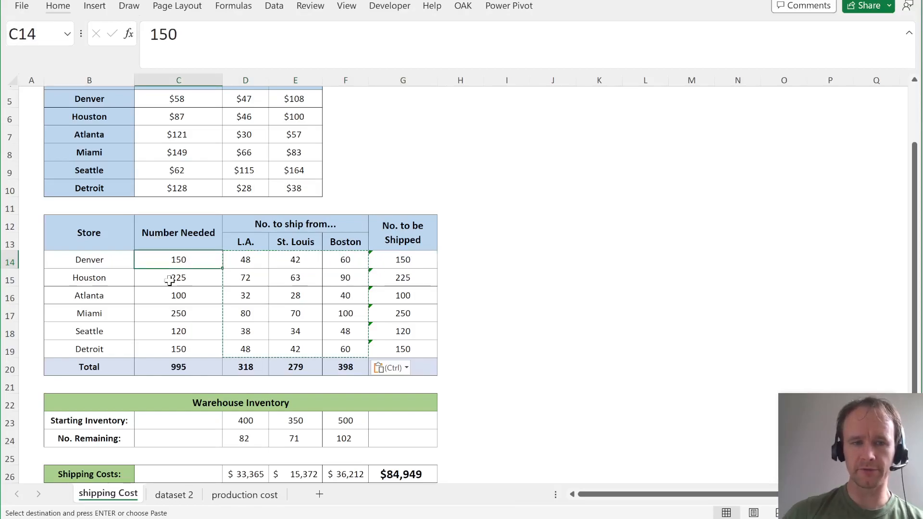
{"action": "left_click", "coordinate": [179, 277]}
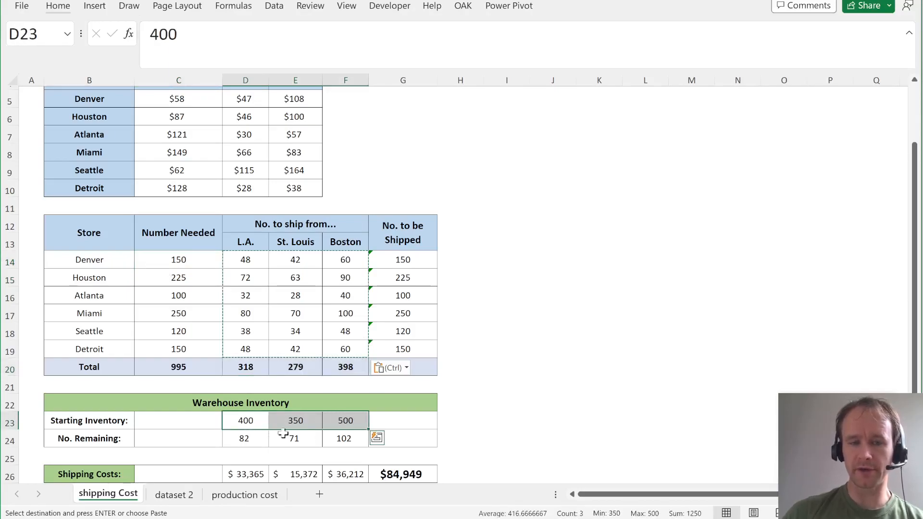
{"action": "left_click", "coordinate": [245, 439]}
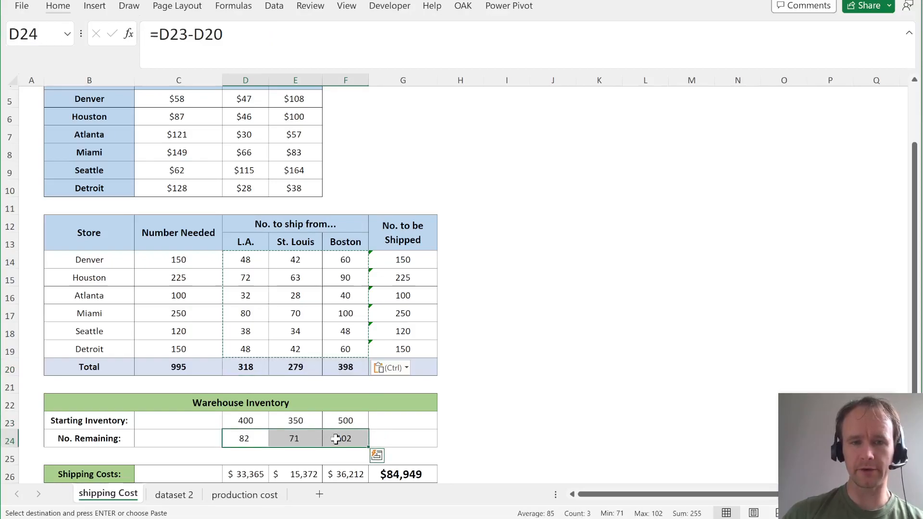
{"action": "scroll", "scroll_direction": "down", "scroll_amount": 3}
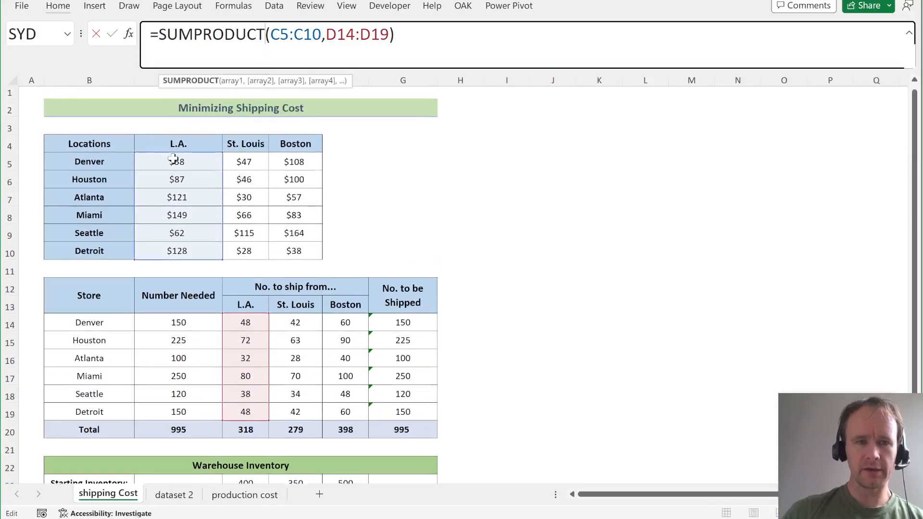
{"action": "mouse_move", "coordinate": [284, 302]}
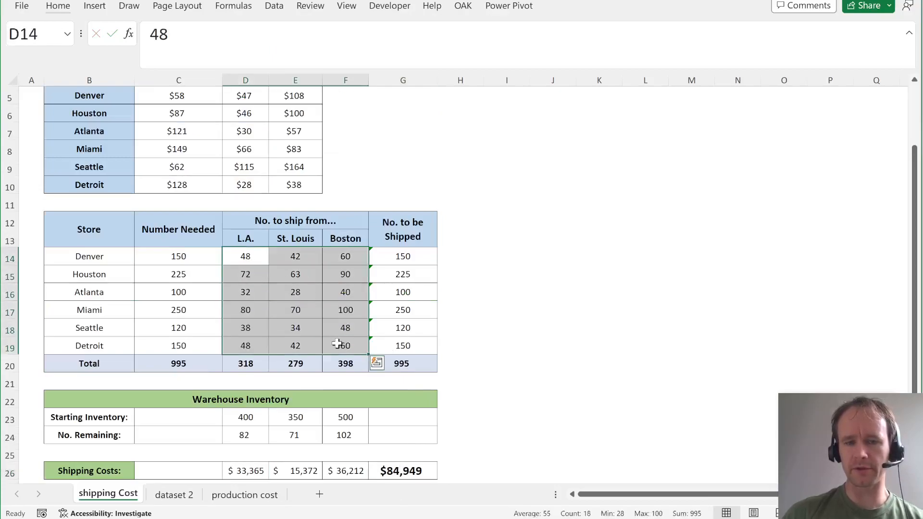
{"action": "left_click", "coordinate": [403, 470]}
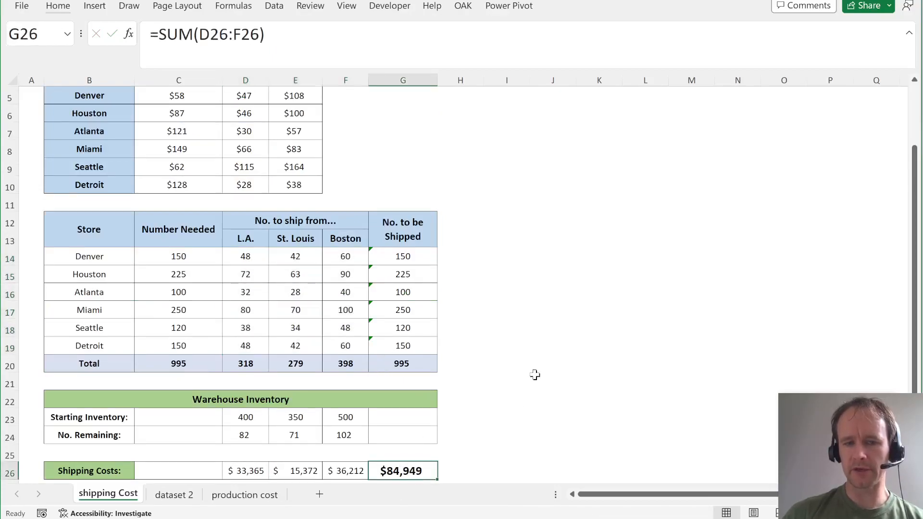
{"action": "mouse_move", "coordinate": [479, 123]}
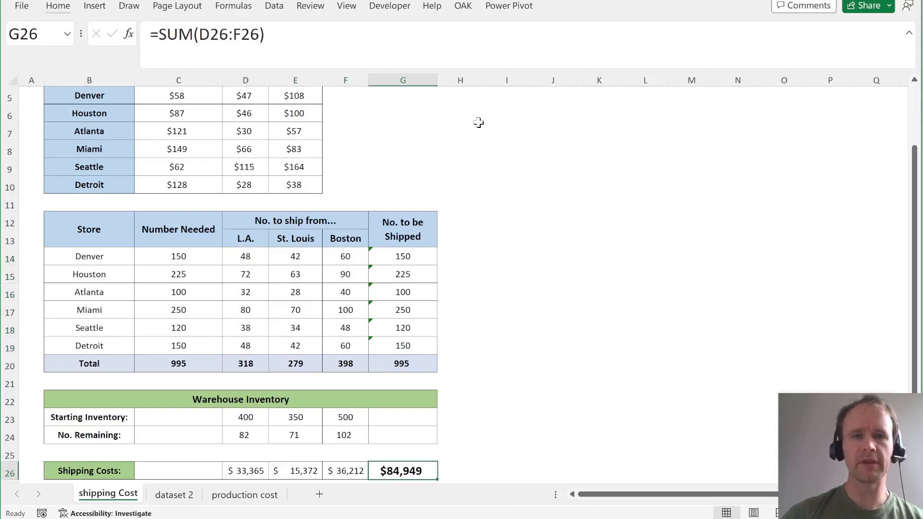
{"action": "left_click", "coordinate": [274, 6]}
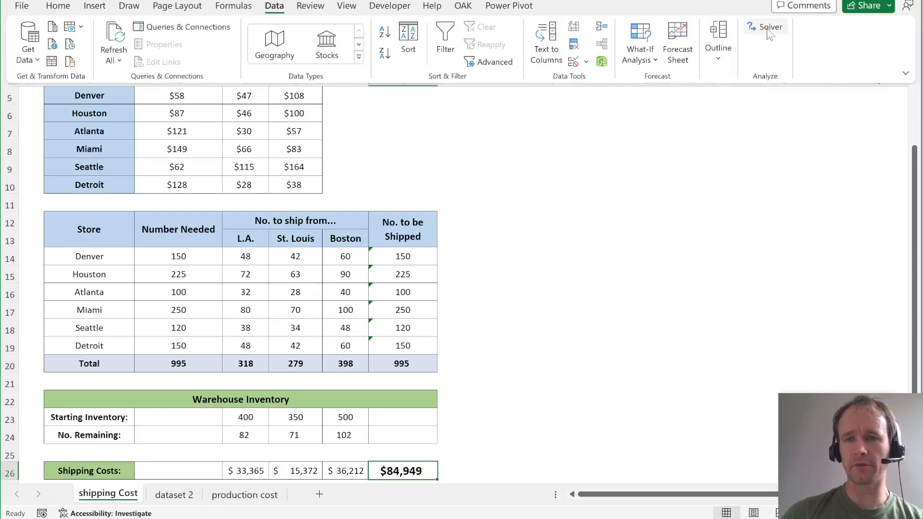
{"action": "mouse_move", "coordinate": [771, 26]}
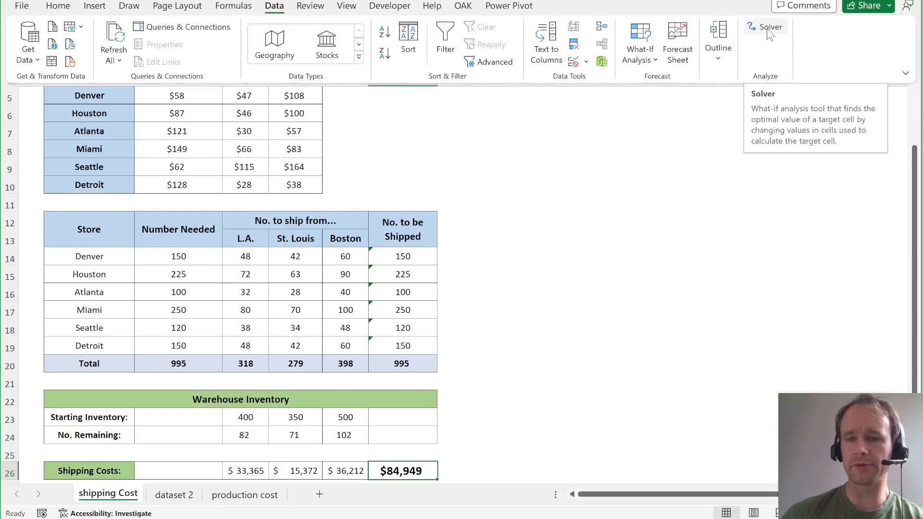
In Solver Parameters, set objective $G$26 to Min, changing cells $D$14:$F$19.
{"action": "left_click", "coordinate": [771, 27]}
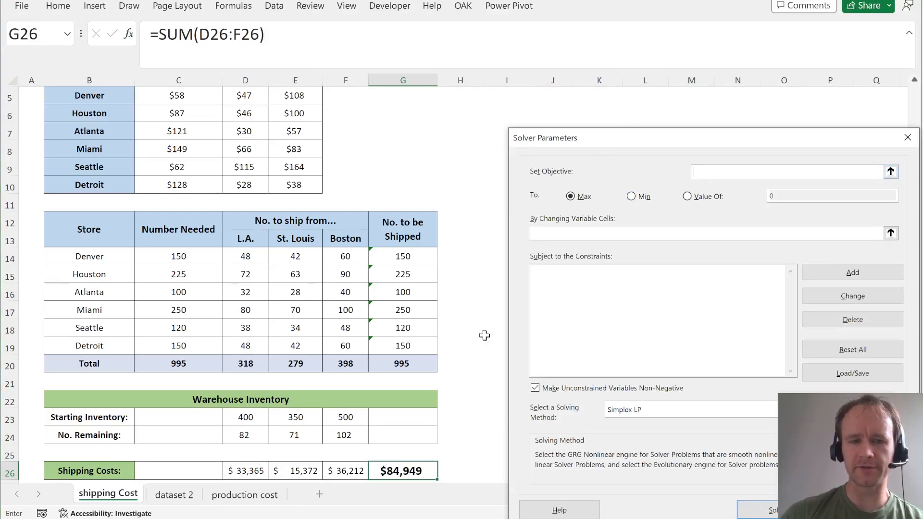
{"action": "left_click", "coordinate": [402, 470]}
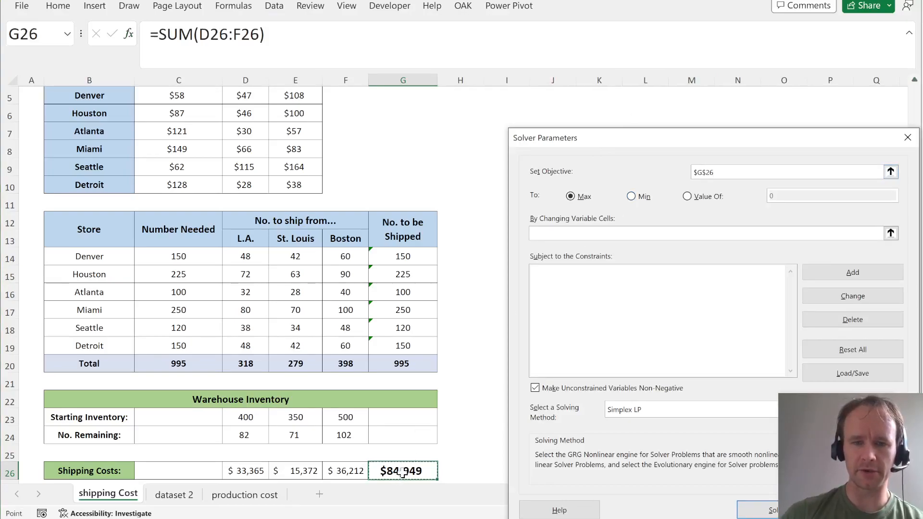
{"action": "left_click", "coordinate": [630, 196]}
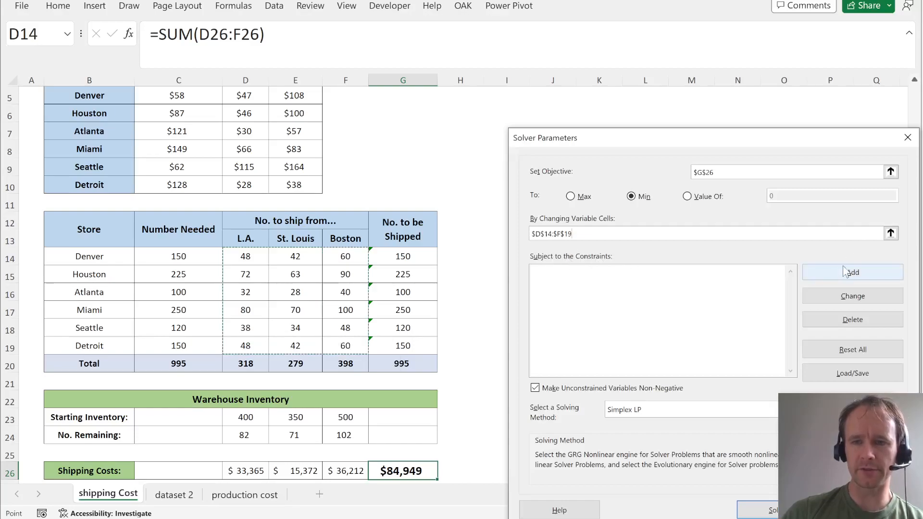
Add Solver constraints $G$14:$G$19 = $C$14:$C$19 and $D$24:$F$24 >= 0.
{"action": "left_click", "coordinate": [852, 271]}
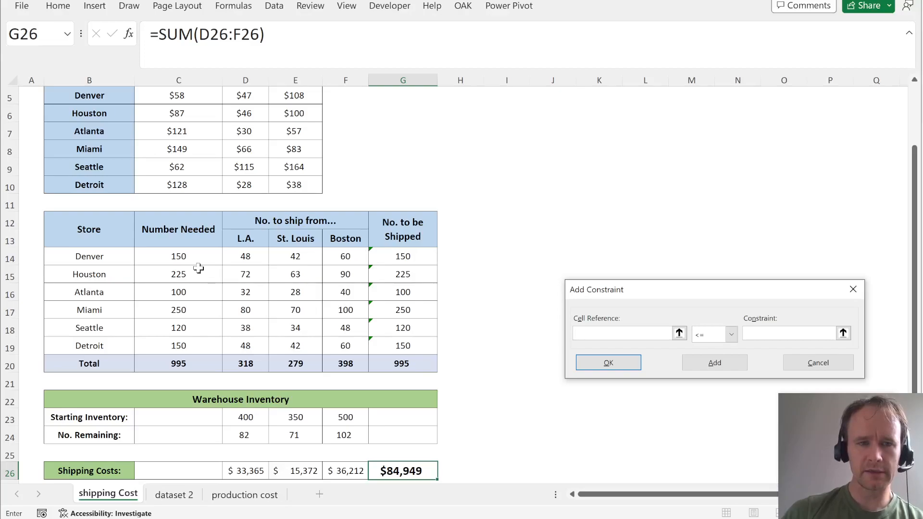
{"action": "left_click_drag", "start_coordinate": [403, 257], "coordinate": [403, 346]}
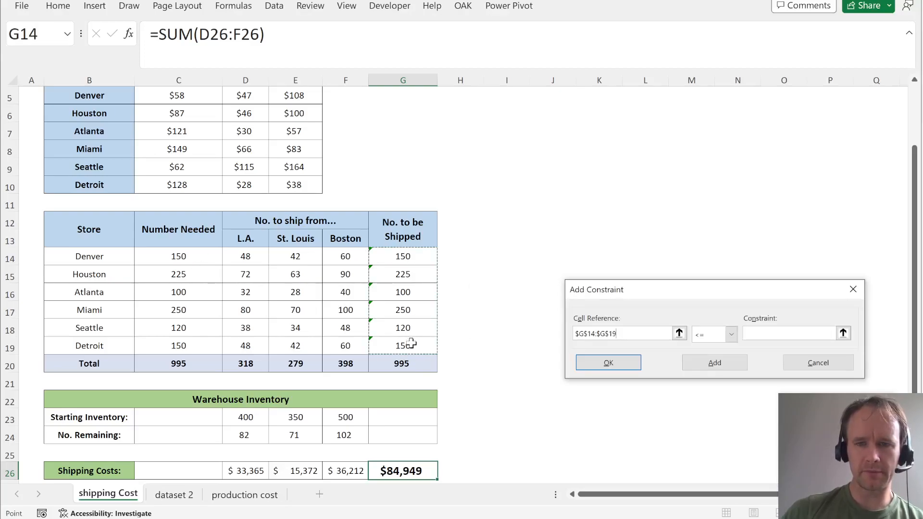
{"action": "left_click", "coordinate": [732, 335]}
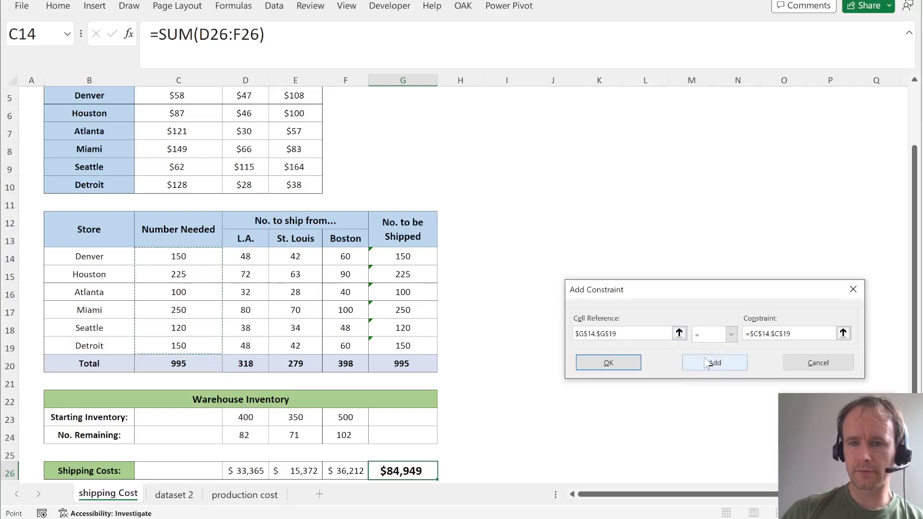
{"action": "left_click", "coordinate": [714, 362]}
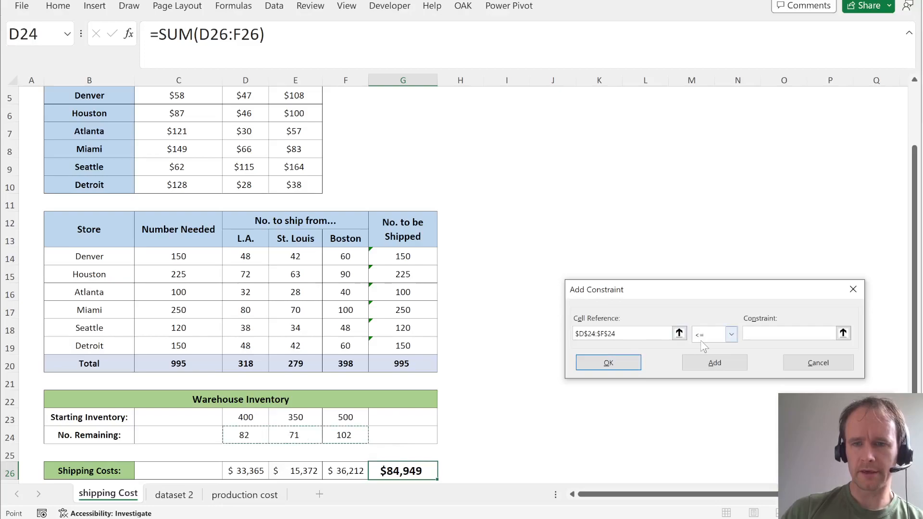
{"action": "left_click", "coordinate": [713, 334]}
{"action": "type", "text": "0"}
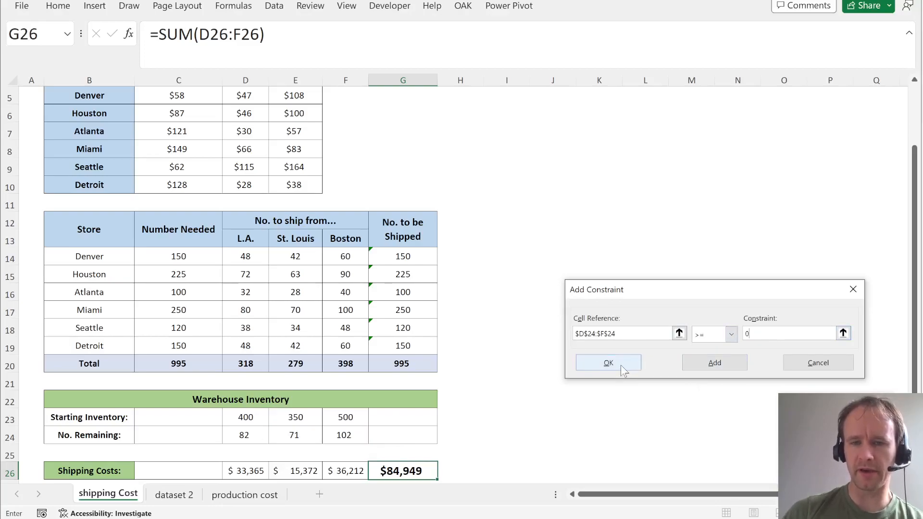
{"action": "left_click", "coordinate": [608, 362]}
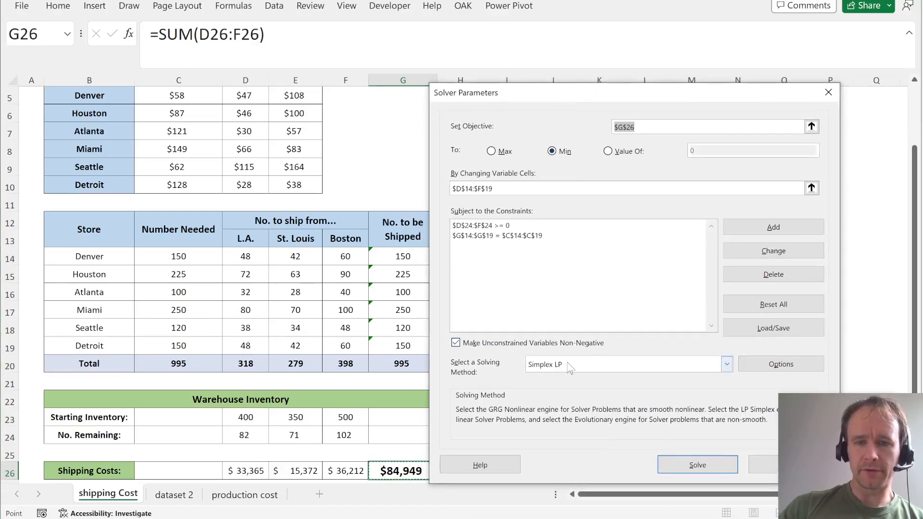
Solve with Simplex LP and keep the solution, bringing total cost to $55,515.
{"action": "left_click", "coordinate": [725, 364]}
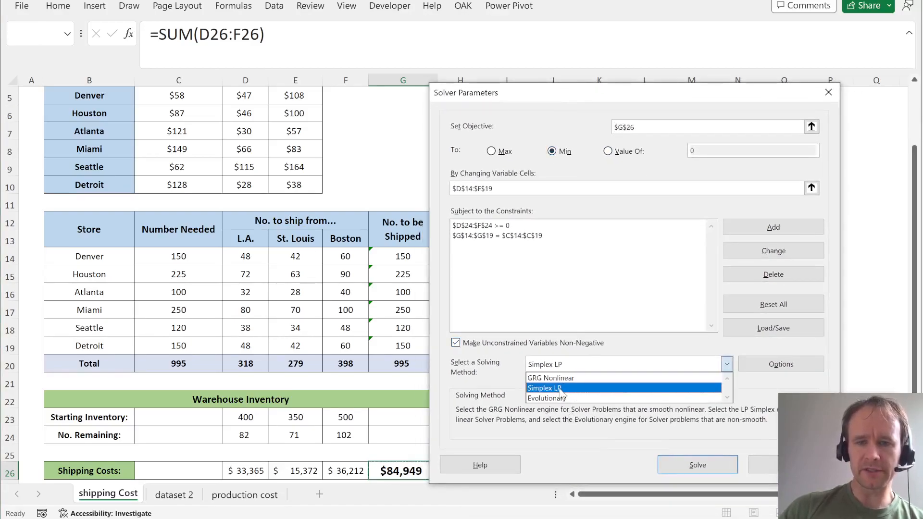
{"action": "left_click", "coordinate": [542, 388]}
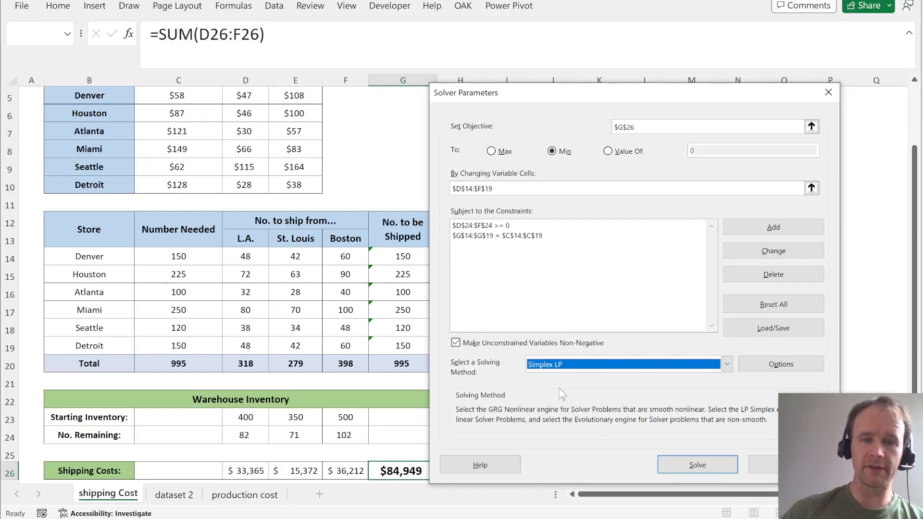
{"action": "mouse_move", "coordinate": [247, 265]}
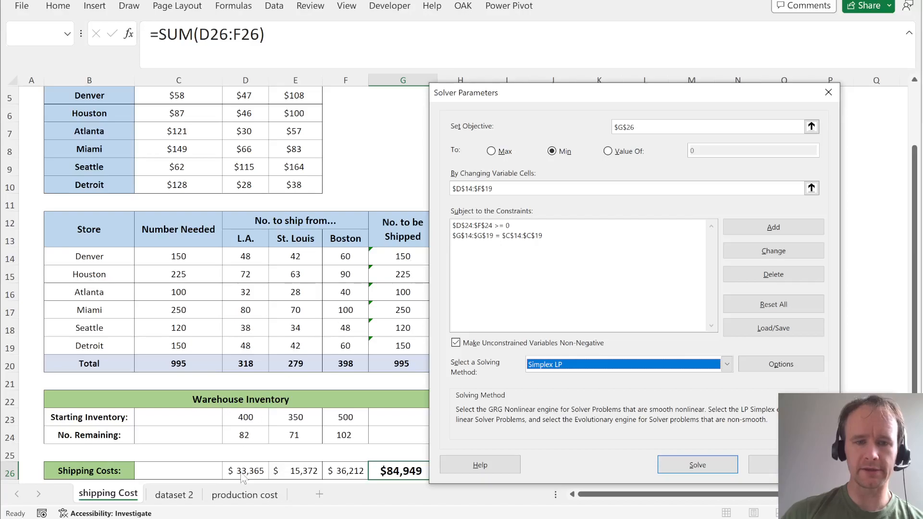
{"action": "mouse_move", "coordinate": [244, 247]}
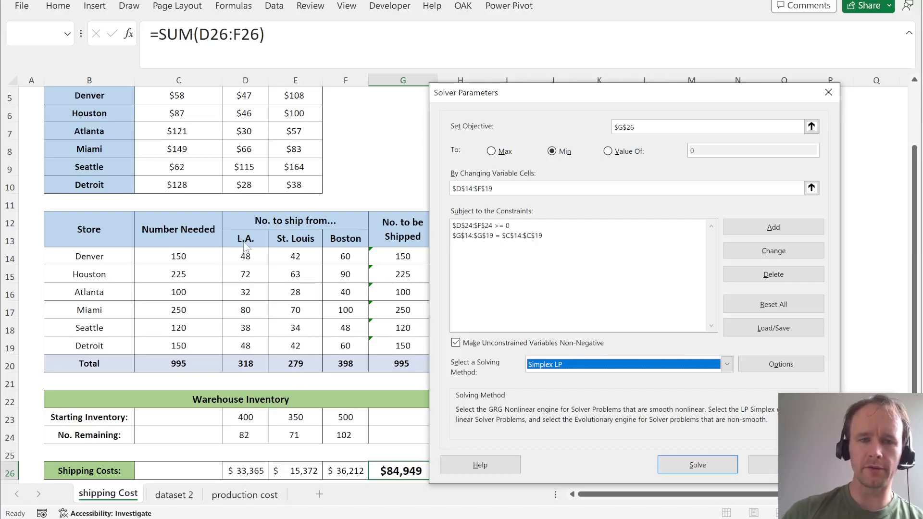
{"action": "mouse_move", "coordinate": [375, 459]}
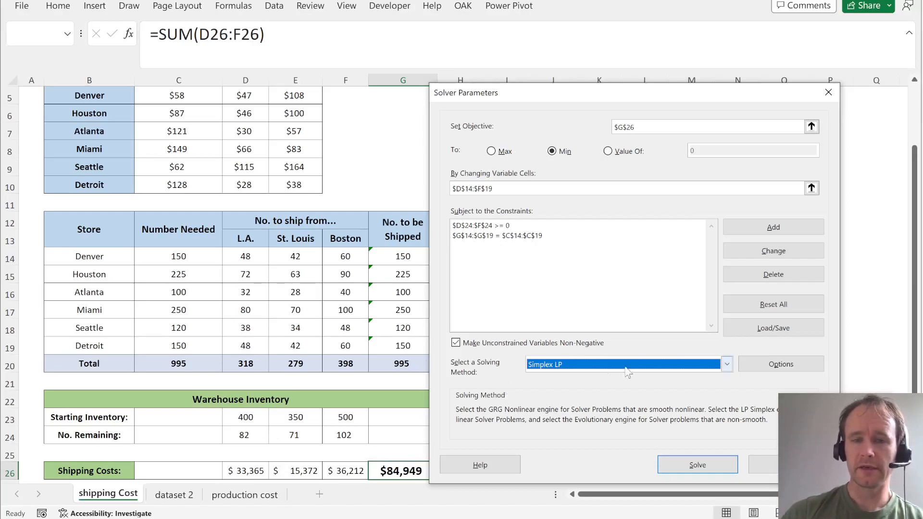
{"action": "mouse_move", "coordinate": [608, 384]}
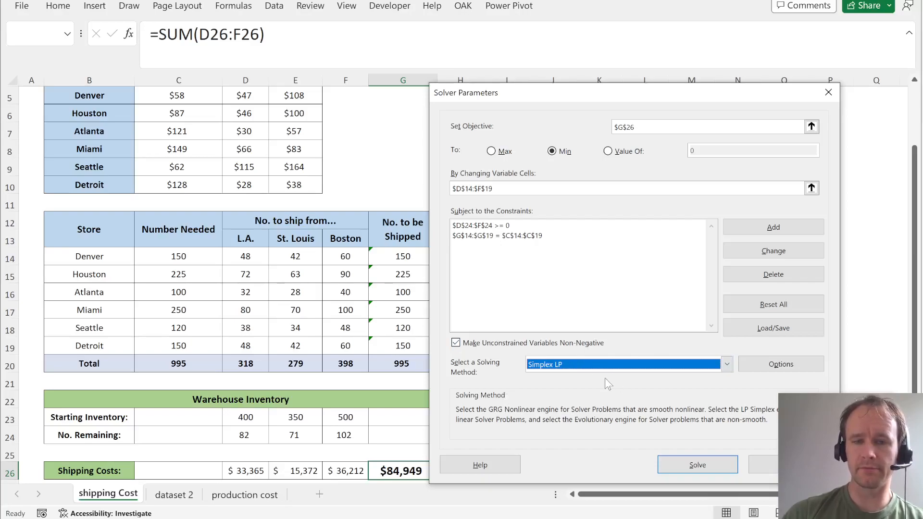
{"action": "mouse_move", "coordinate": [577, 381]}
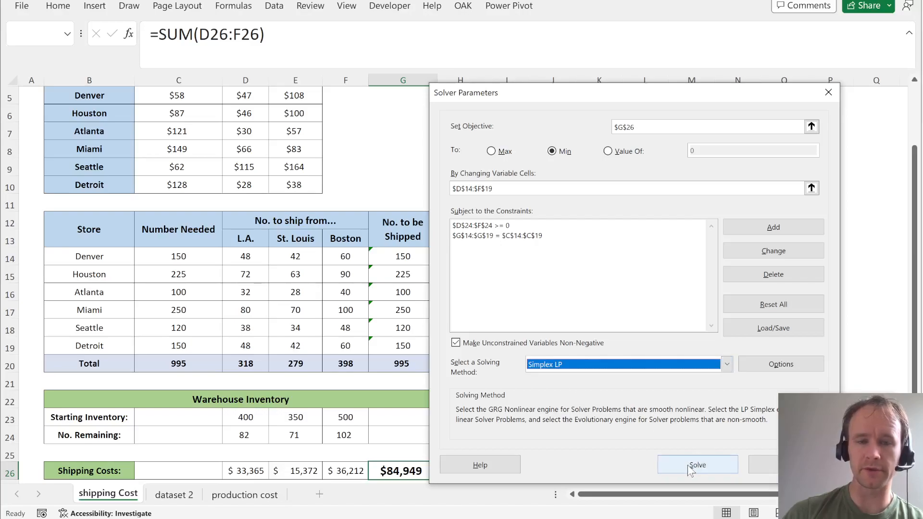
{"action": "left_click", "coordinate": [698, 464]}
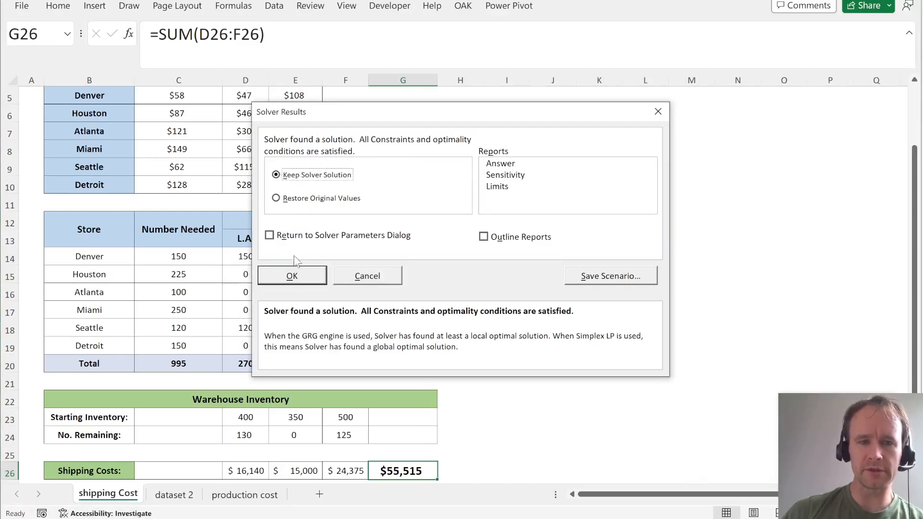
{"action": "mouse_move", "coordinate": [421, 189]}
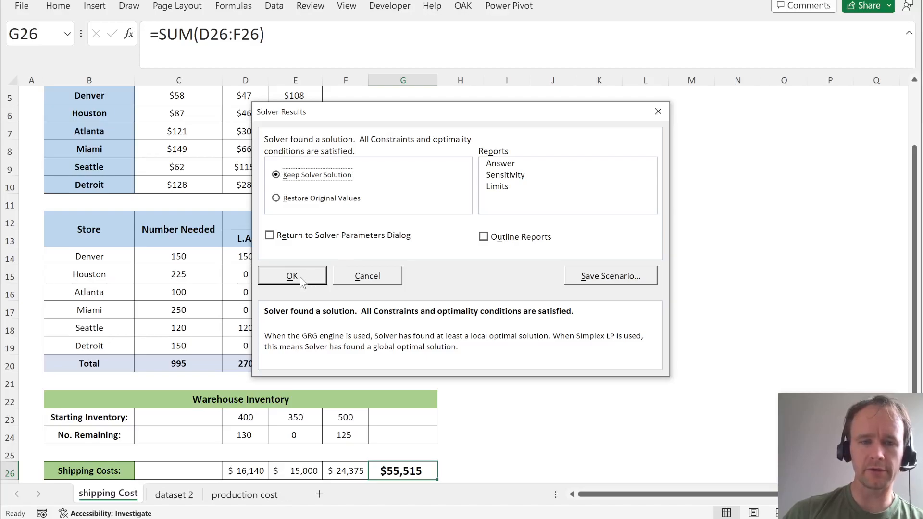
{"action": "left_click", "coordinate": [291, 276]}
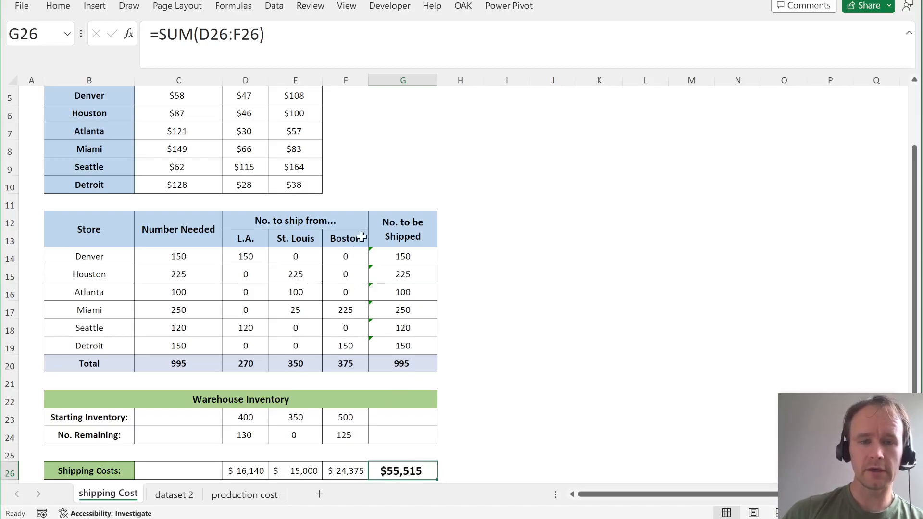
{"action": "mouse_move", "coordinate": [297, 433]}
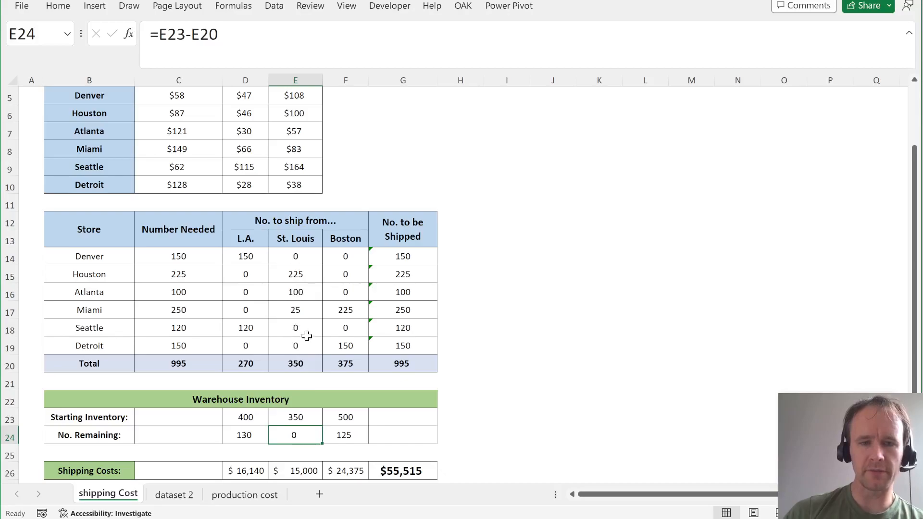
{"action": "mouse_move", "coordinate": [318, 258]}
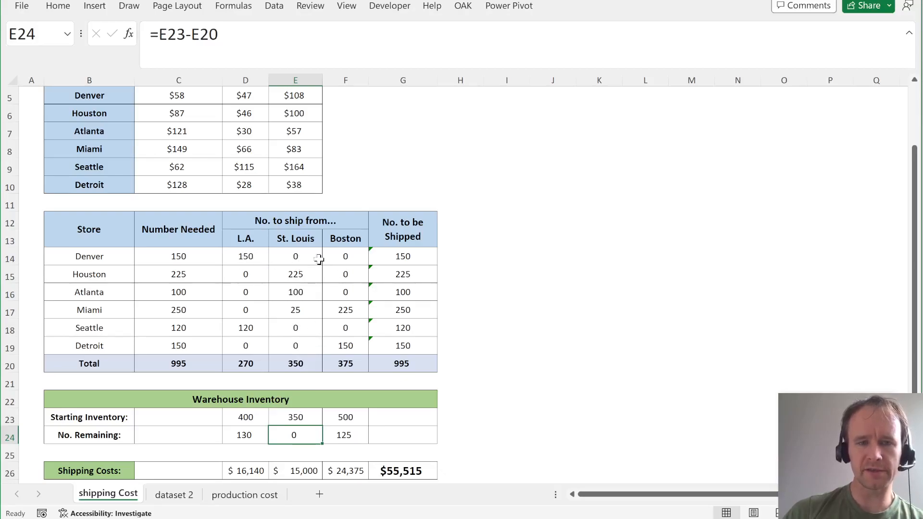
{"action": "mouse_move", "coordinate": [272, 285]}
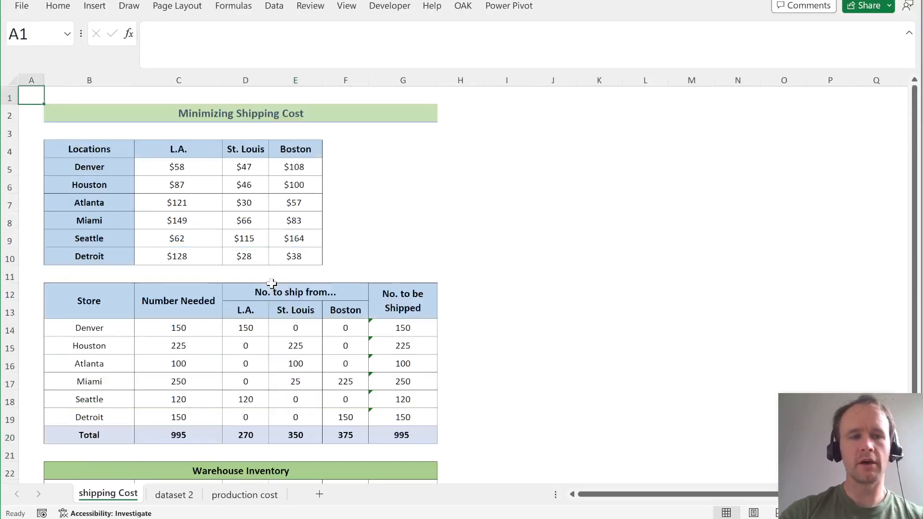
{"action": "mouse_move", "coordinate": [343, 160]}
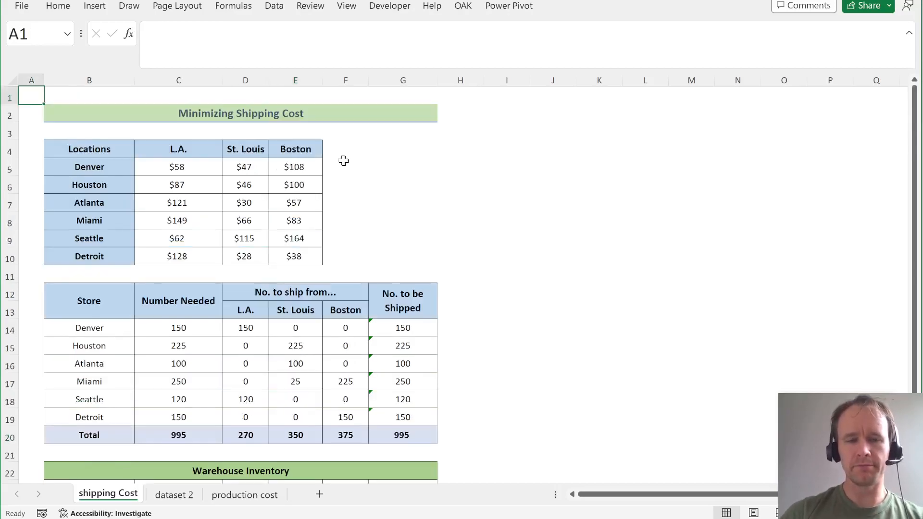
Reopen the Solver Parameters dialog for the shipping cost model.
{"action": "key", "text": "alt"}
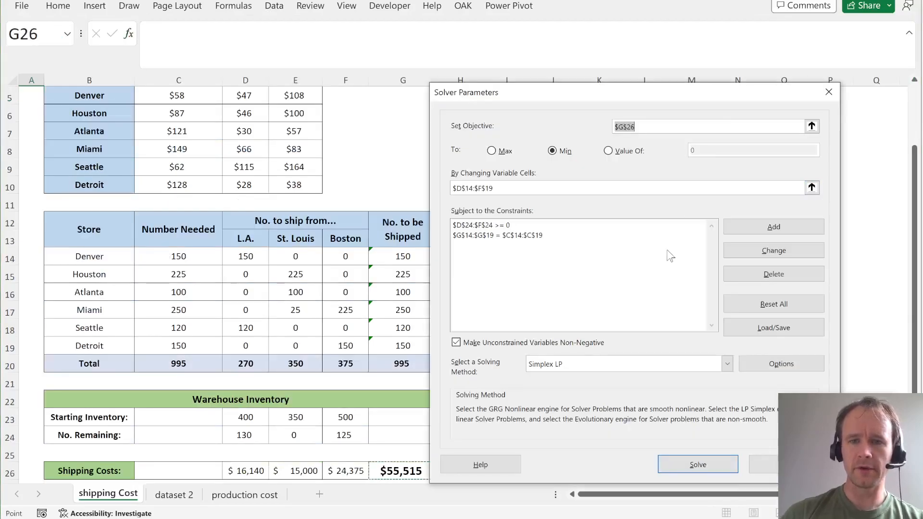
{"action": "mouse_move", "coordinate": [341, 268]}
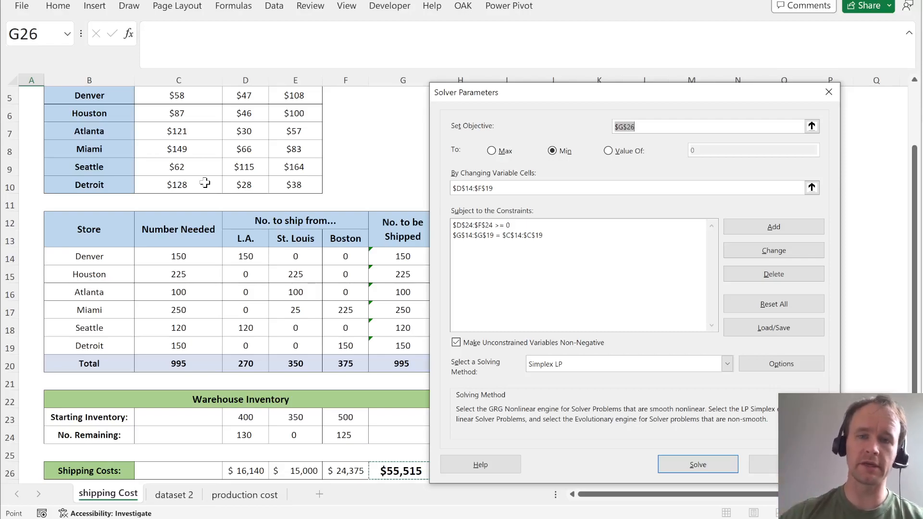
{"action": "mouse_move", "coordinate": [230, 190]}
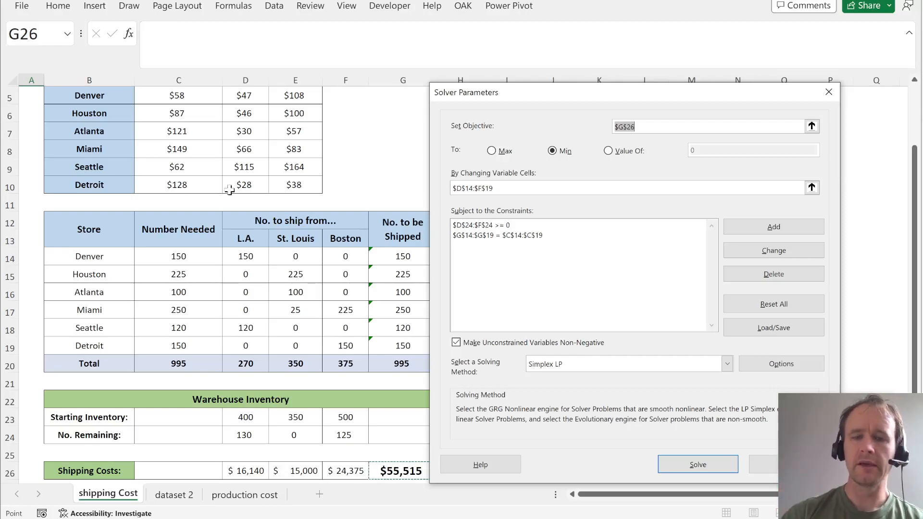
{"action": "mouse_move", "coordinate": [405, 266]}
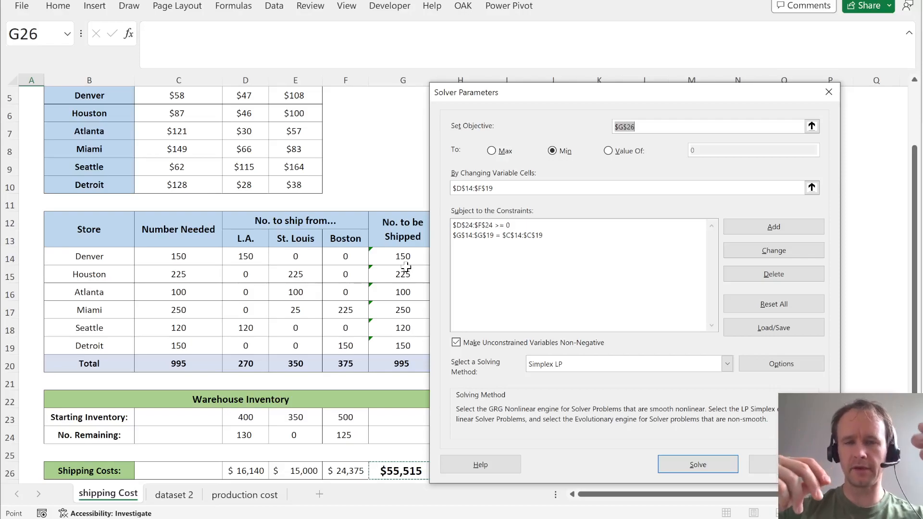
{"action": "mouse_move", "coordinate": [597, 385]}
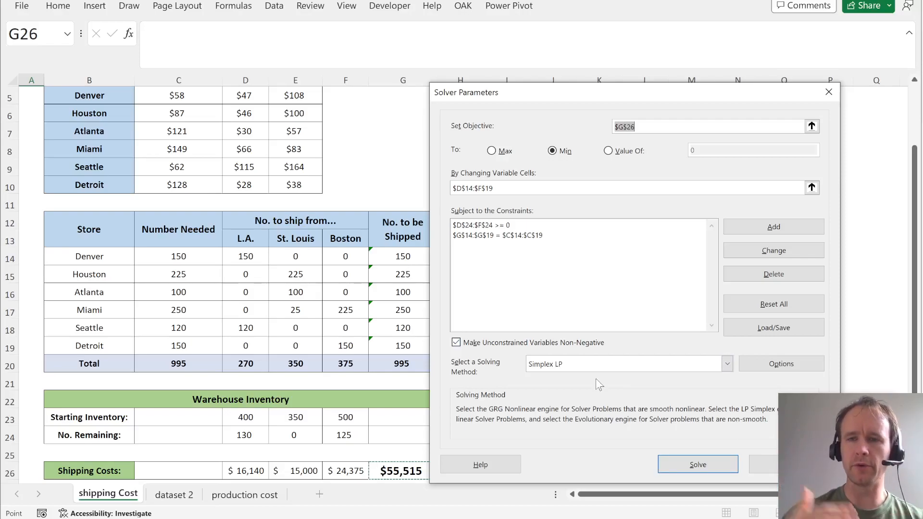
Change the Solver solving method from Simplex LP to Evolutionary.
{"action": "left_click", "coordinate": [727, 363]}
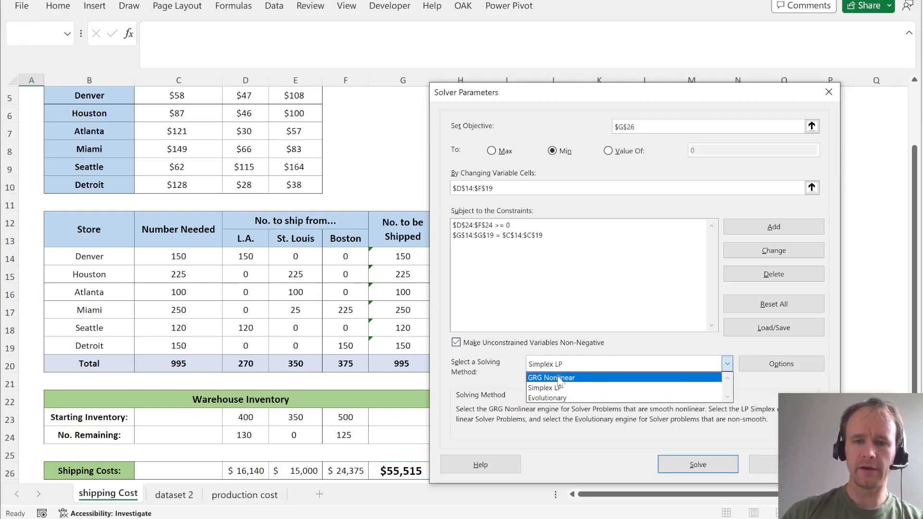
{"action": "left_click", "coordinate": [550, 378]}
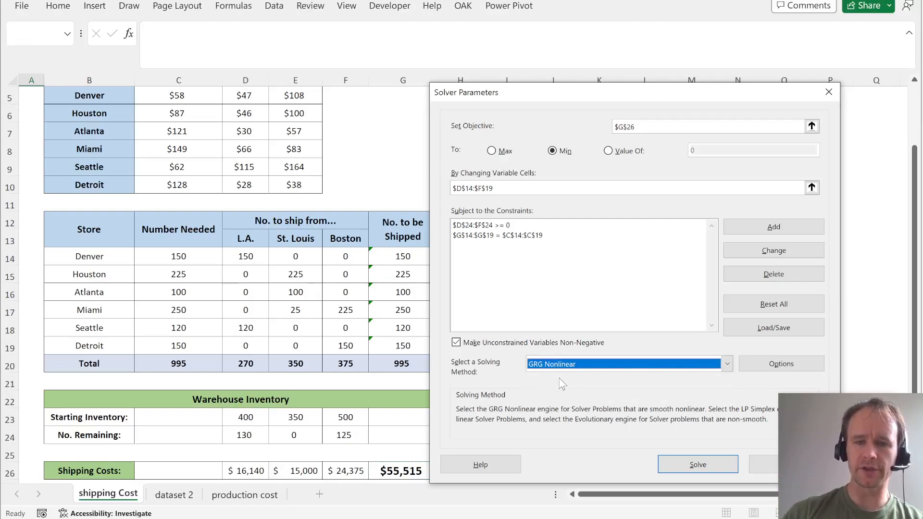
{"action": "mouse_move", "coordinate": [591, 385]}
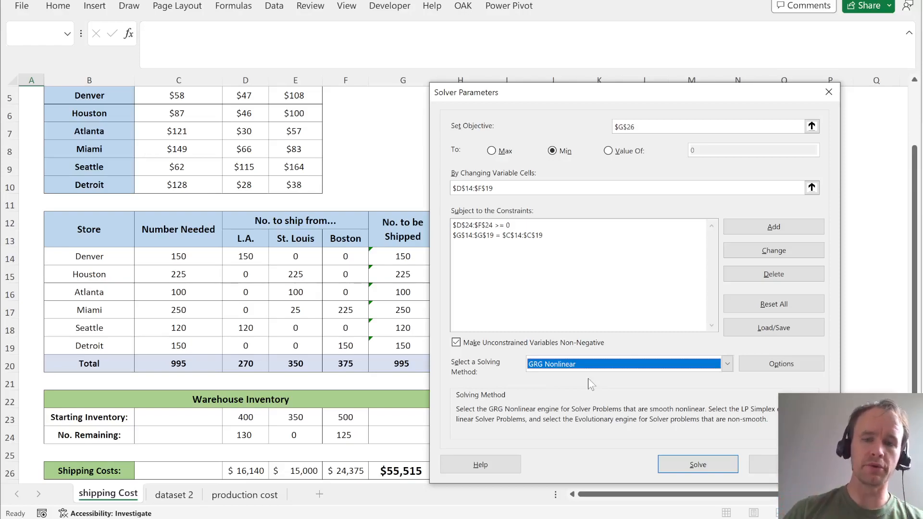
{"action": "mouse_move", "coordinate": [734, 215]}
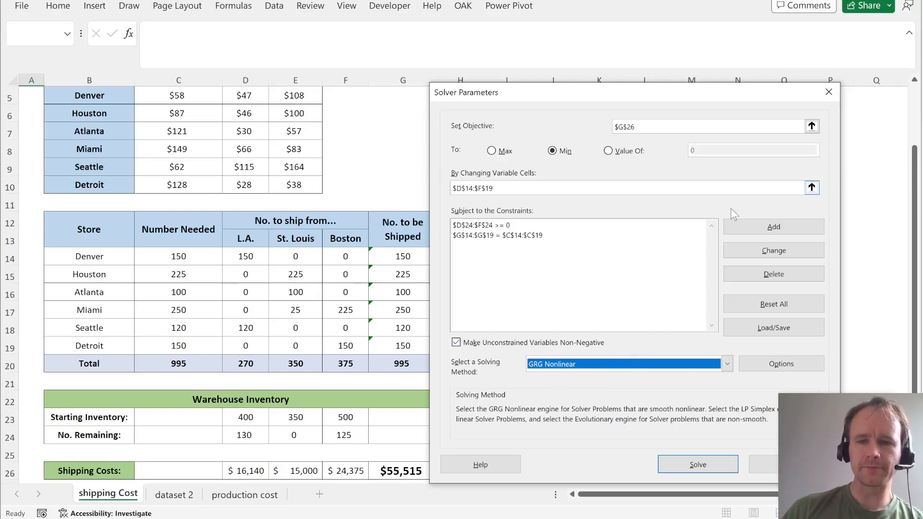
{"action": "left_click", "coordinate": [726, 364]}
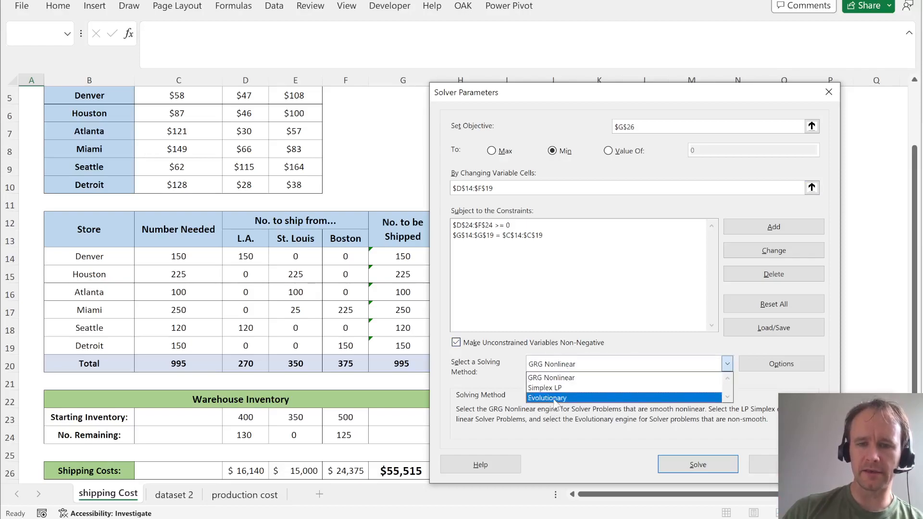
{"action": "left_click", "coordinate": [547, 398]}
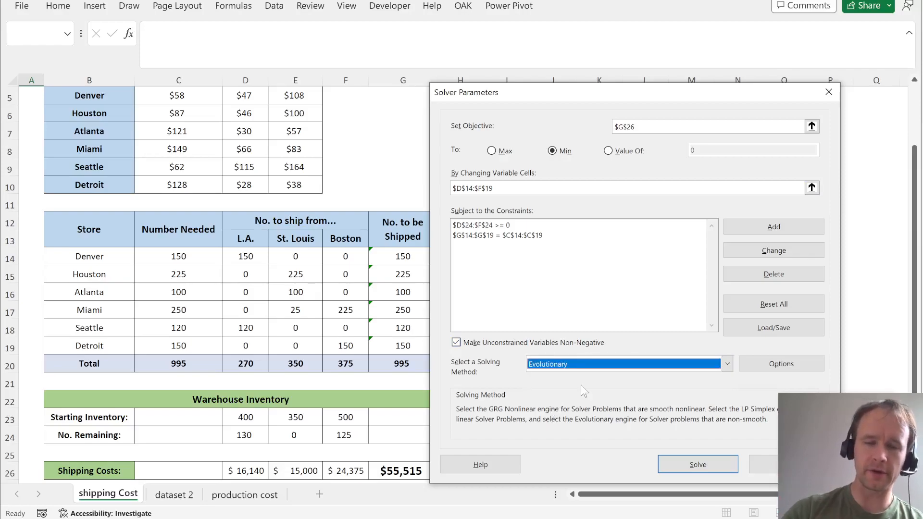
{"action": "mouse_move", "coordinate": [669, 312]}
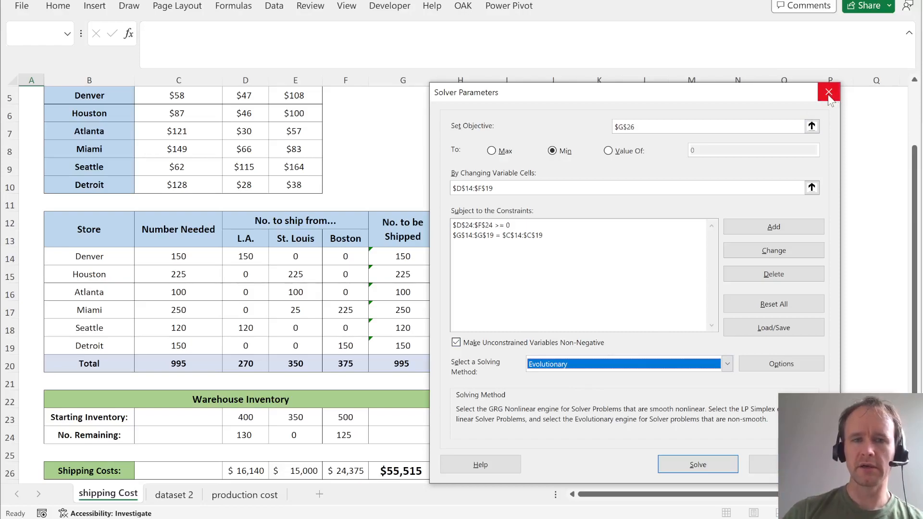
Cancel Solver and close the shipping-cost workbook with Don't Save.
{"action": "left_click", "coordinate": [829, 92]}
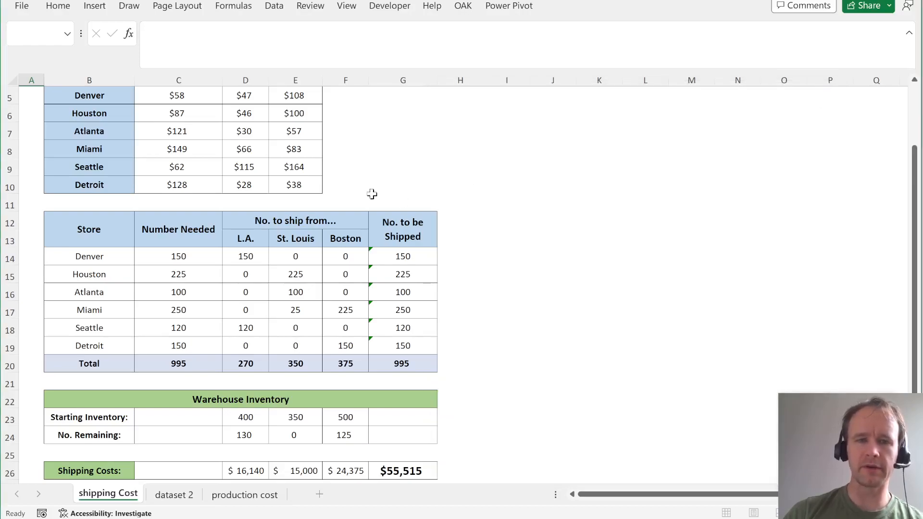
{"action": "scroll", "scroll_direction": "up", "scroll_amount": 3}
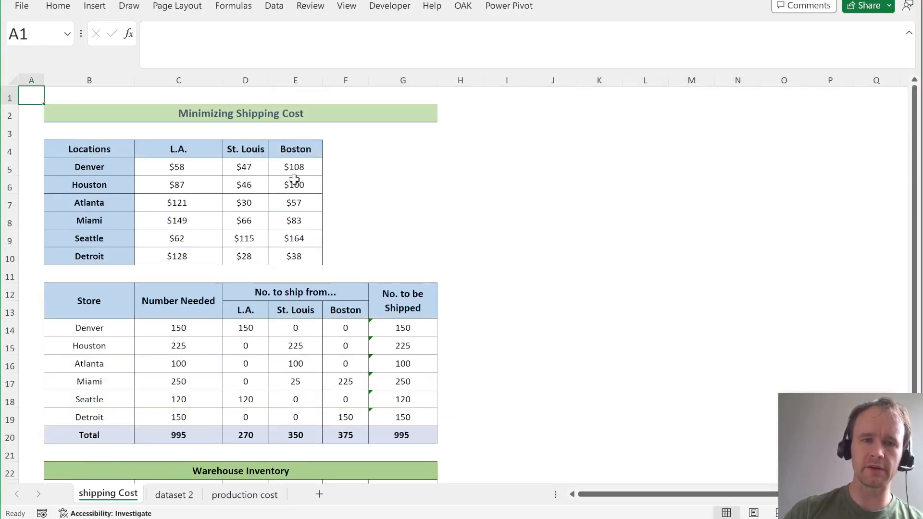
{"action": "mouse_move", "coordinate": [354, 168]}
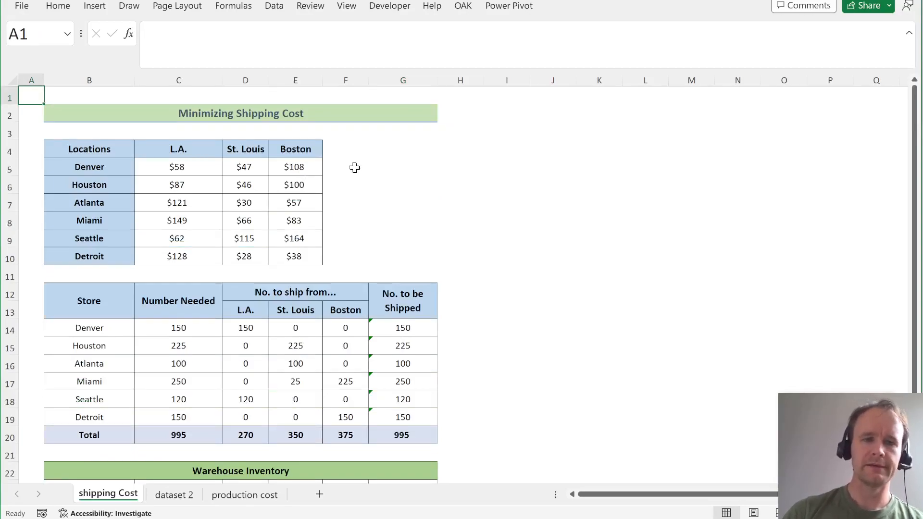
{"action": "key", "text": "alt"}
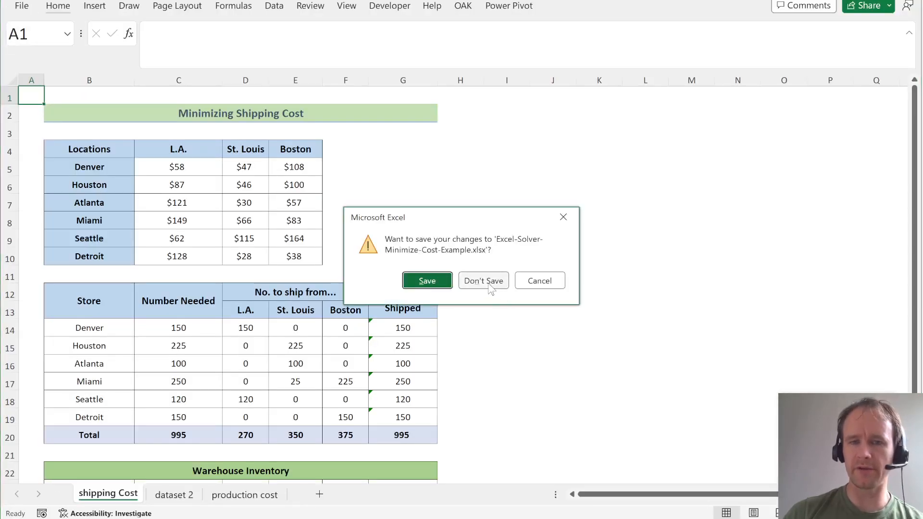
{"action": "left_click", "coordinate": [483, 280]}
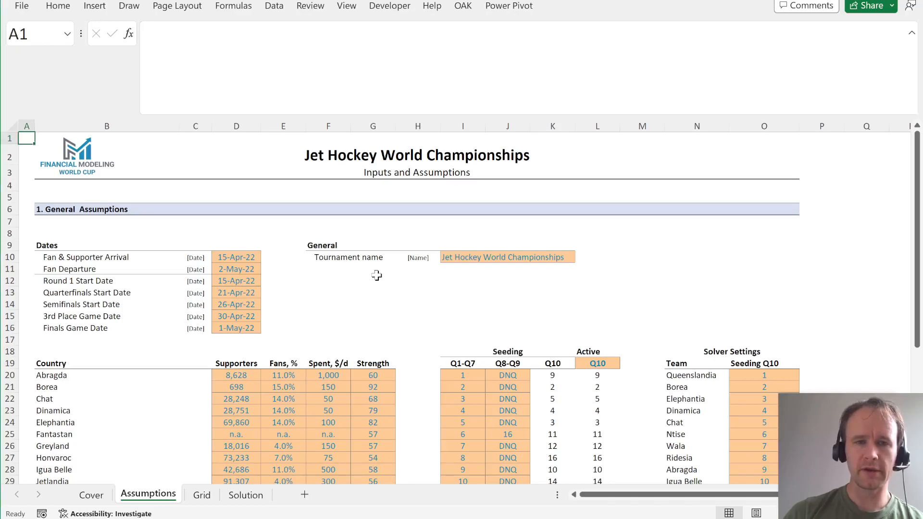
Switch to the Q1 video runtimes workbook and enter 1 in F5.
{"action": "left_click", "coordinate": [126, 495]}
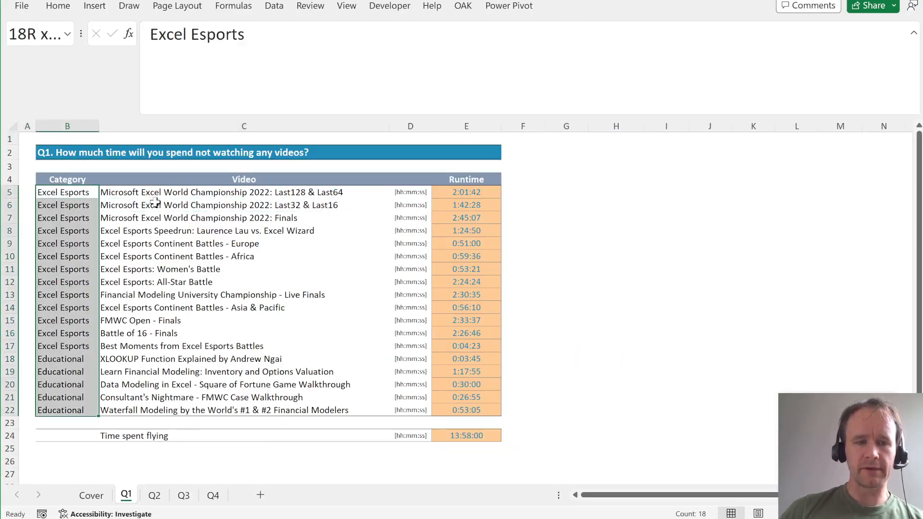
{"action": "left_click", "coordinate": [467, 192]}
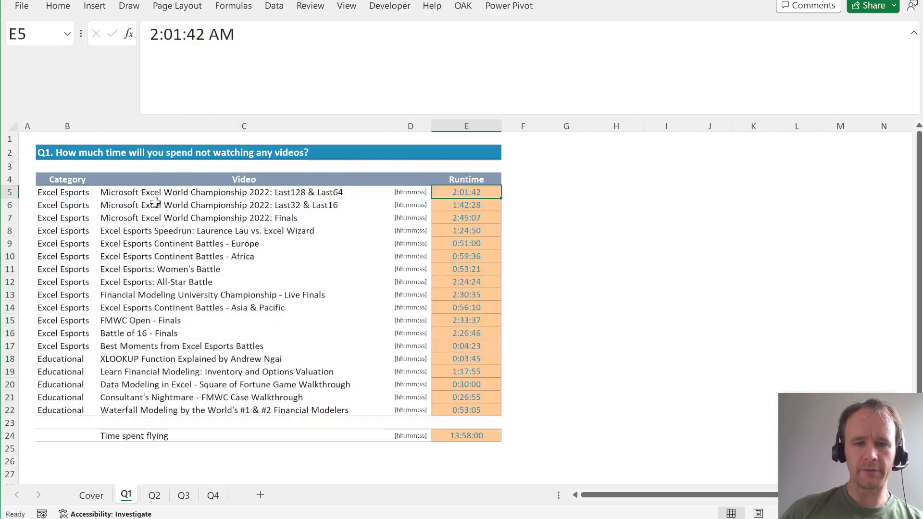
{"action": "mouse_move", "coordinate": [200, 197]}
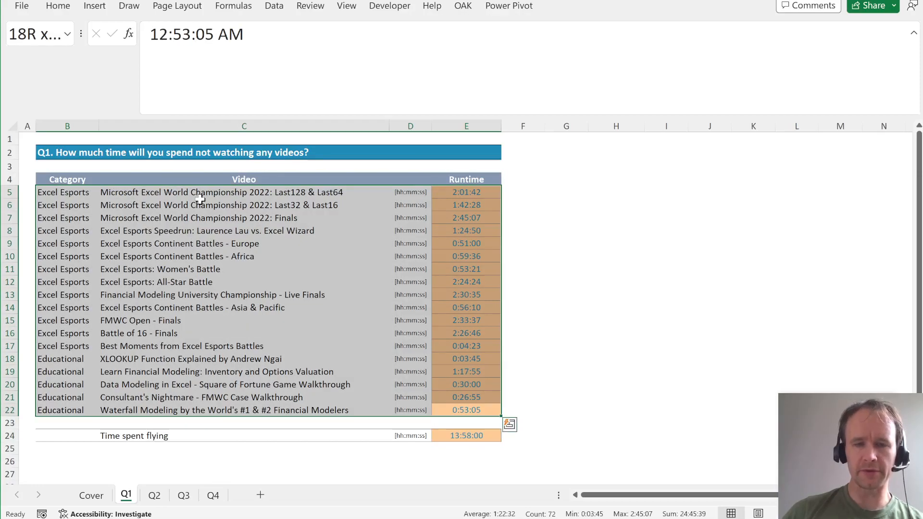
{"action": "left_click", "coordinate": [522, 410]}
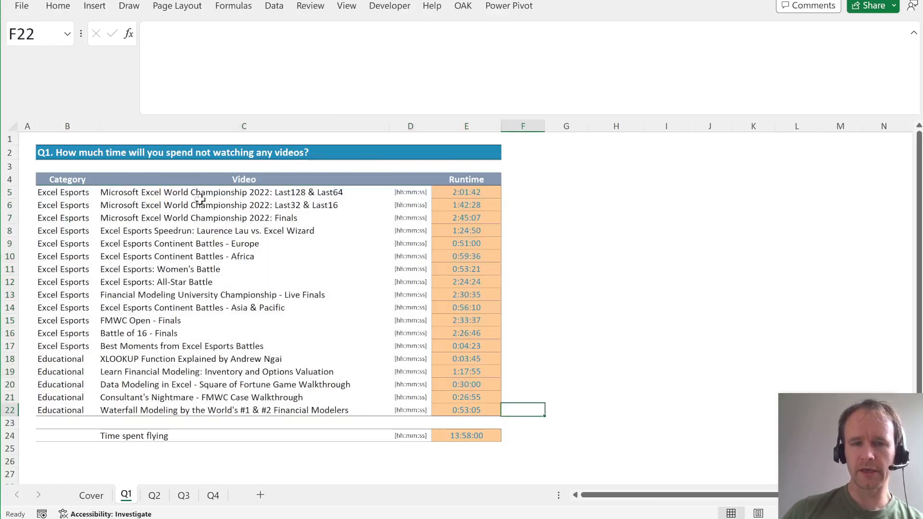
{"action": "left_click", "coordinate": [523, 192]}
{"action": "type", "text": "1"}
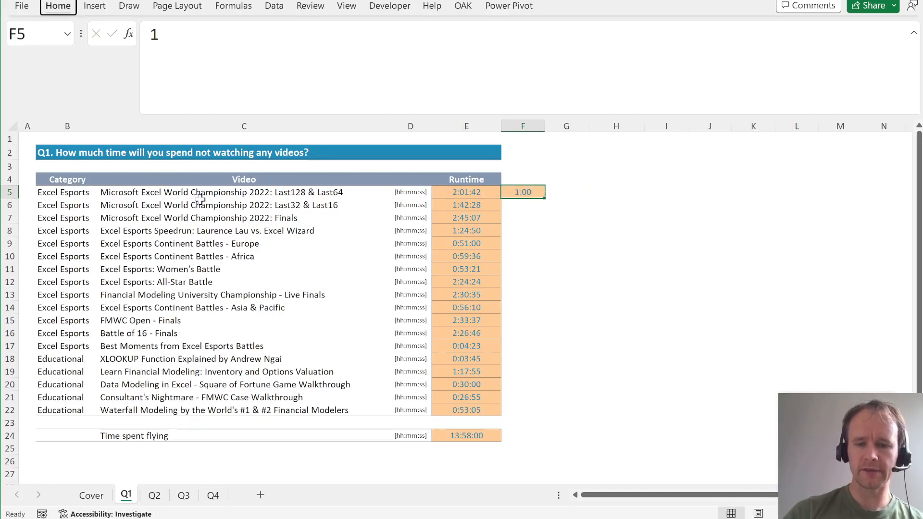
Fill 1 down F5:F22, set F14:F22 to 0, and enter =SUMPRODUCT(E5:E22,F5:F22) in F24.
{"action": "left_click_drag", "start_coordinate": [523, 192], "coordinate": [523, 410]}
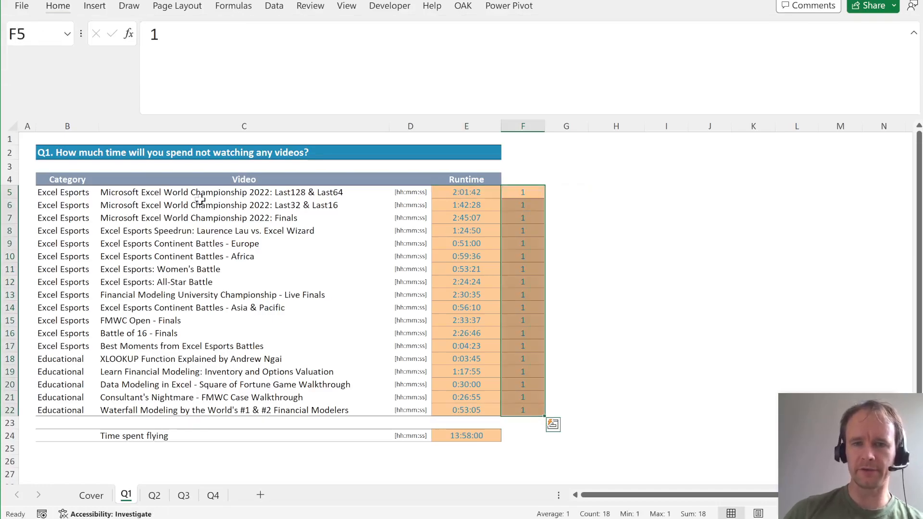
{"action": "left_click", "coordinate": [522, 204]}
{"action": "type", "text": "0"}
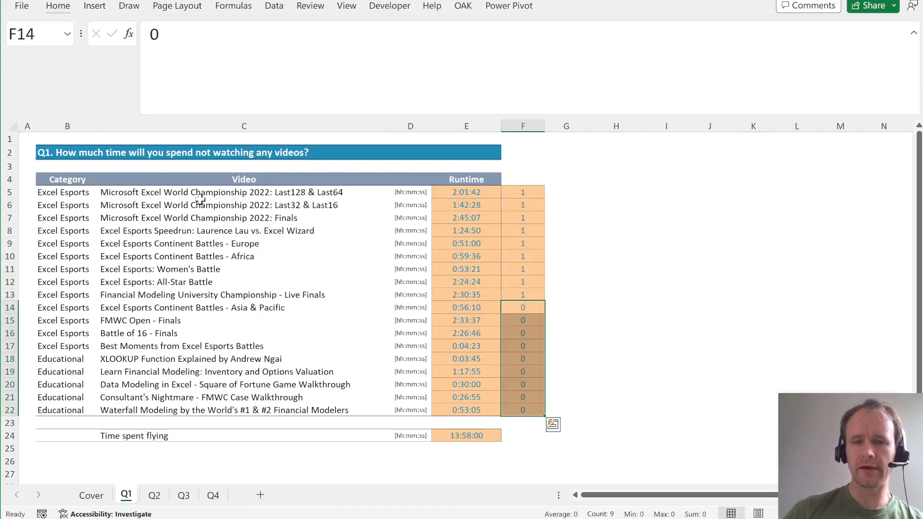
{"action": "left_click", "coordinate": [522, 435]}
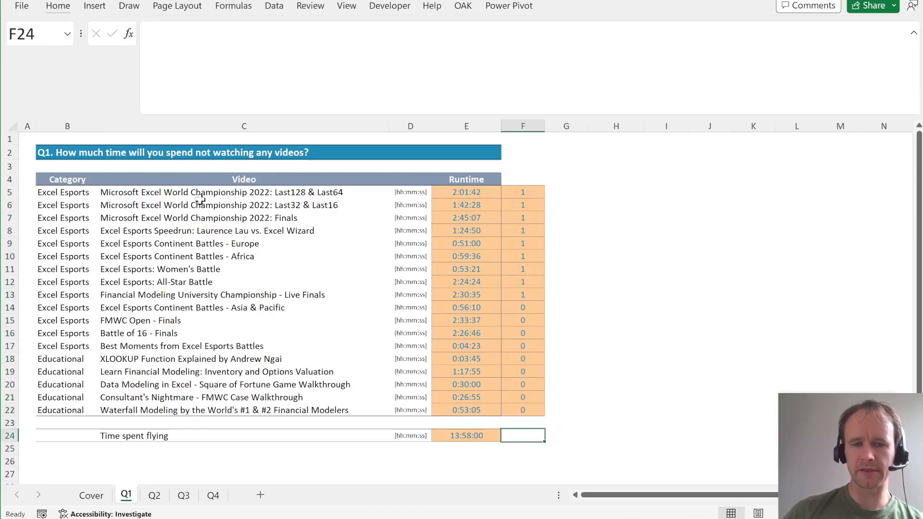
{"action": "type", "text": "=SUMPRODUCT(E5:E22,F22"}
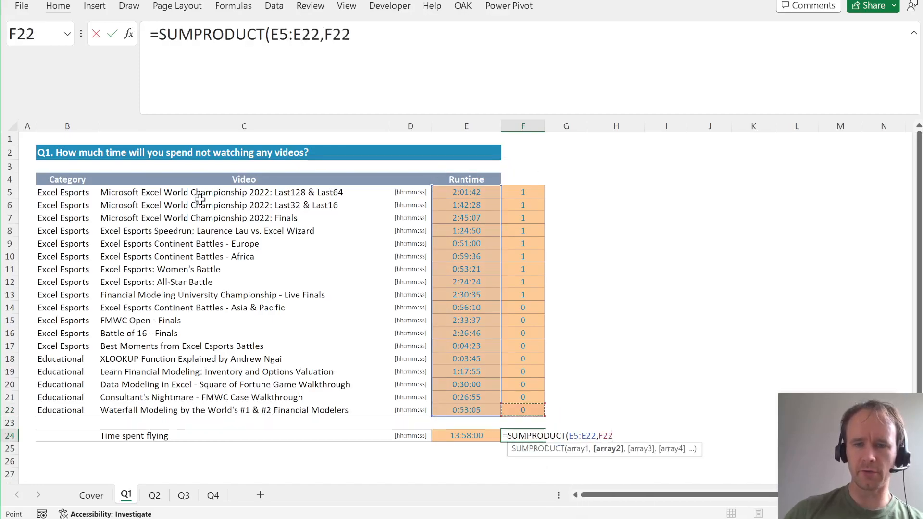
{"action": "key", "text": "enter"}
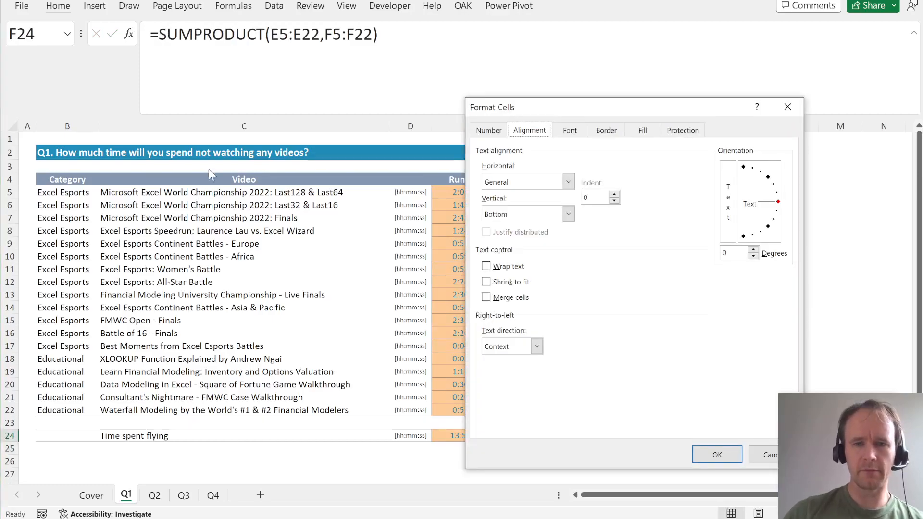
Format F24 as Time, set F13 to 0, and enter =E24-F24 in F25.
{"action": "left_click", "coordinate": [489, 130]}
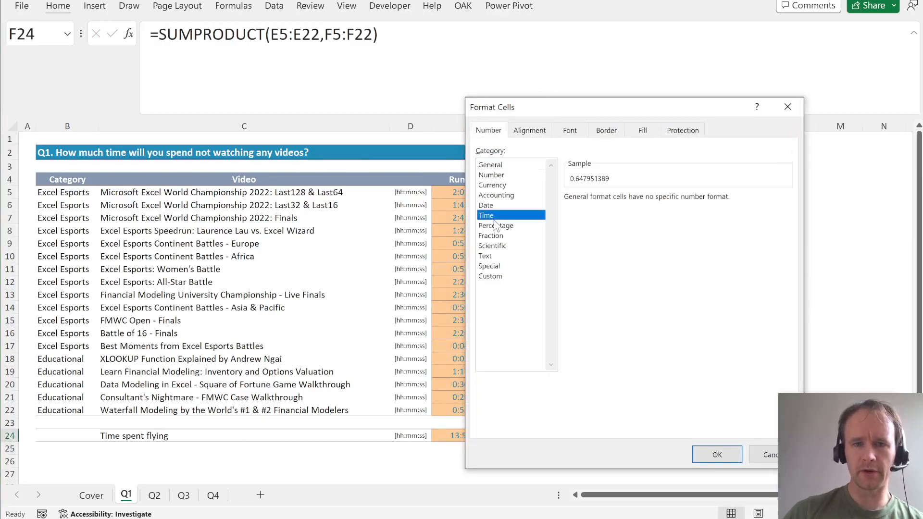
{"action": "left_click", "coordinate": [716, 454]}
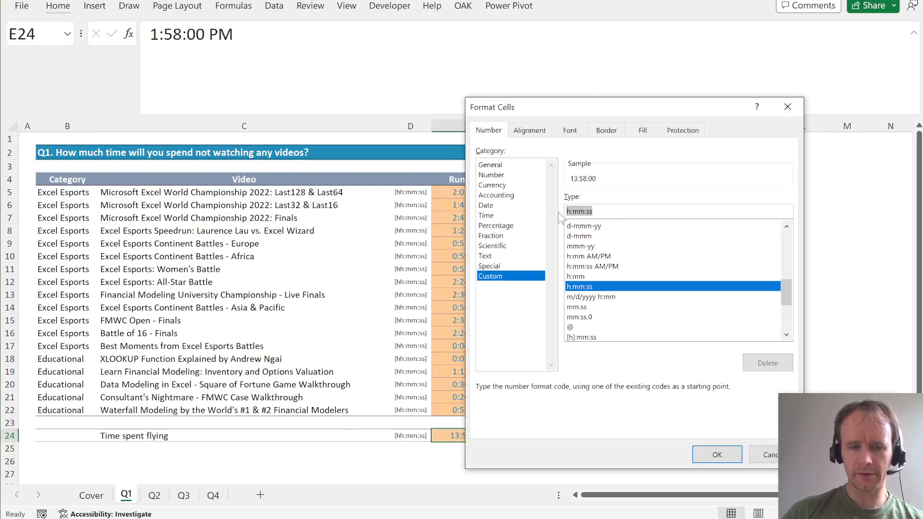
{"action": "left_click", "coordinate": [486, 215]}
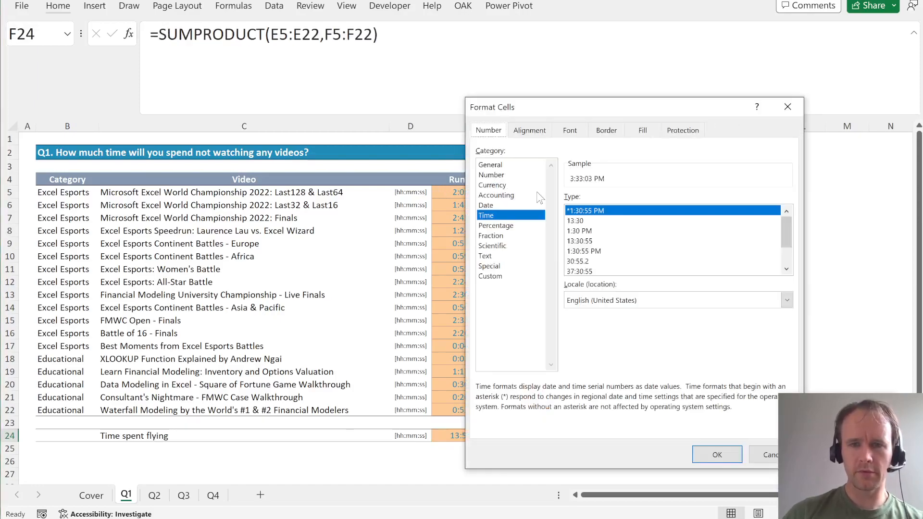
{"action": "left_click", "coordinate": [717, 454]}
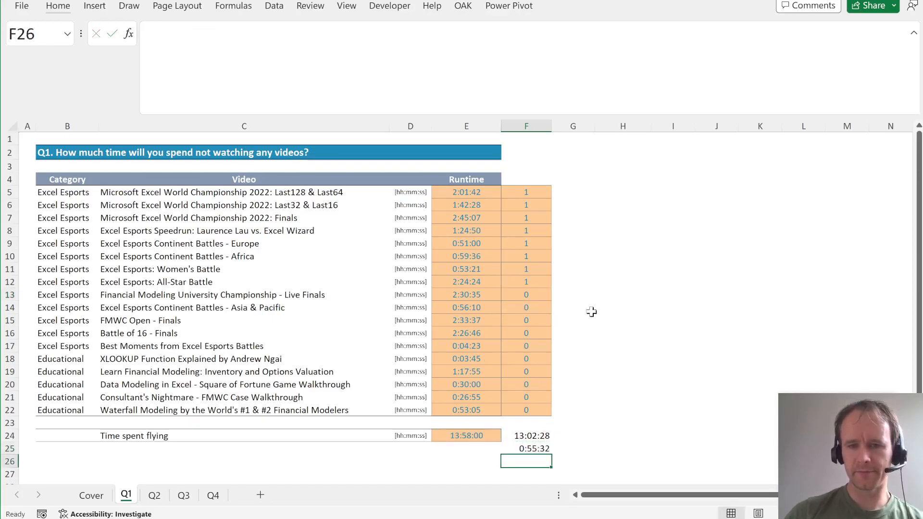
Add an 'Educational vids' label in D26 with a SUM of the educational flags beside it.
{"action": "left_click", "coordinate": [526, 449]}
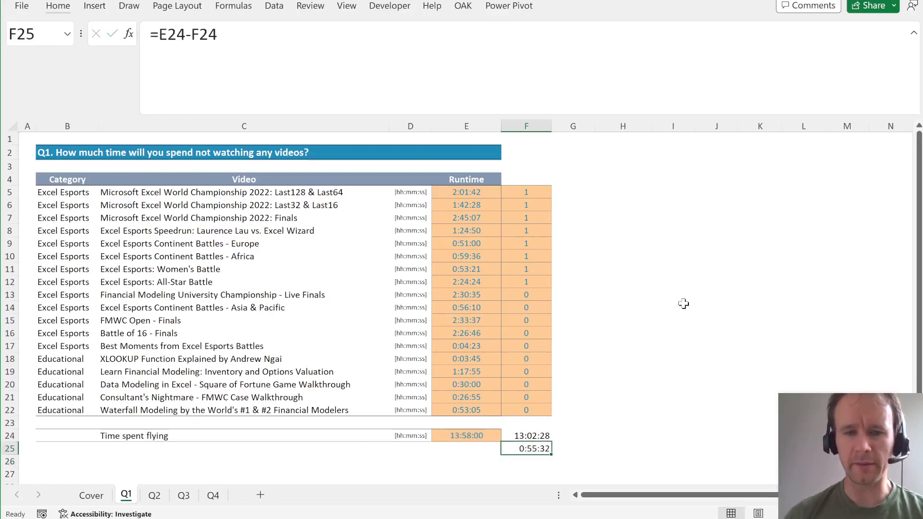
{"action": "mouse_move", "coordinate": [561, 329]}
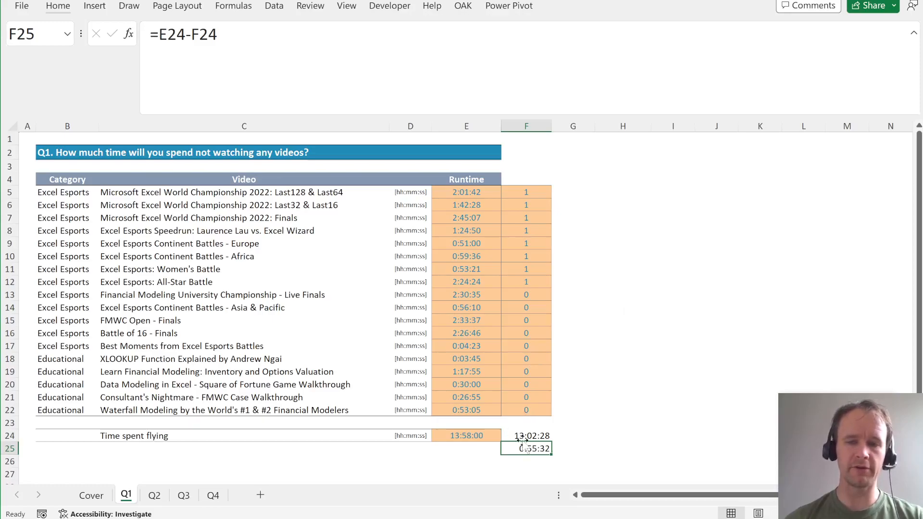
{"action": "left_click", "coordinate": [68, 359]}
{"action": "type", "text": "E"}
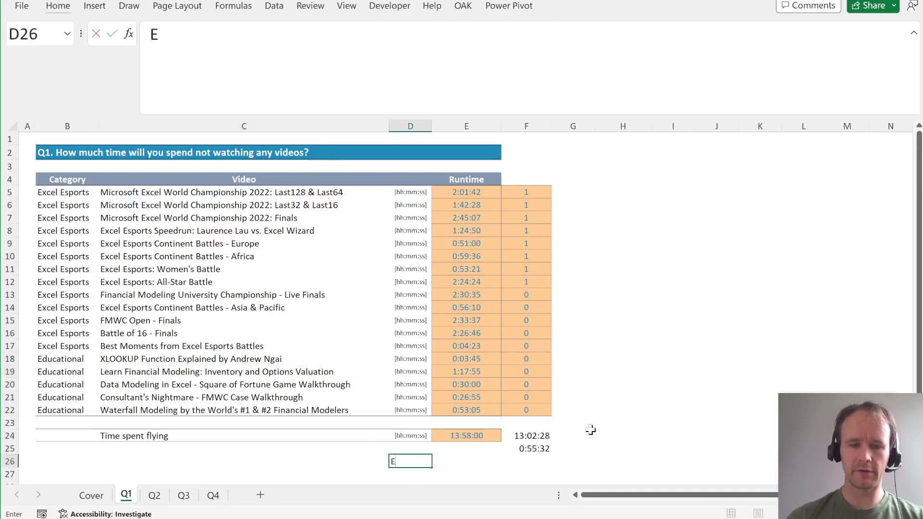
{"action": "type", "text": "ducational"}
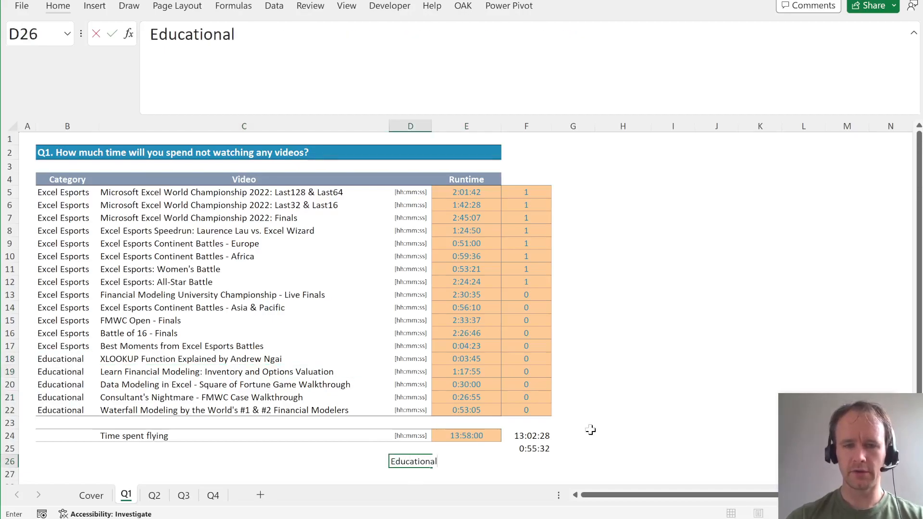
{"action": "type", "text": "=su"}
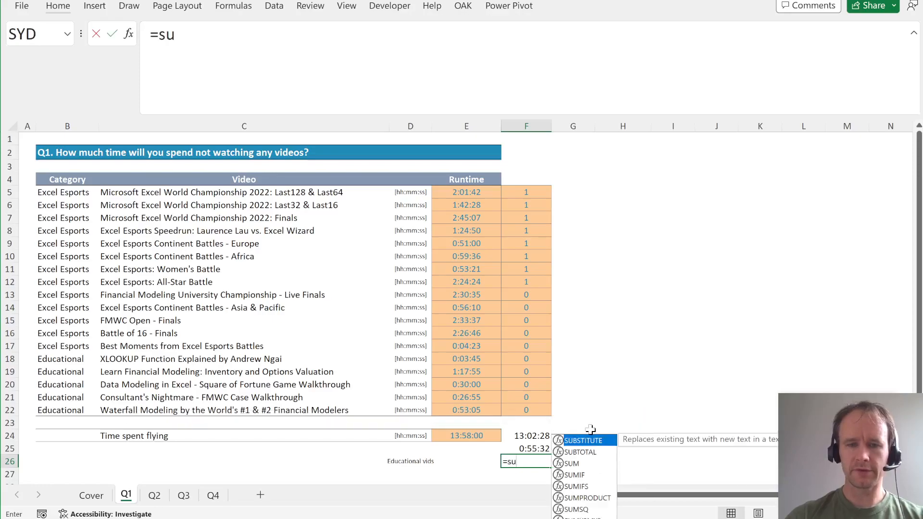
{"action": "left_click_drag", "start_coordinate": [527, 372], "coordinate": [527, 411]}
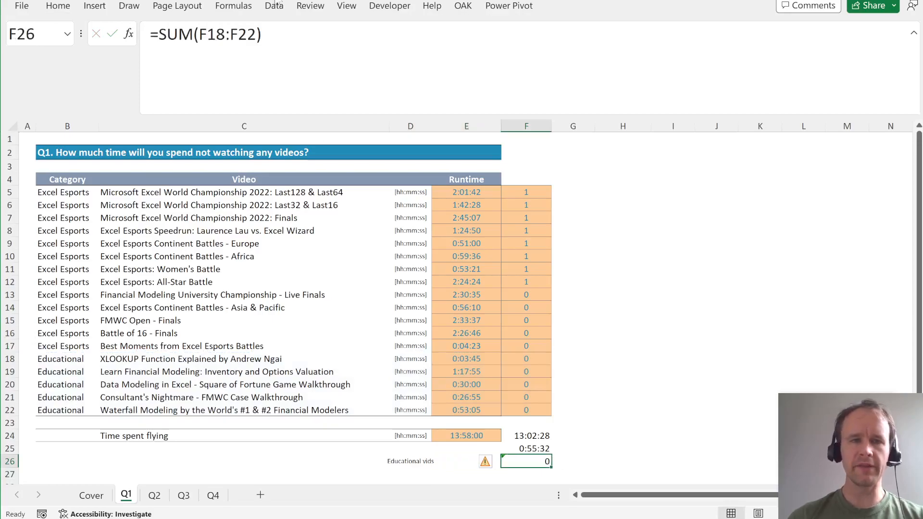
{"action": "left_click", "coordinate": [274, 6]}
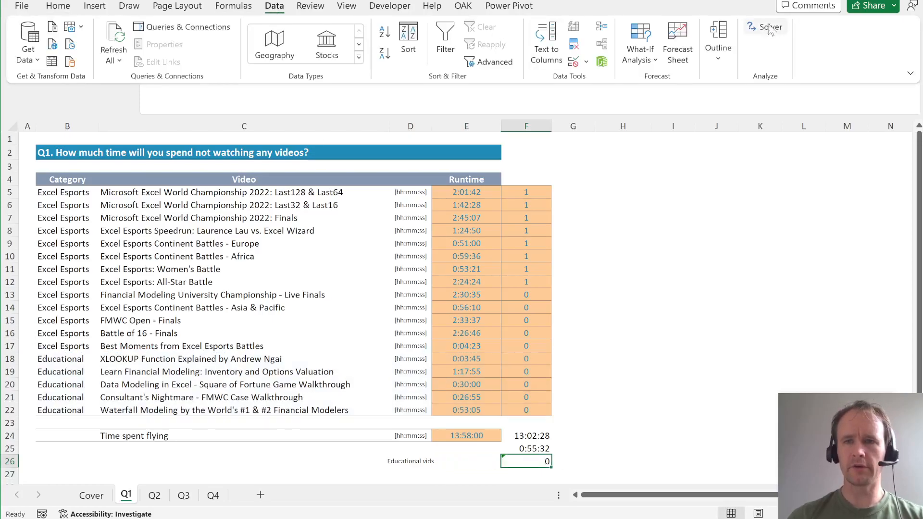
Set Solver to minimise $F$25 over changing cells $F$5:$F$22 and start a constraint.
{"action": "left_click", "coordinate": [766, 27]}
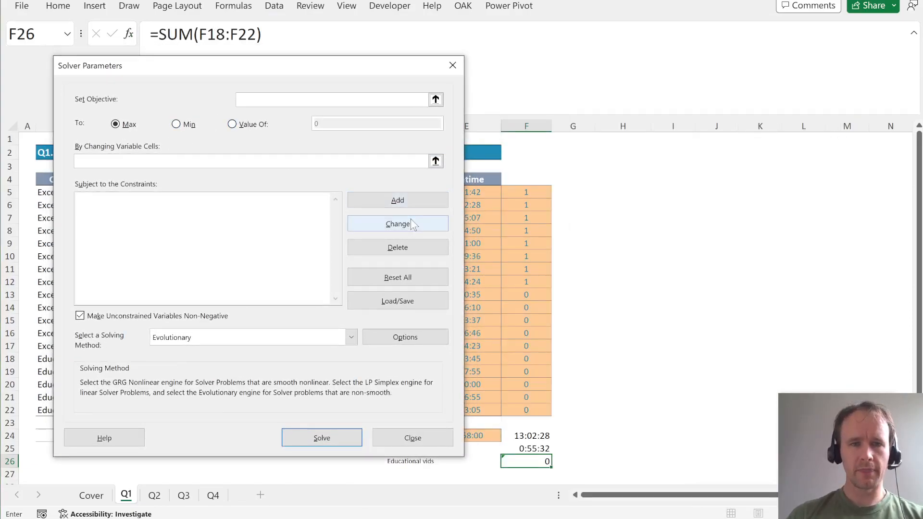
{"action": "left_click", "coordinate": [525, 448]}
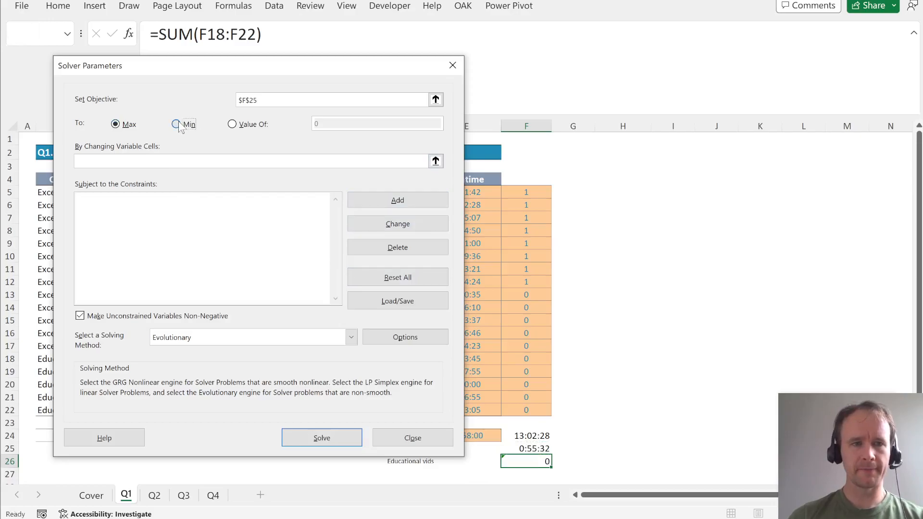
{"action": "left_click", "coordinate": [176, 124]}
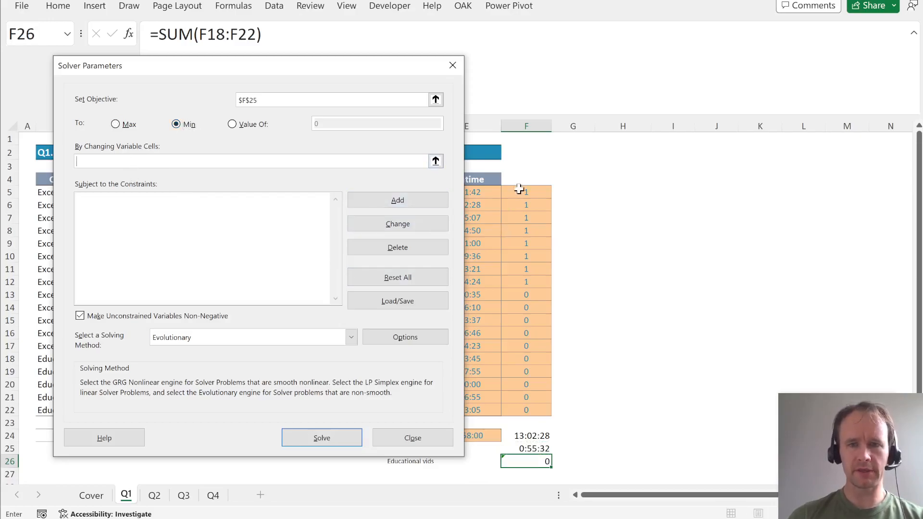
{"action": "left_click_drag", "start_coordinate": [526, 192], "coordinate": [526, 410]}
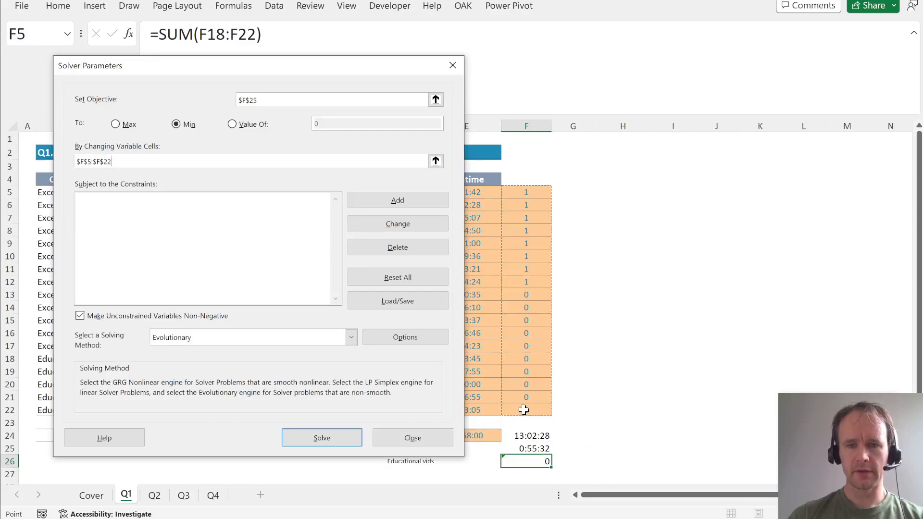
{"action": "left_click", "coordinate": [397, 199]}
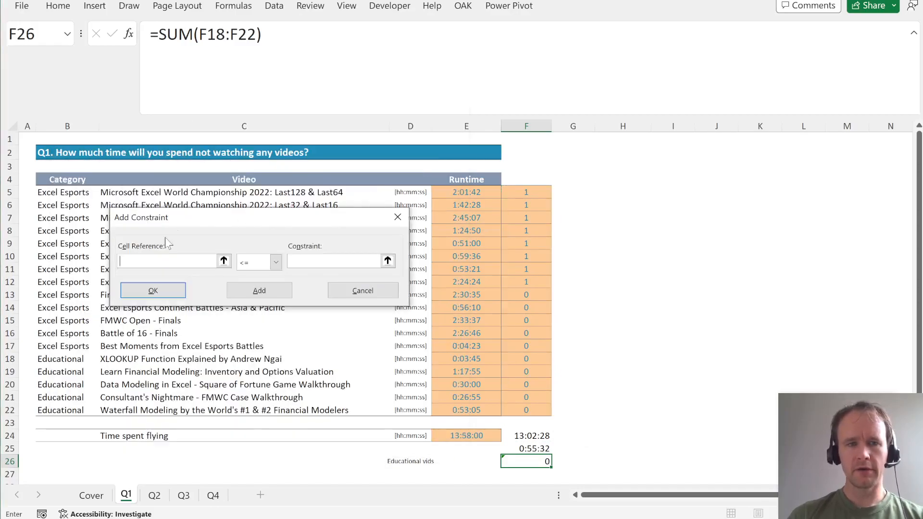
Add a constraint making F5:F22 binary.
{"action": "left_click_drag", "start_coordinate": [526, 192], "coordinate": [525, 354]}
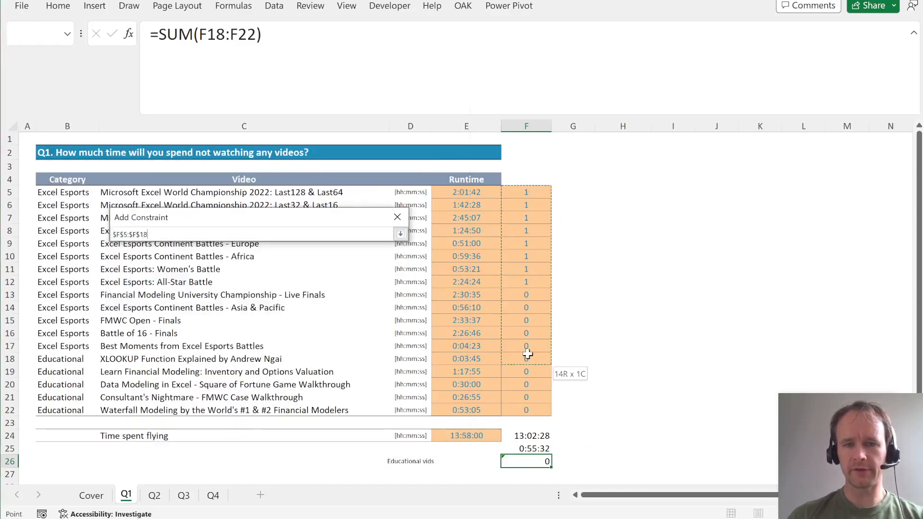
{"action": "left_click", "coordinate": [275, 262]}
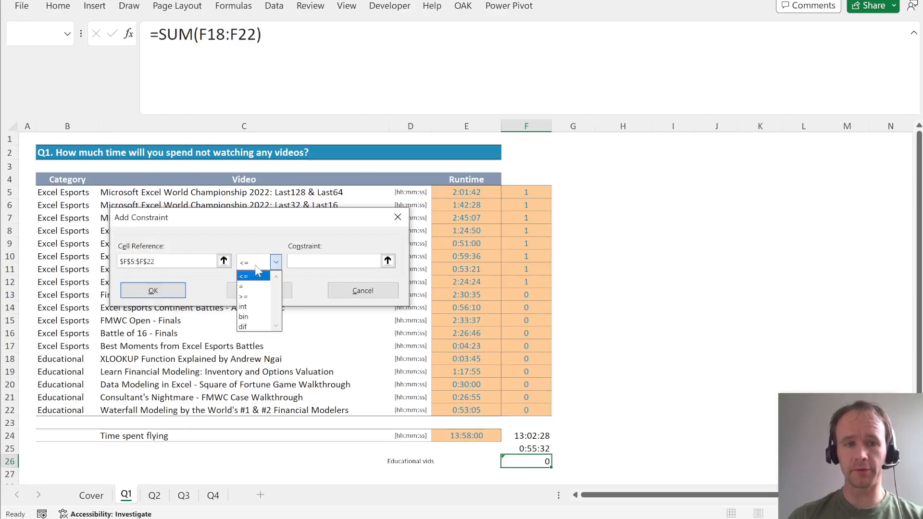
{"action": "left_click", "coordinate": [243, 316]}
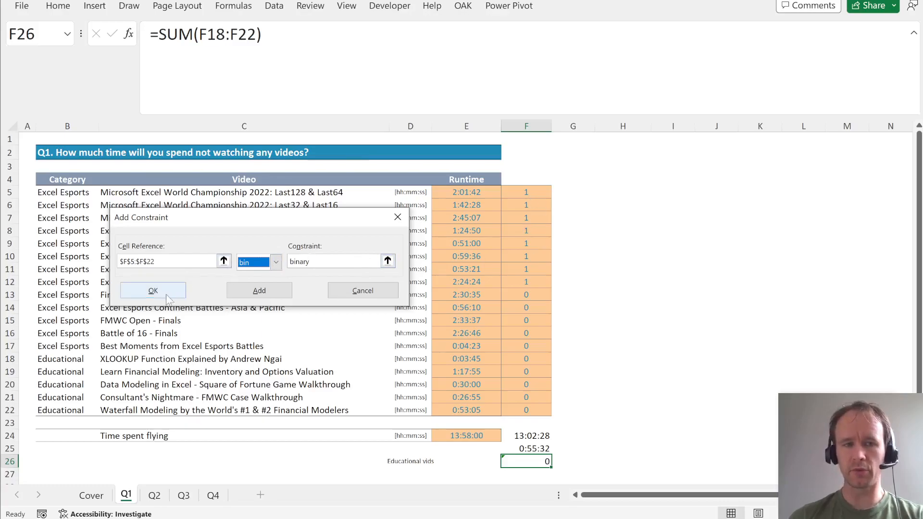
{"action": "left_click", "coordinate": [153, 290]}
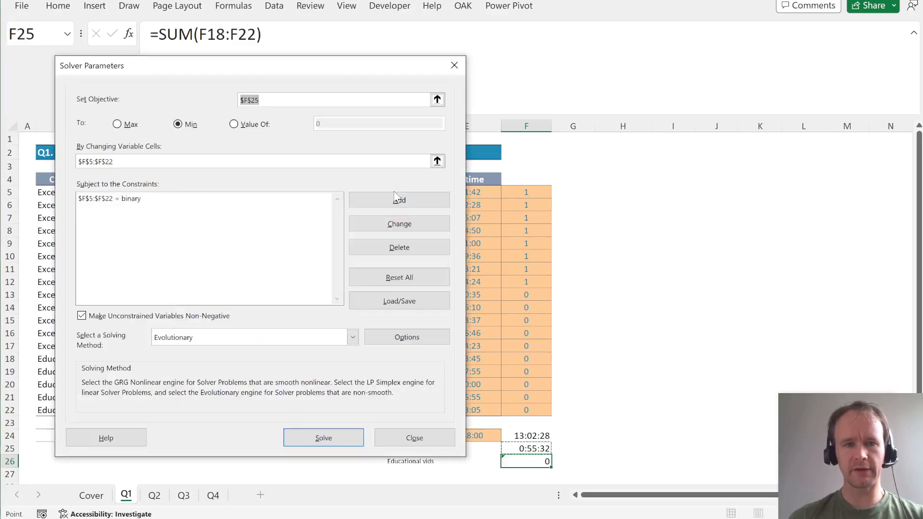
Add a constraint requiring F26 to be at least 2.
{"action": "left_click", "coordinate": [399, 199]}
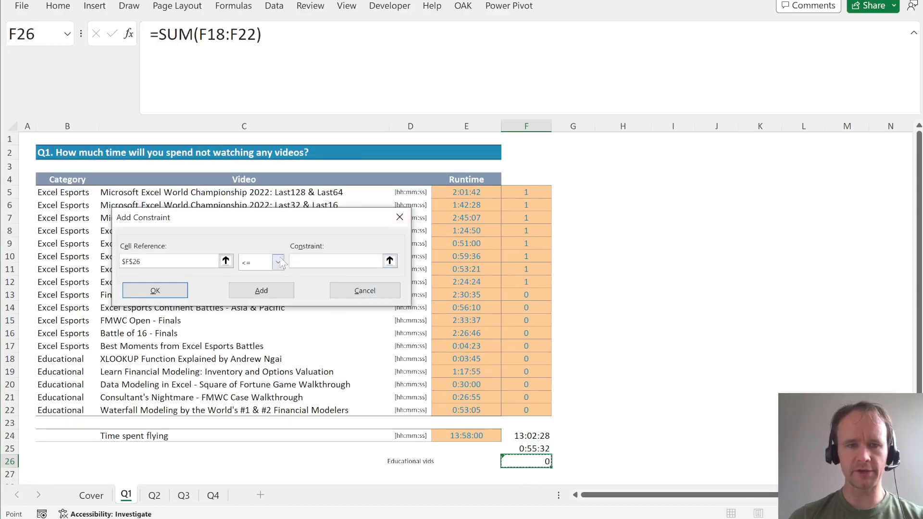
{"action": "left_click", "coordinate": [277, 262]}
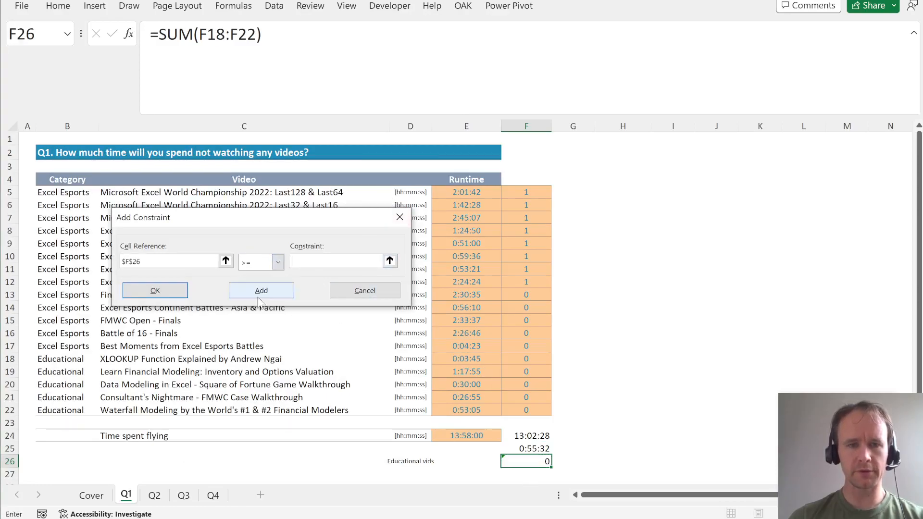
{"action": "type", "text": "2"}
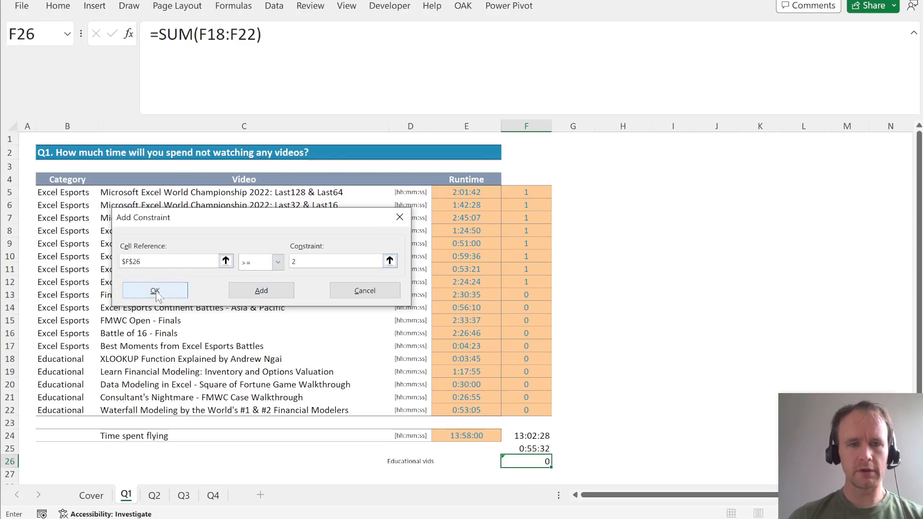
{"action": "left_click", "coordinate": [155, 291]}
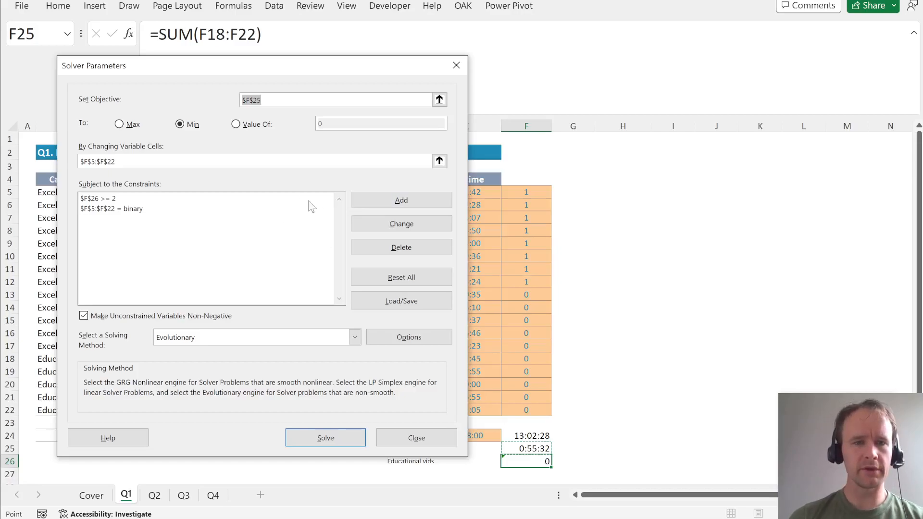
Add F24 <= E24 as the last constraint, then dismiss the empty-reference warning.
{"action": "left_click", "coordinate": [401, 200]}
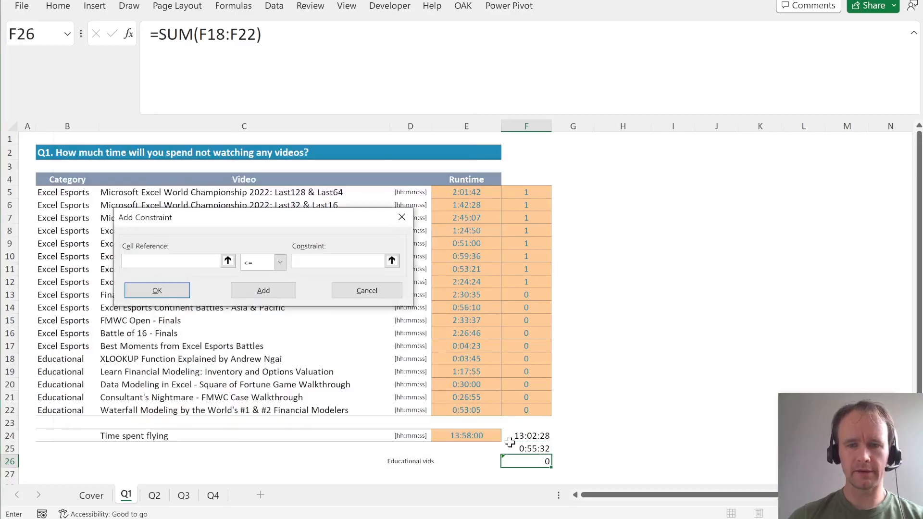
{"action": "left_click", "coordinate": [526, 435]}
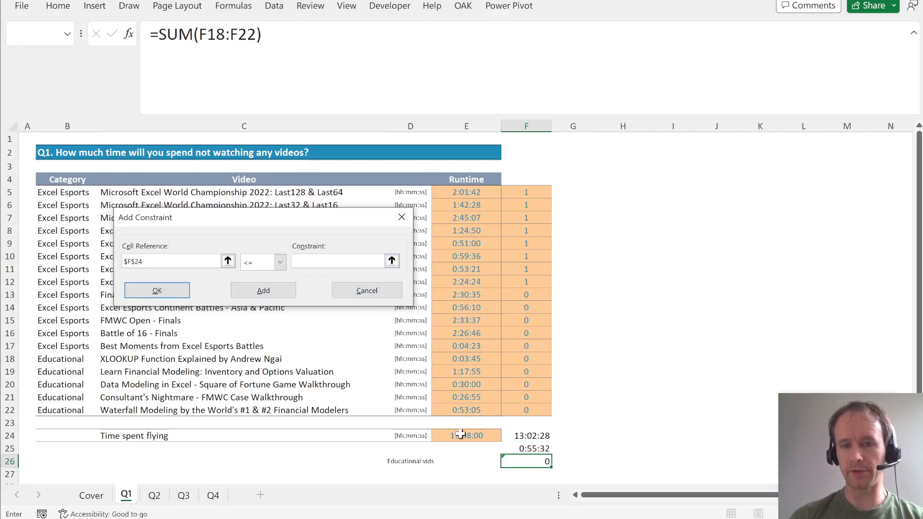
{"action": "left_click", "coordinate": [466, 436]}
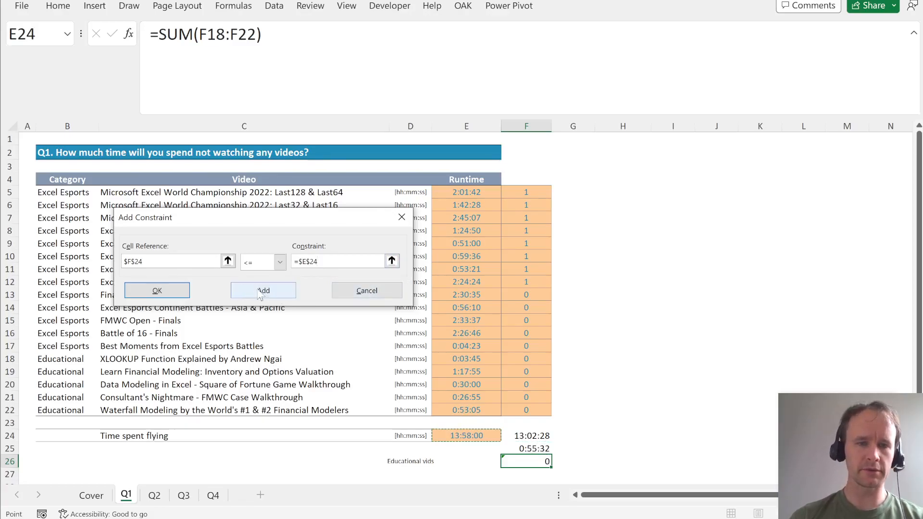
{"action": "left_click", "coordinate": [263, 291]}
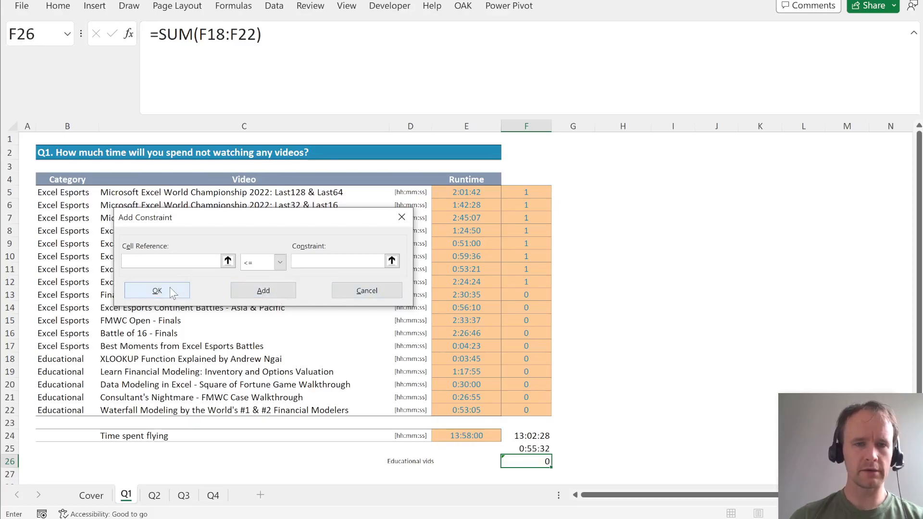
{"action": "mouse_move", "coordinate": [245, 274]}
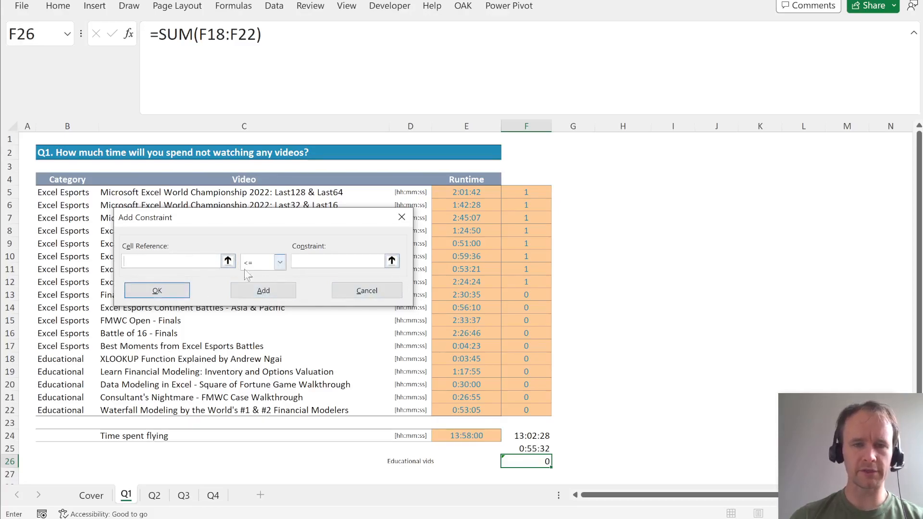
{"action": "left_click", "coordinate": [157, 291]}
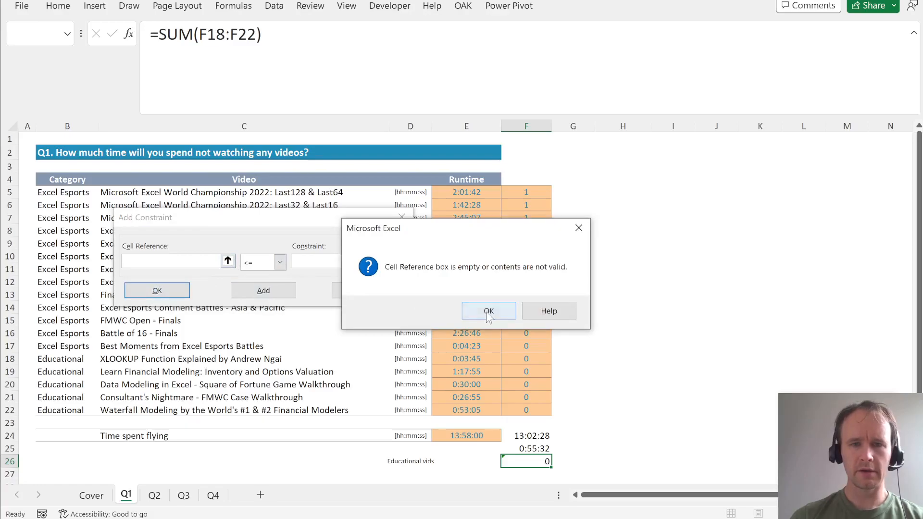
{"action": "left_click", "coordinate": [488, 311]}
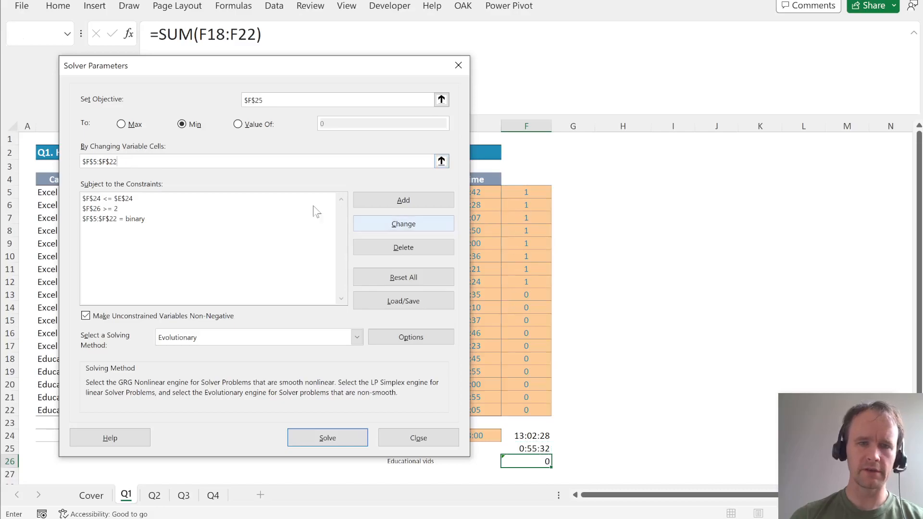
Review the educational videos and flying time constraints, then run the Evolutionary Solver.
{"action": "left_click", "coordinate": [100, 208]}
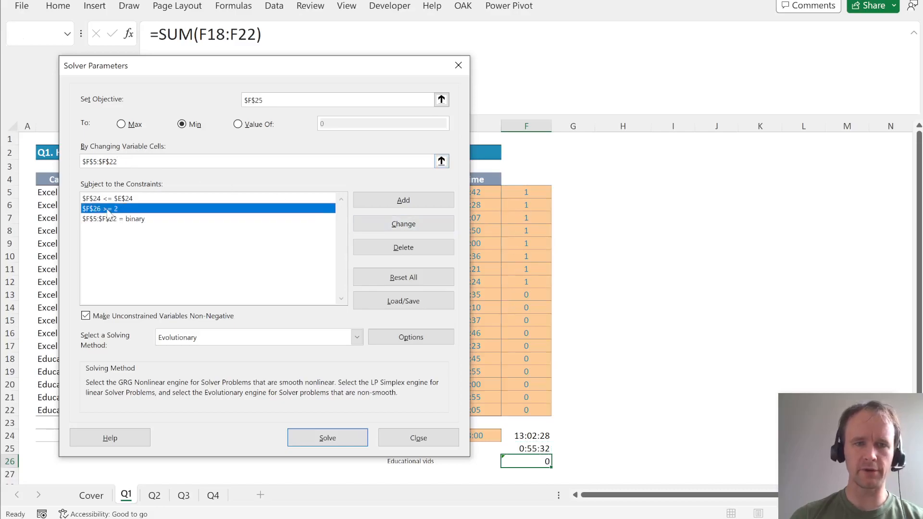
{"action": "left_click", "coordinate": [106, 199]}
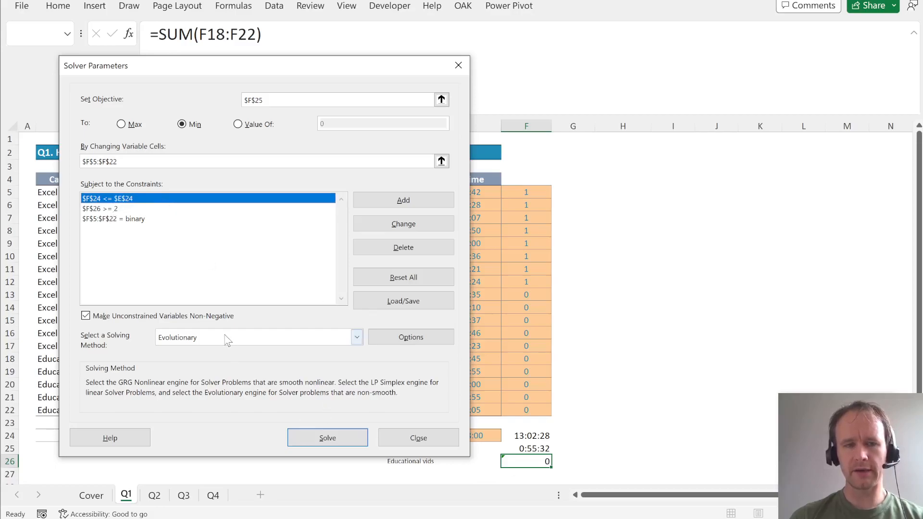
{"action": "mouse_move", "coordinate": [203, 346]}
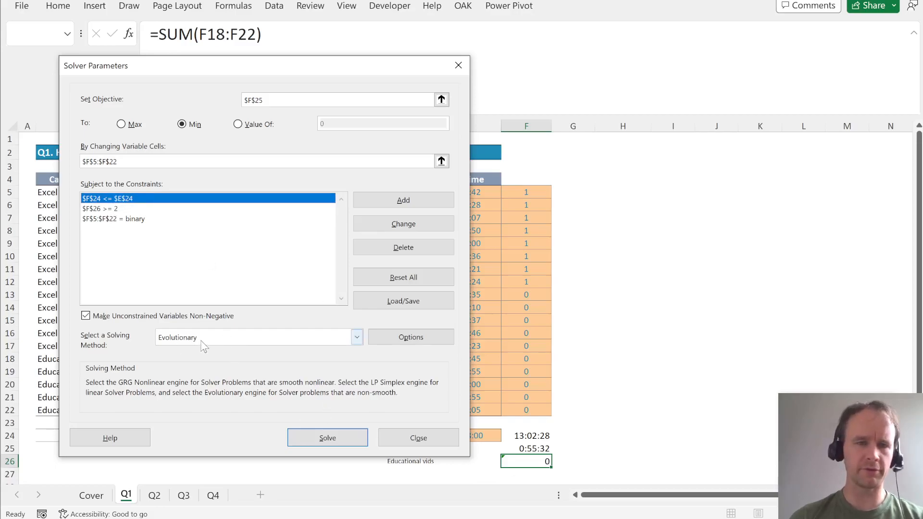
{"action": "mouse_move", "coordinate": [277, 356]}
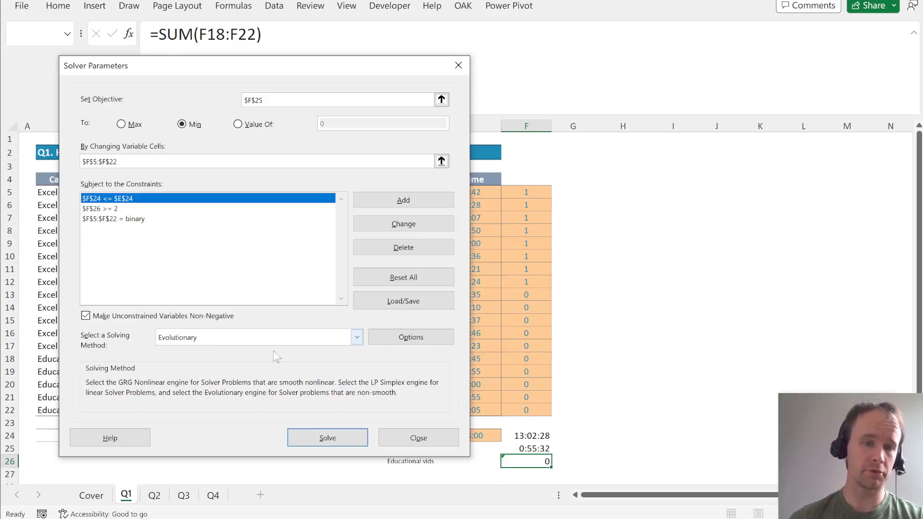
{"action": "left_click", "coordinate": [327, 438]}
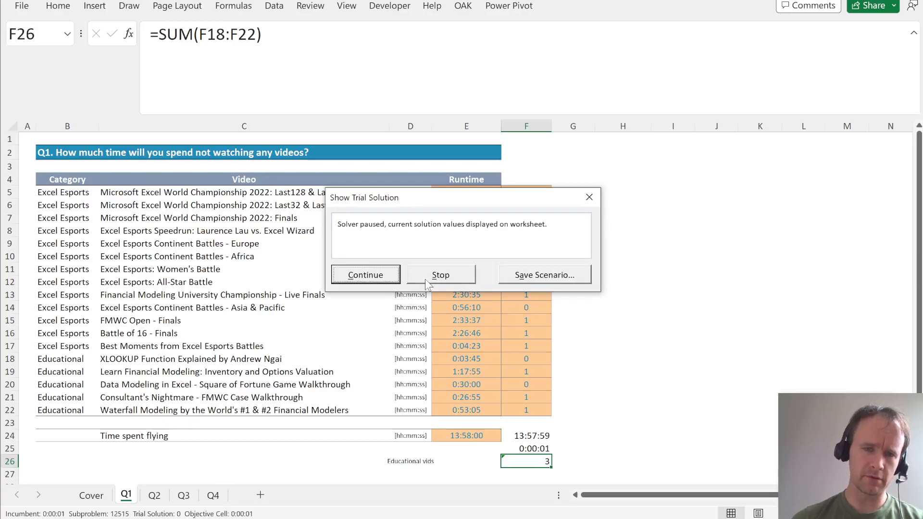
Keep Solver's trial solution, check the F24 and F26 formulas, and switch to Jet Hockey.
{"action": "left_click", "coordinate": [440, 275]}
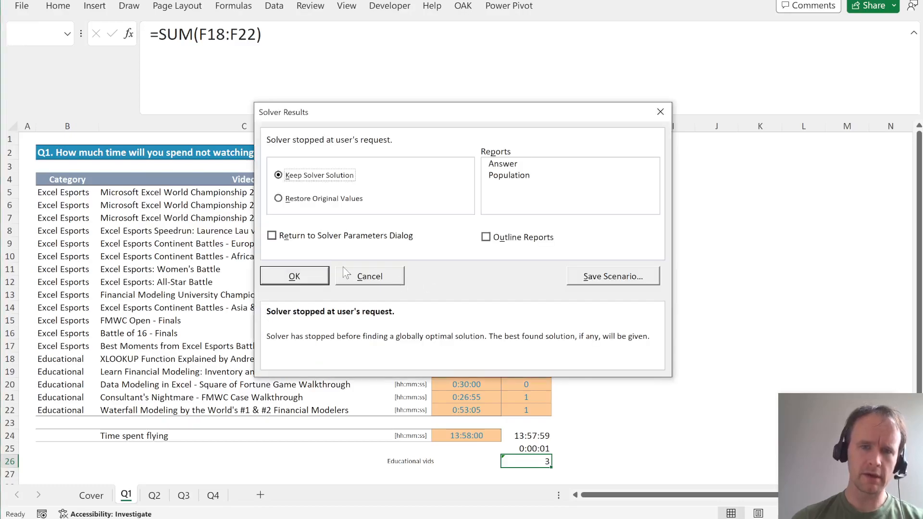
{"action": "left_click", "coordinate": [294, 276]}
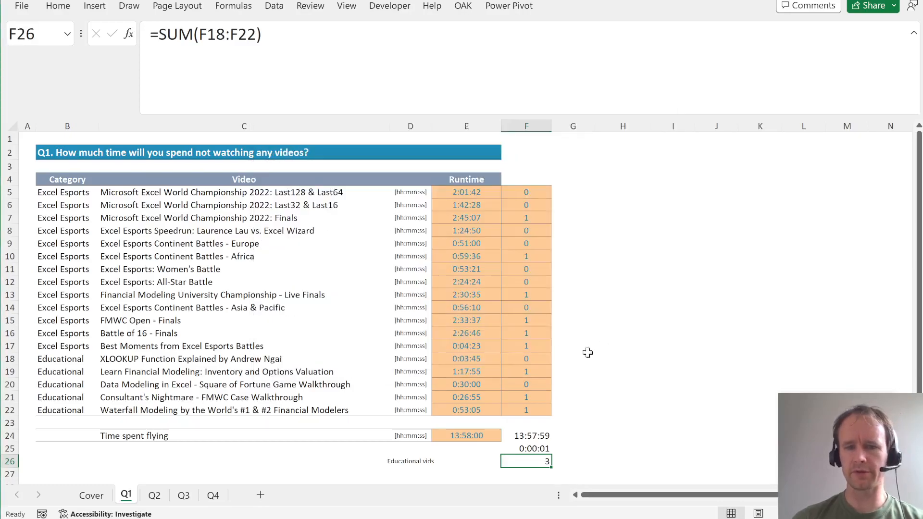
{"action": "left_click", "coordinate": [527, 435]}
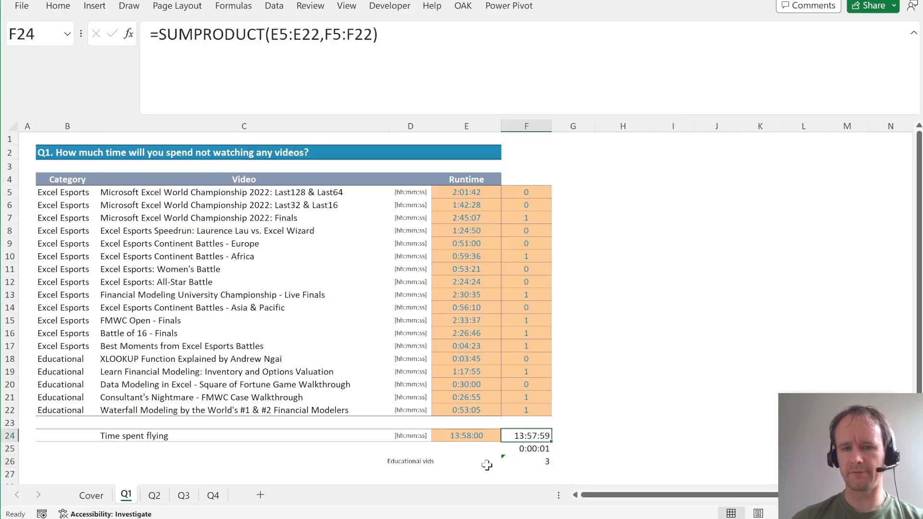
{"action": "left_click", "coordinate": [526, 461]}
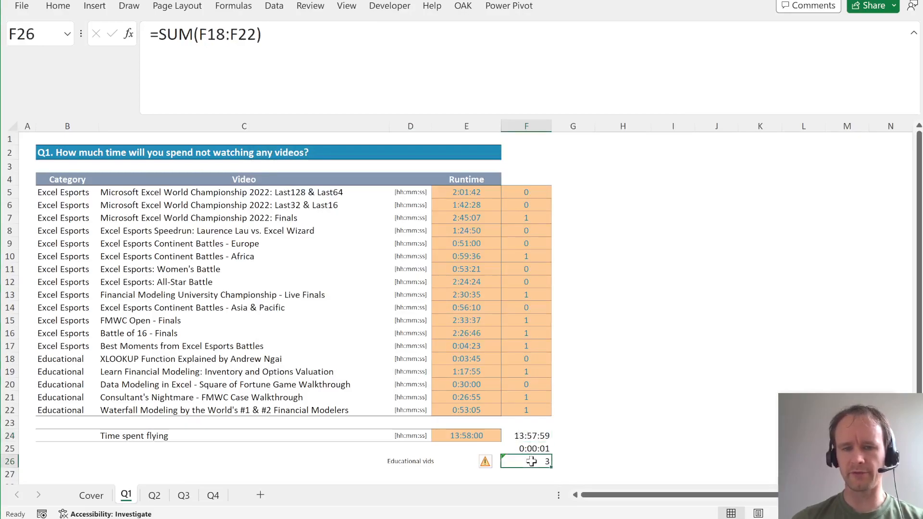
{"action": "mouse_move", "coordinate": [619, 155]}
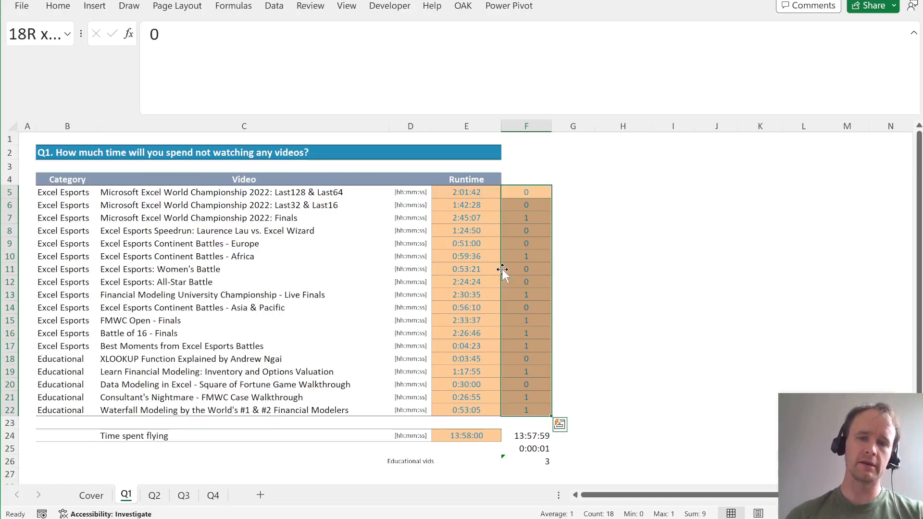
{"action": "left_click", "coordinate": [526, 191]}
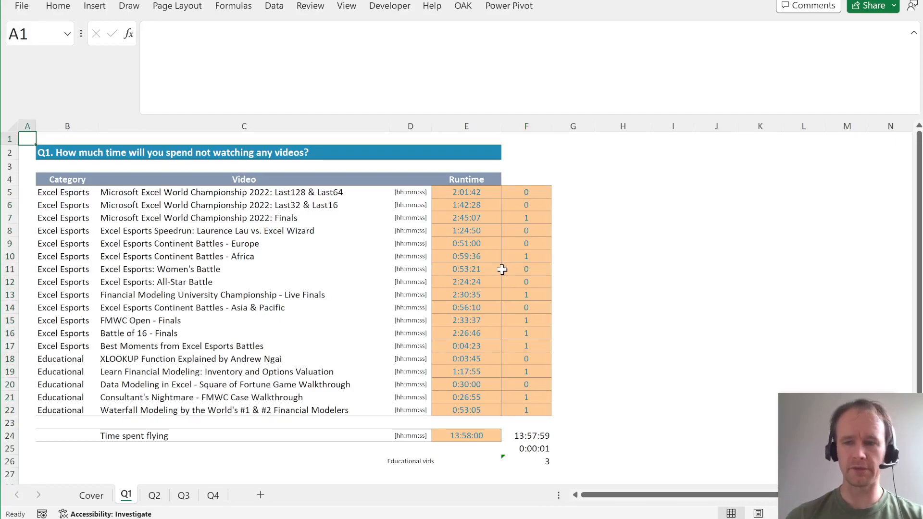
{"action": "left_click", "coordinate": [148, 495]}
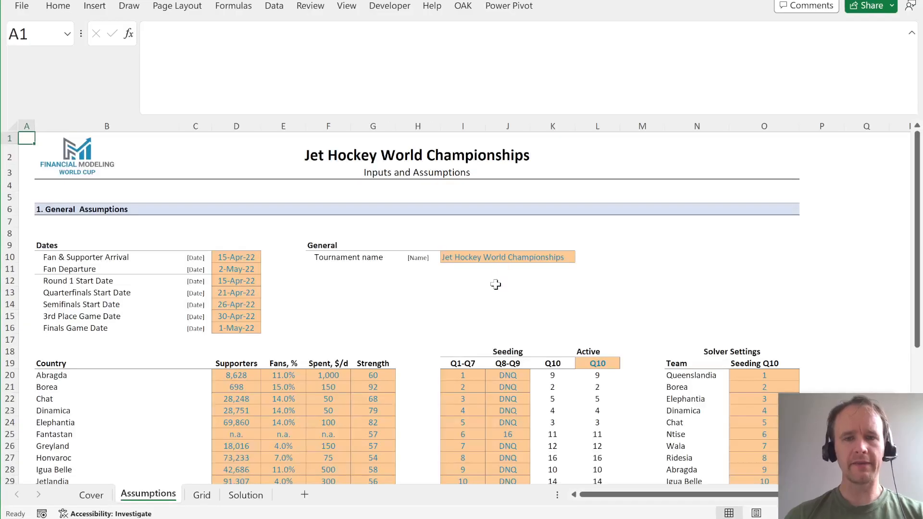
Look over the cover page and the completed Solution bracket's top-seed formula.
{"action": "scroll", "scroll_direction": "down", "scroll_amount": 3}
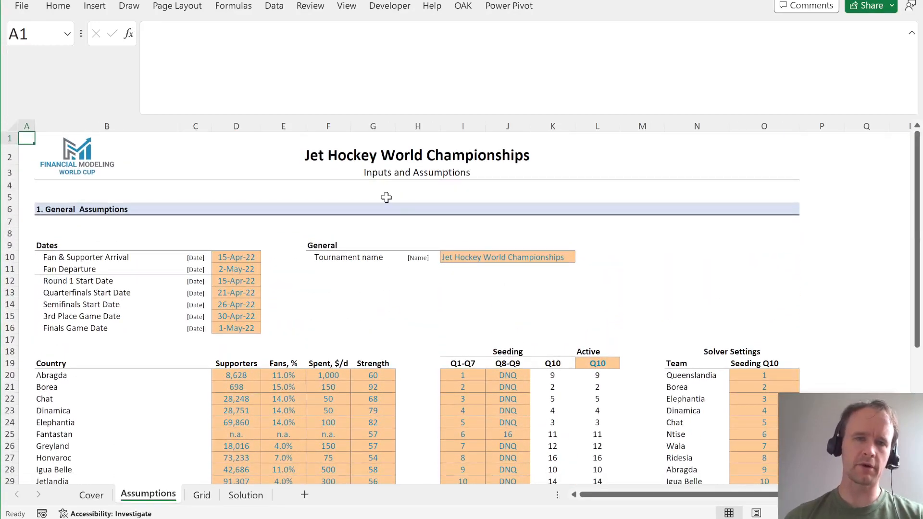
{"action": "mouse_move", "coordinate": [144, 377]}
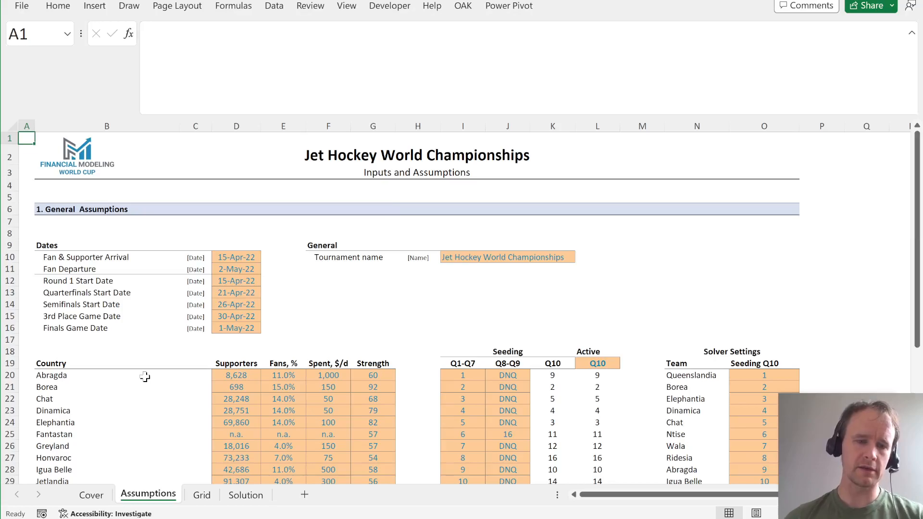
{"action": "left_click", "coordinate": [91, 494]}
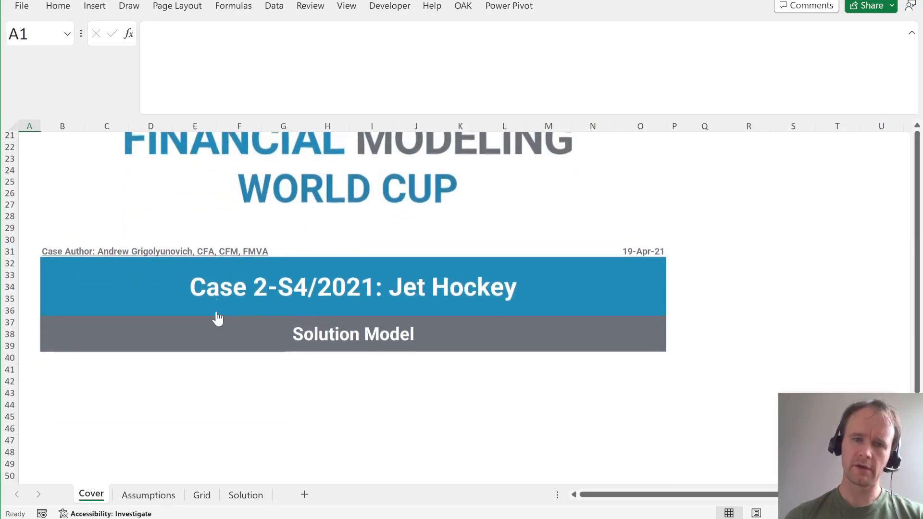
{"action": "left_click", "coordinate": [148, 495]}
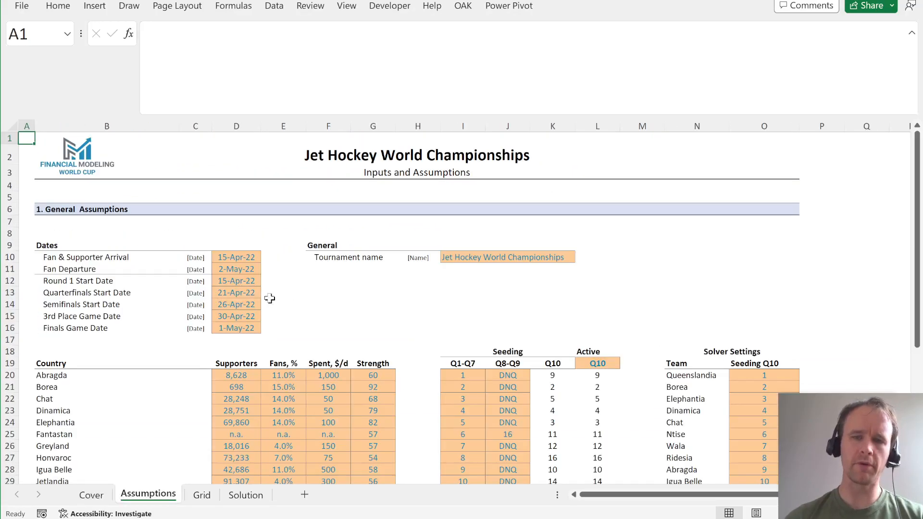
{"action": "mouse_move", "coordinate": [404, 220]}
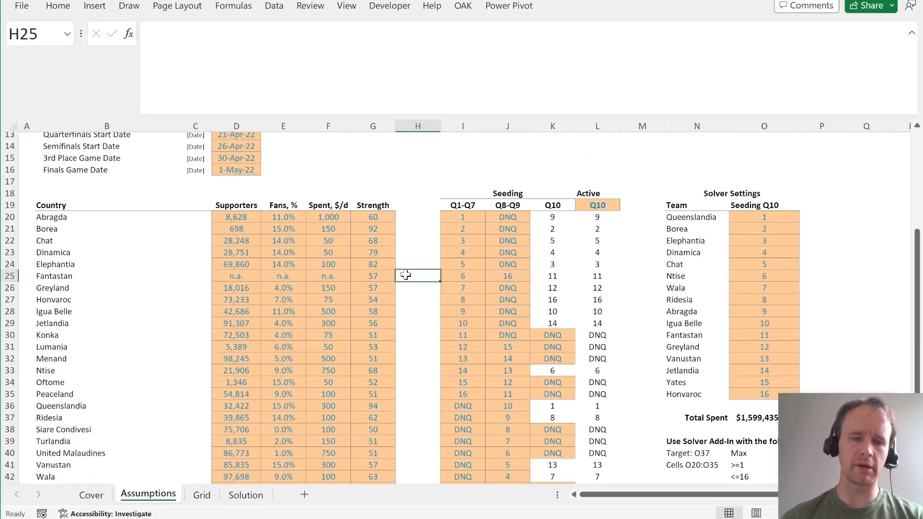
{"action": "left_click", "coordinate": [245, 495]}
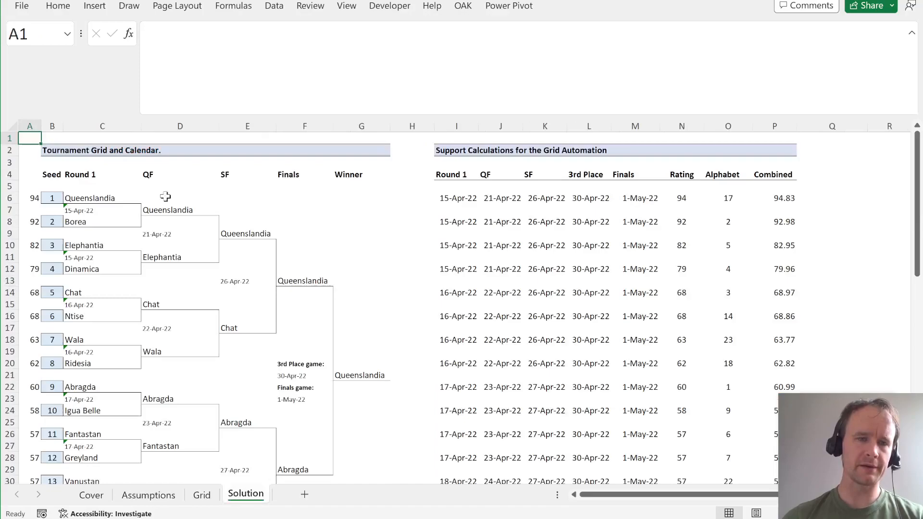
{"action": "left_click", "coordinate": [102, 197]}
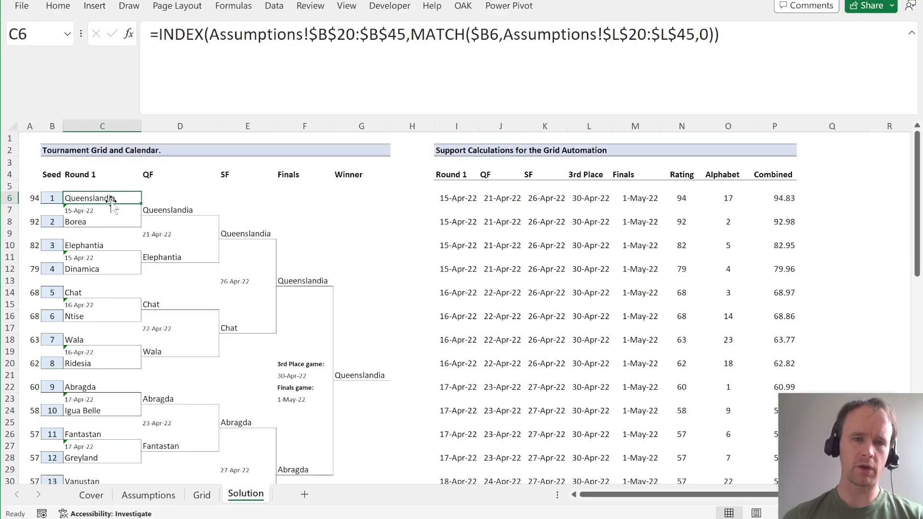
Check Abragda's supporters and the Fans, % column on Assumptions, then view the Grid sheet.
{"action": "left_click", "coordinate": [147, 495]}
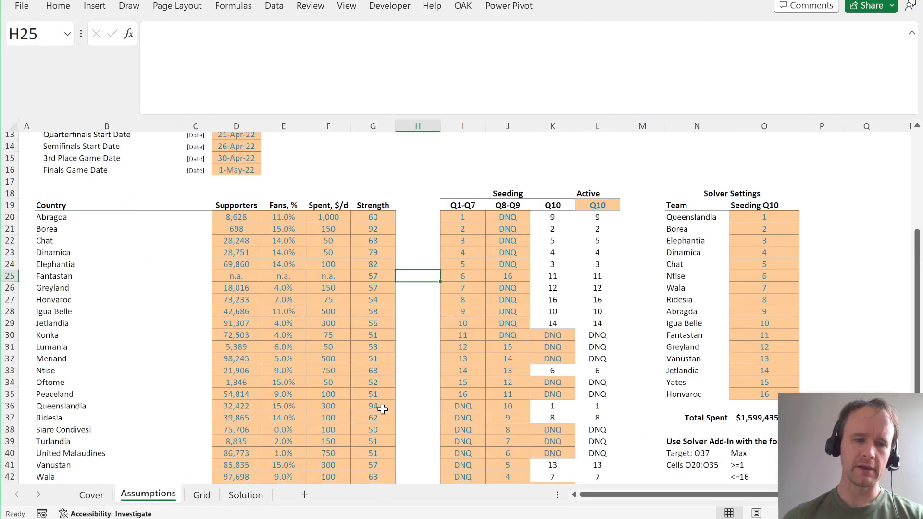
{"action": "left_click", "coordinate": [236, 217]}
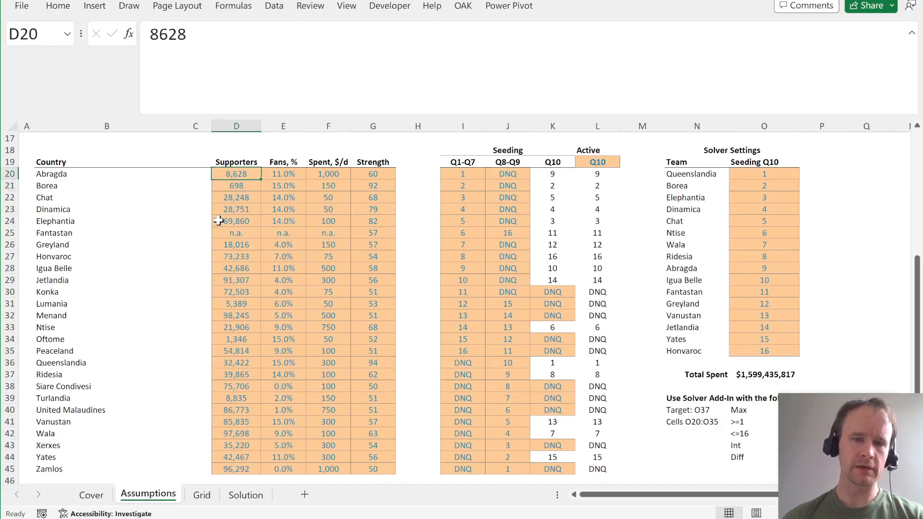
{"action": "left_click", "coordinate": [328, 174]}
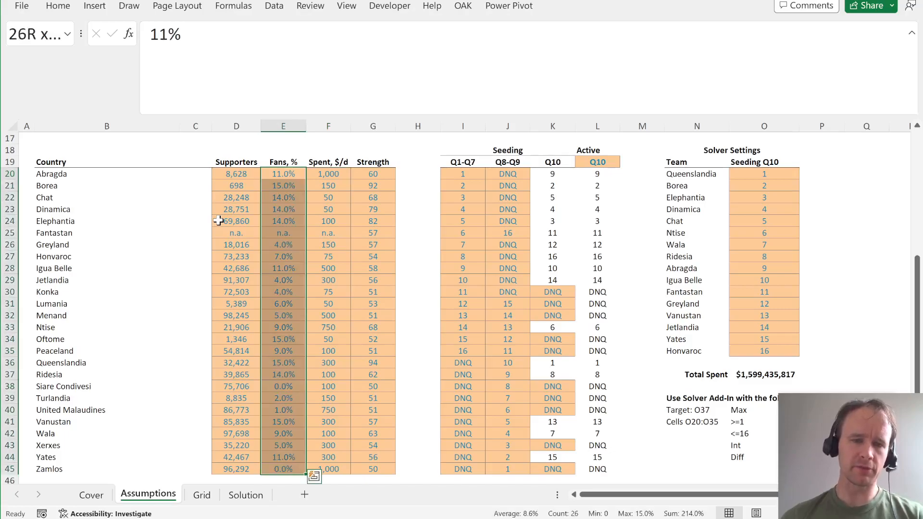
{"action": "mouse_move", "coordinate": [291, 230]}
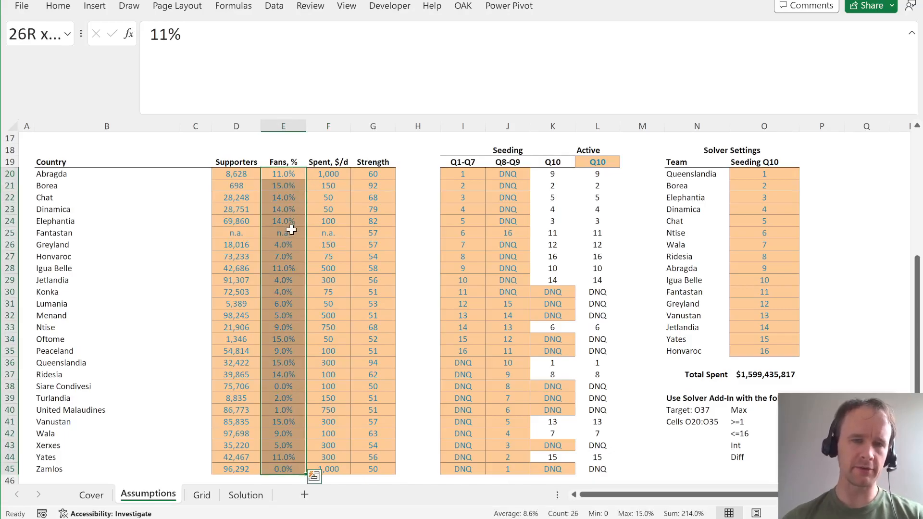
{"action": "mouse_move", "coordinate": [278, 254]}
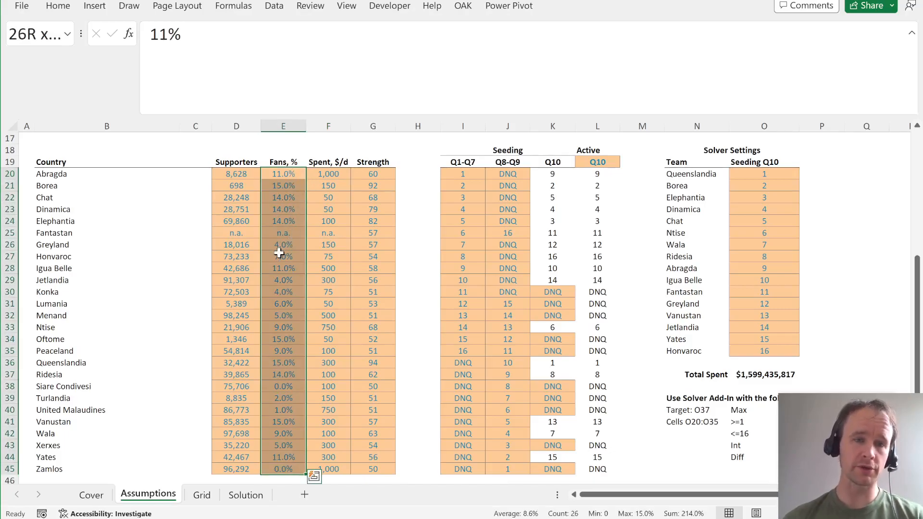
{"action": "left_click", "coordinate": [201, 494]}
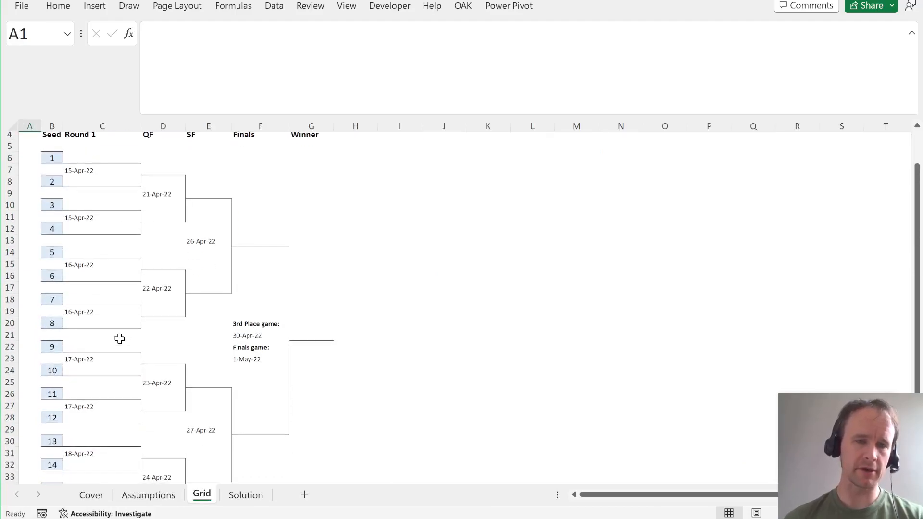
Check the first match date formula on the Solution sheet, then return to Assumptions.
{"action": "left_click", "coordinate": [245, 495]}
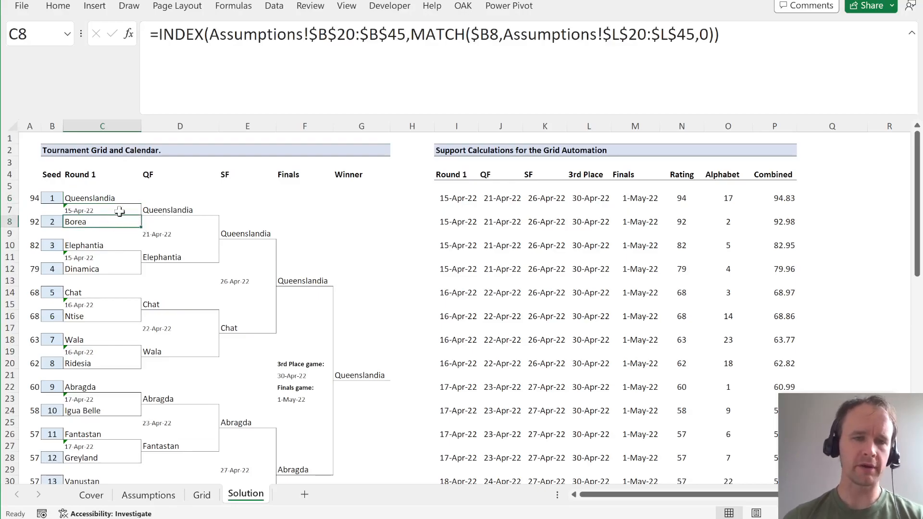
{"action": "left_click", "coordinate": [102, 210]}
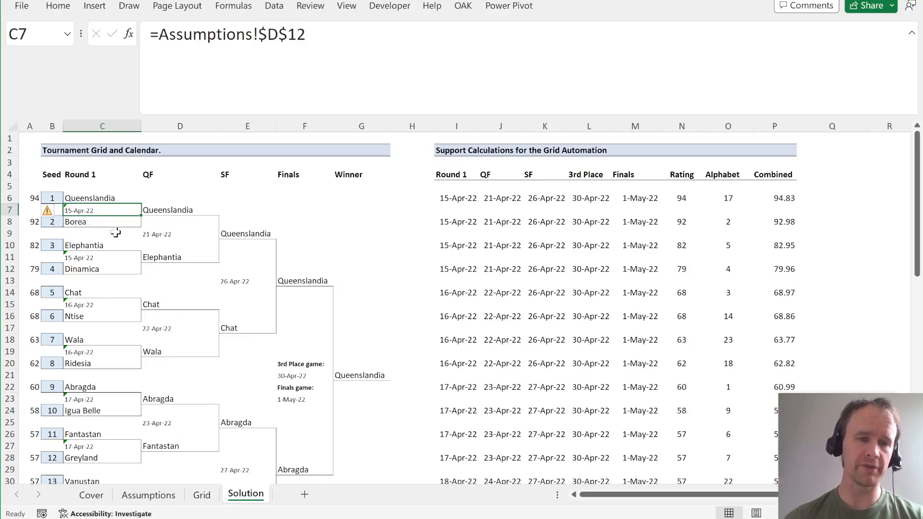
{"action": "left_click", "coordinate": [149, 494]}
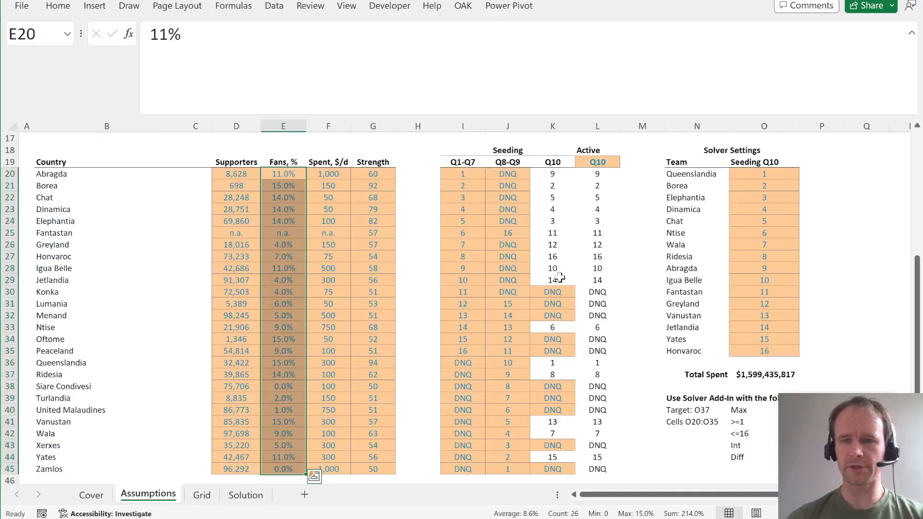
Select the Q10 seeding cells O20:O35 and open this model's Solver Parameters.
{"action": "left_click", "coordinate": [764, 173]}
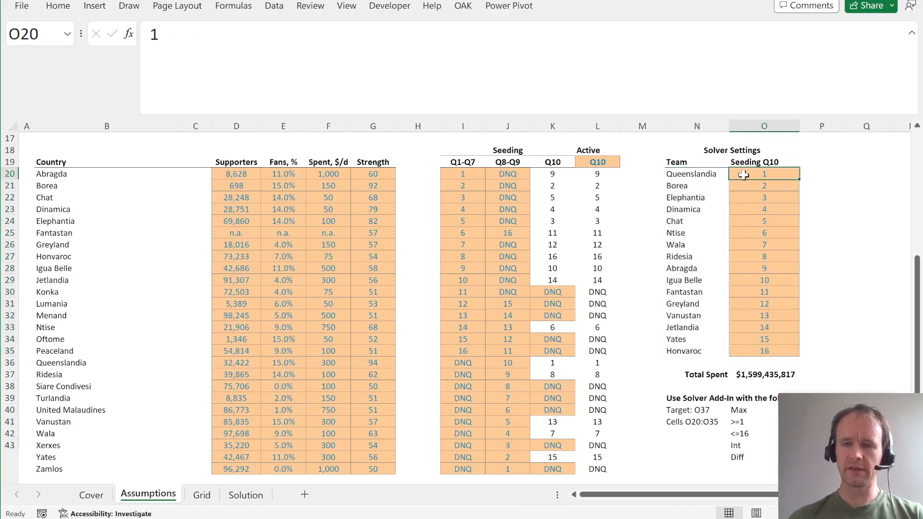
{"action": "scroll", "scroll_direction": "right", "scroll_amount": 3}
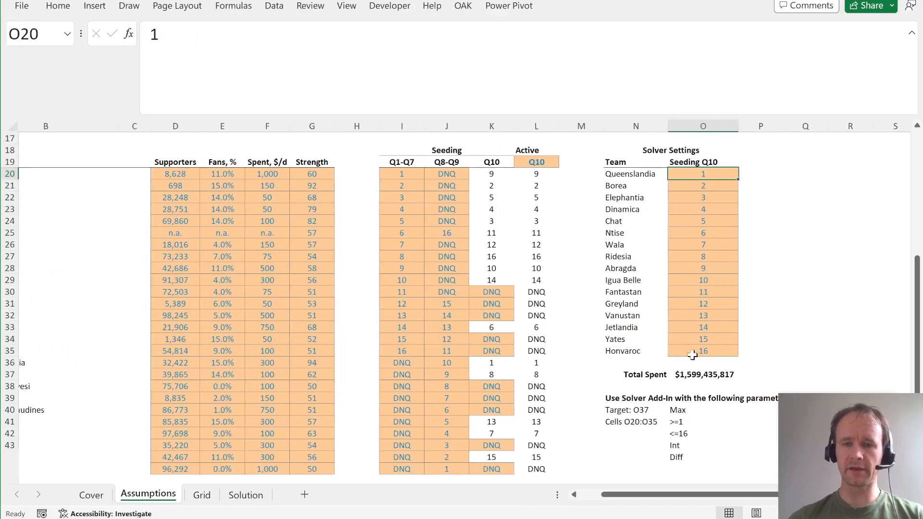
{"action": "left_click_drag", "start_coordinate": [703, 173], "coordinate": [702, 351]}
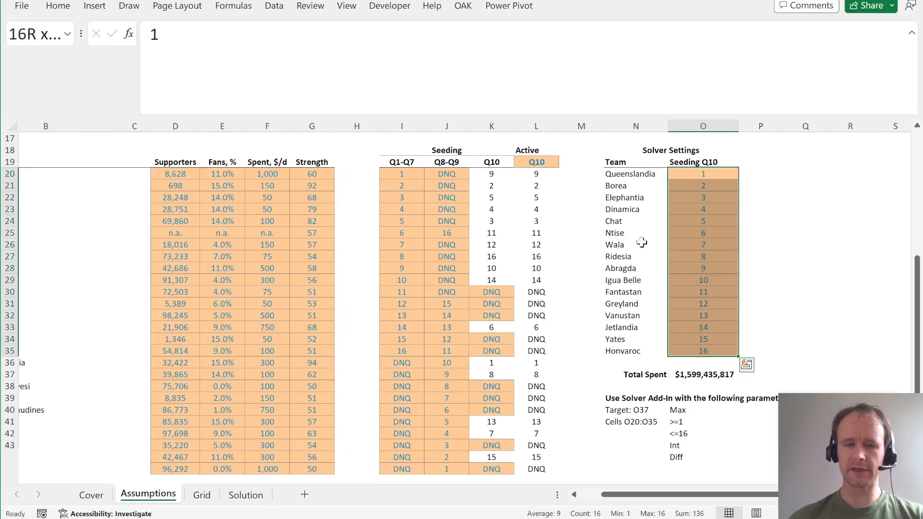
{"action": "left_click", "coordinate": [274, 5]}
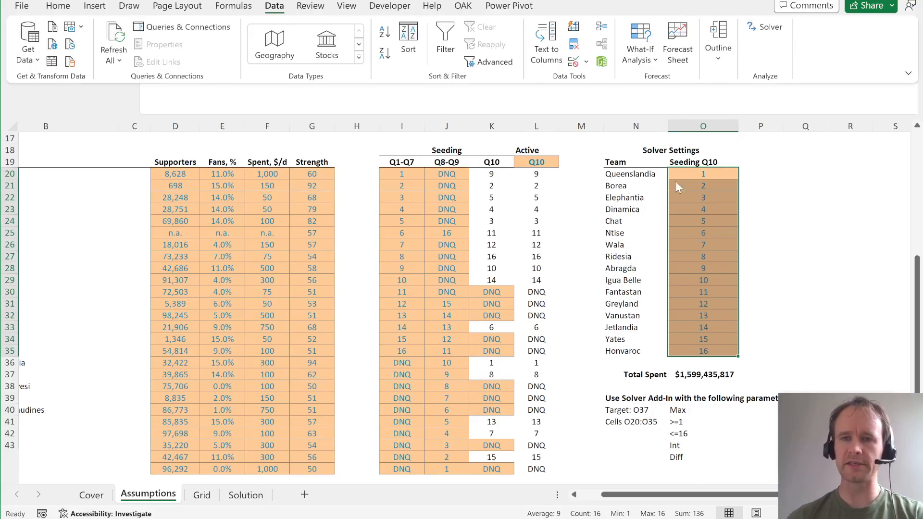
{"action": "left_click", "coordinate": [765, 27]}
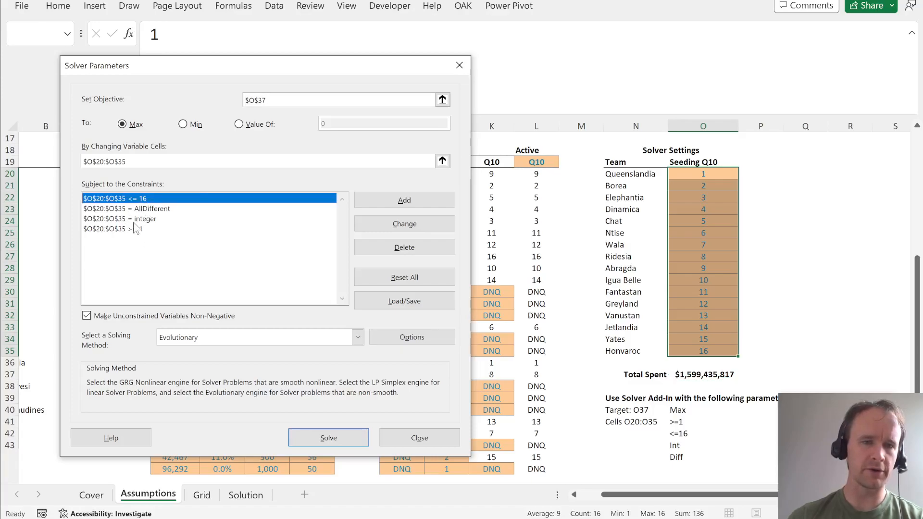
Review the AllDifferent, at-most-16 and at-least-1 constraints in the Solver list.
{"action": "left_click", "coordinate": [125, 208]}
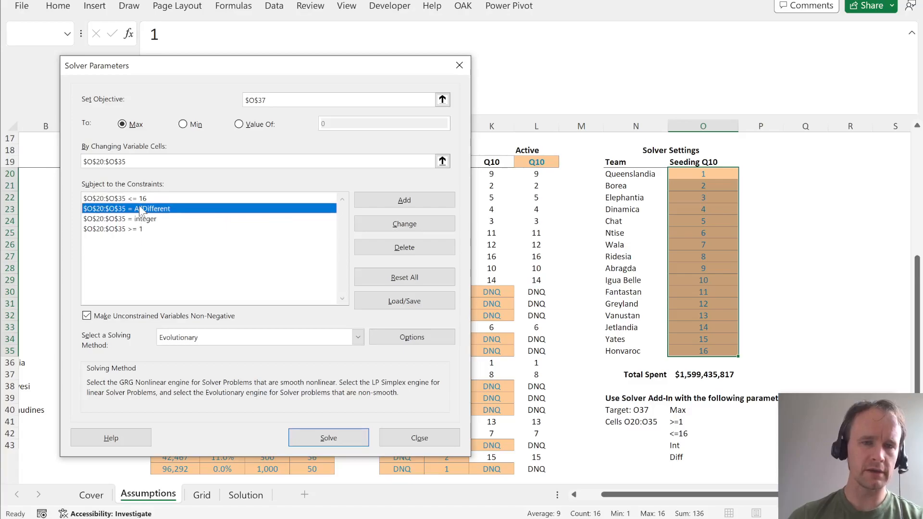
{"action": "left_click", "coordinate": [147, 198]}
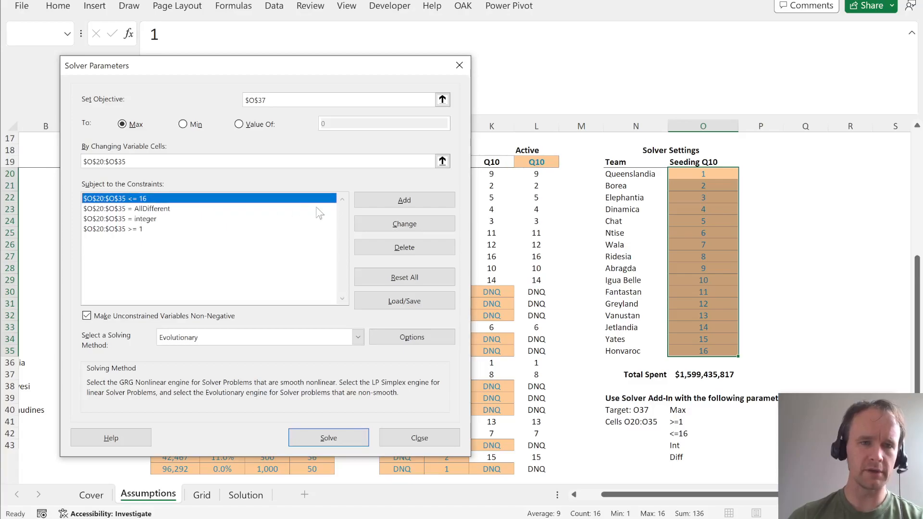
{"action": "left_click", "coordinate": [129, 209]}
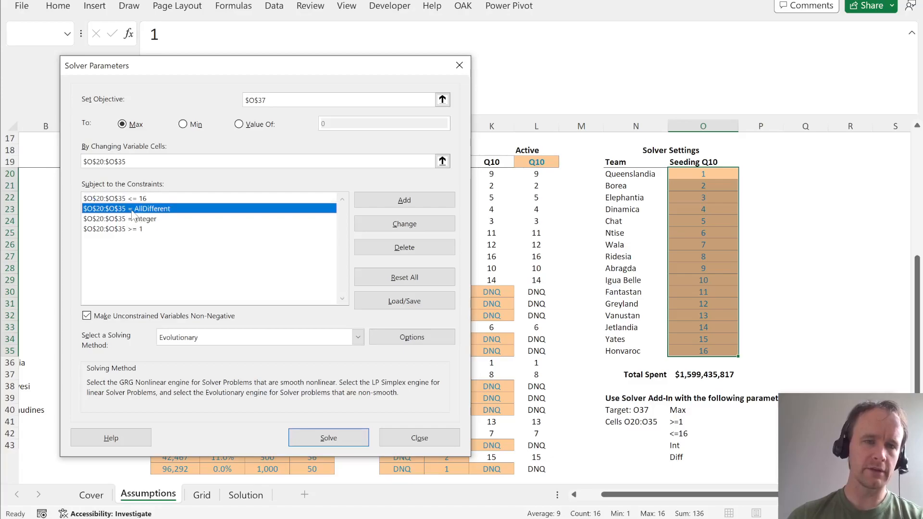
{"action": "left_click", "coordinate": [117, 228]}
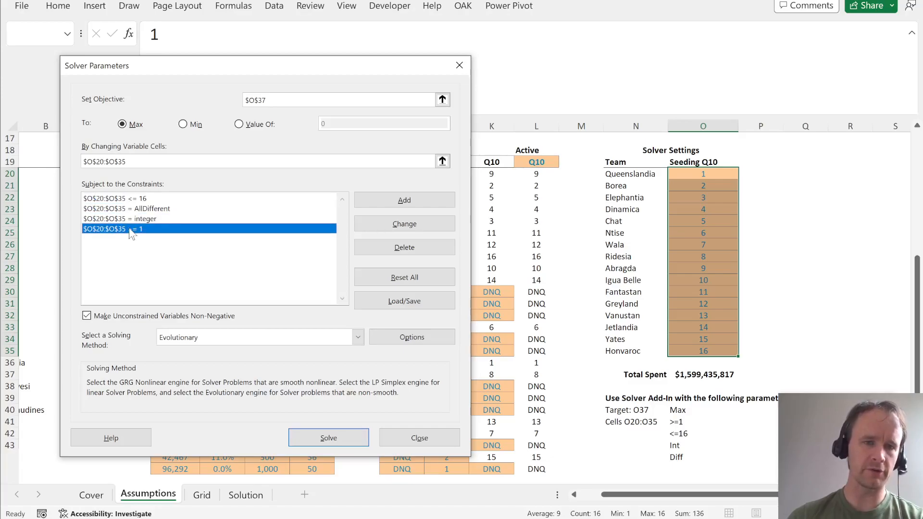
{"action": "left_click", "coordinate": [117, 197]}
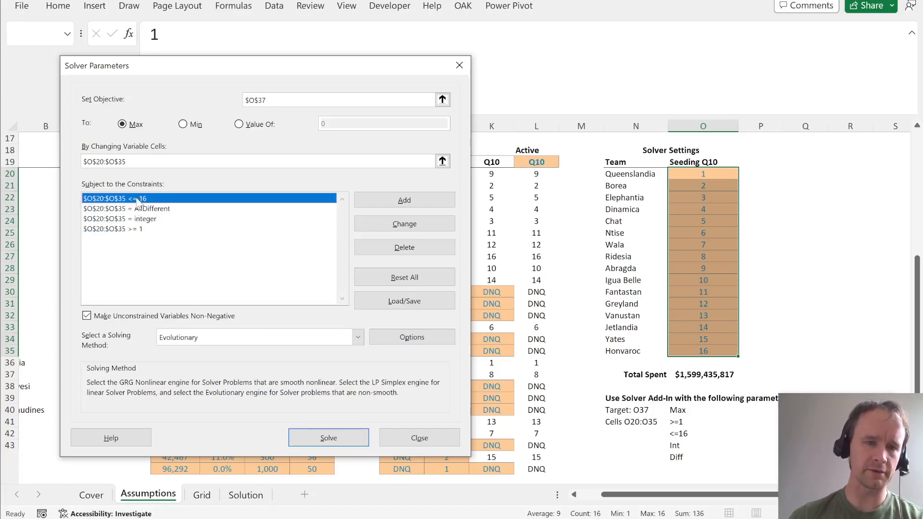
{"action": "left_click", "coordinate": [127, 208]}
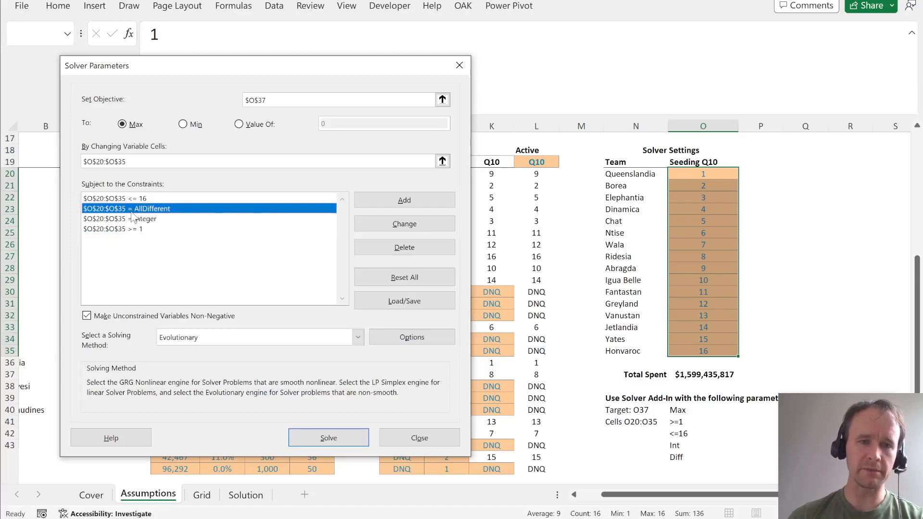
{"action": "mouse_move", "coordinate": [144, 211]}
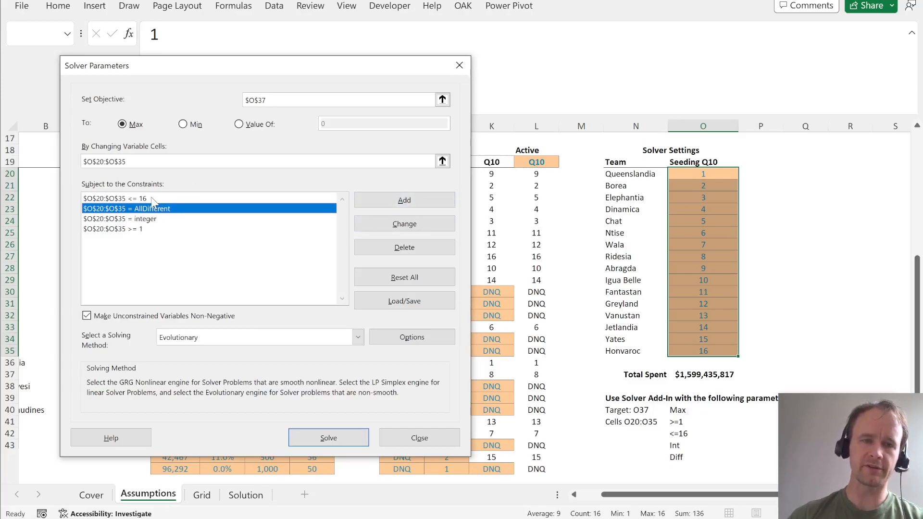
Delete the at-most-16 constraint and run Solver with only AllDifferent remaining.
{"action": "left_click", "coordinate": [115, 197]}
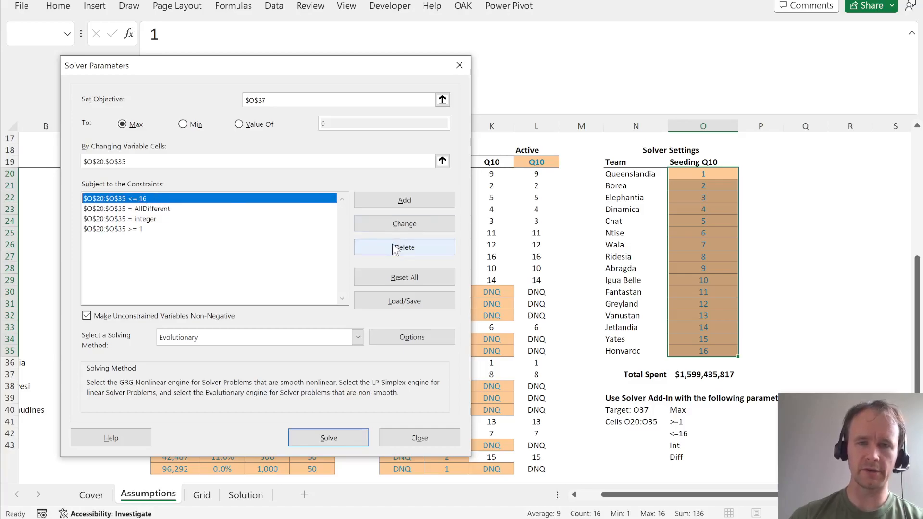
{"action": "left_click", "coordinate": [405, 247]}
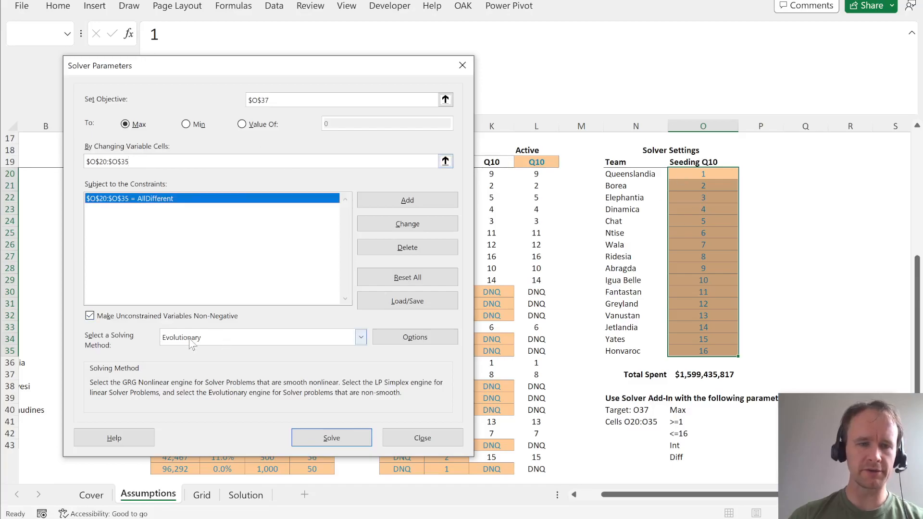
{"action": "left_click", "coordinate": [331, 437]}
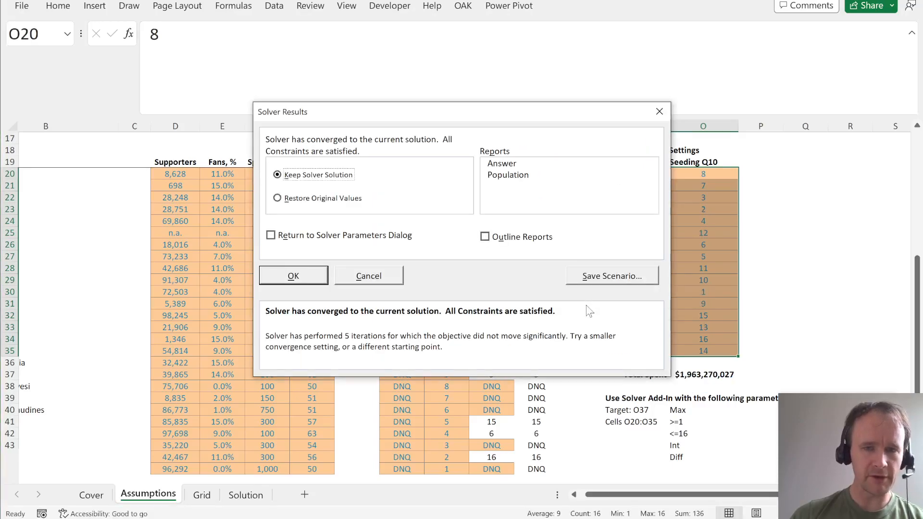
Keep the new seeding, confirm Total Spent of $1,963,270,027 in O37, and select Q34.
{"action": "left_click", "coordinate": [293, 276]}
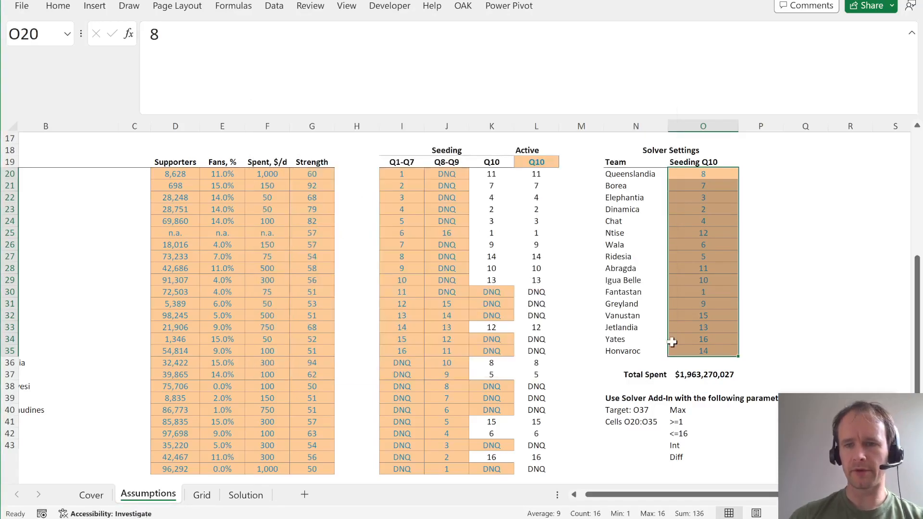
{"action": "left_click", "coordinate": [703, 375]}
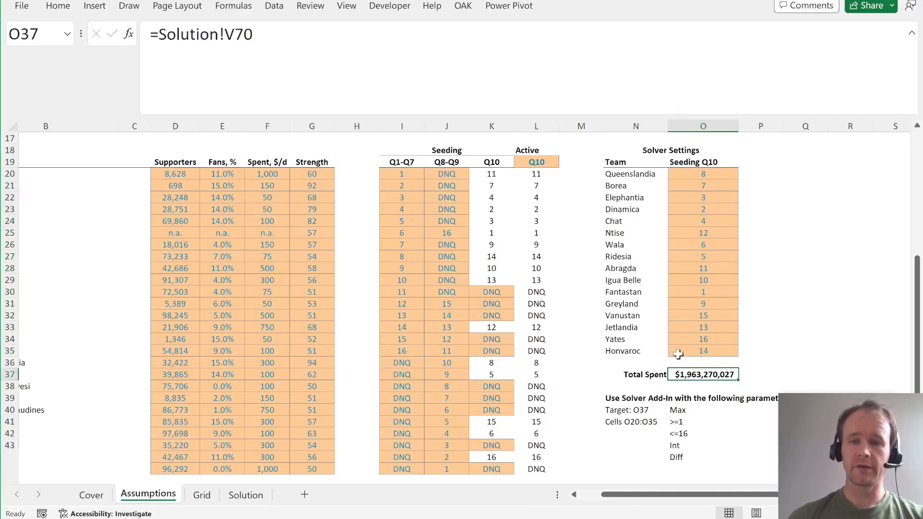
{"action": "mouse_move", "coordinate": [694, 178]}
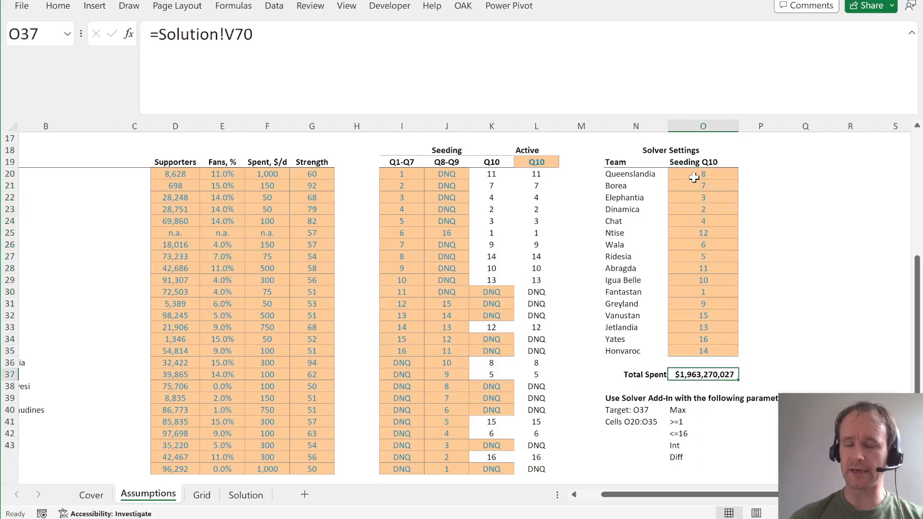
{"action": "left_click", "coordinate": [806, 339]}
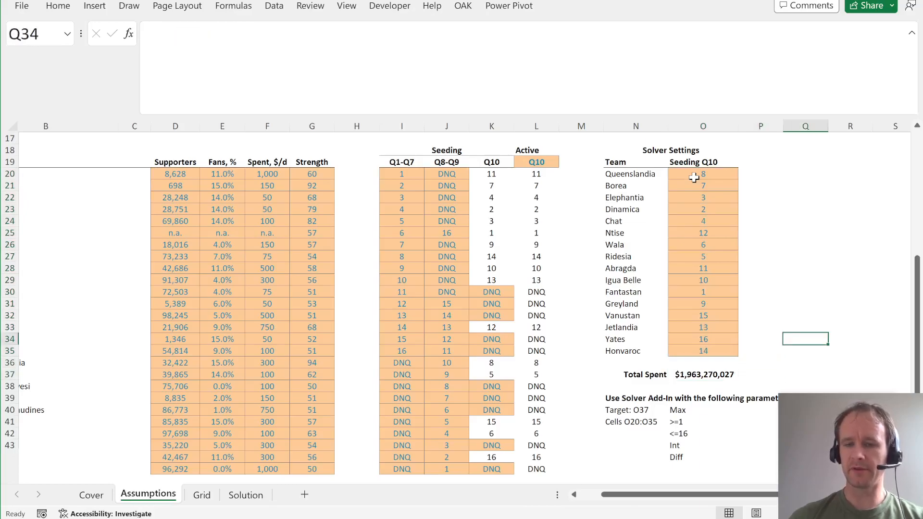
Enter =FACT(16) in Q34 to show 20,922,789,888,000 seedings, then reopen Solver Parameters.
{"action": "type", "text": "=FACT("}
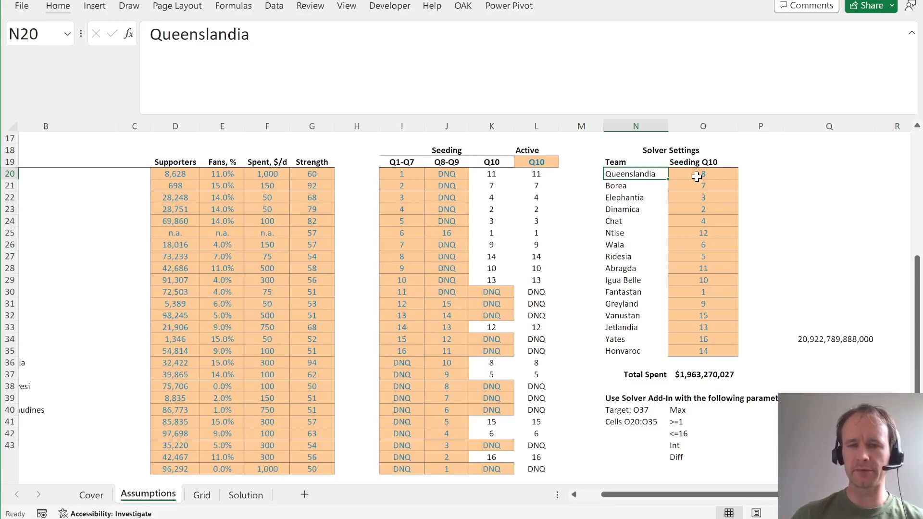
{"action": "left_click", "coordinate": [636, 150]}
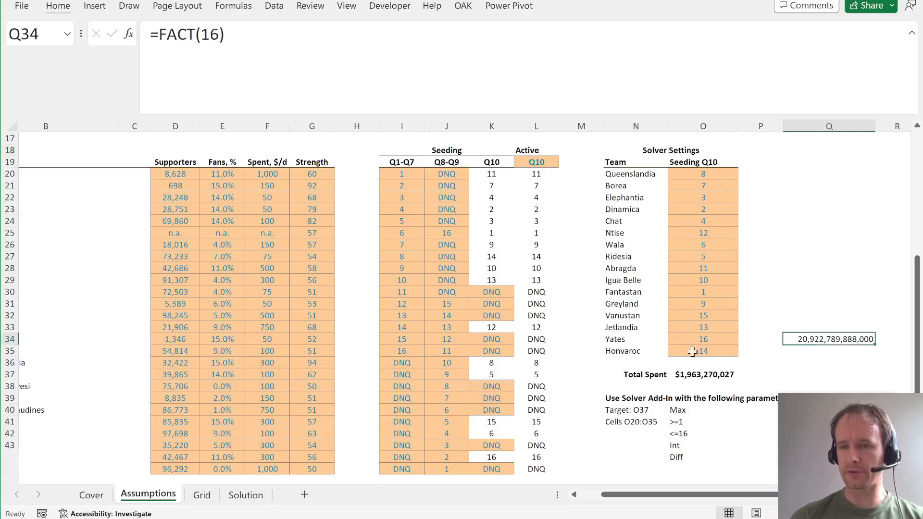
{"action": "mouse_move", "coordinate": [753, 299]}
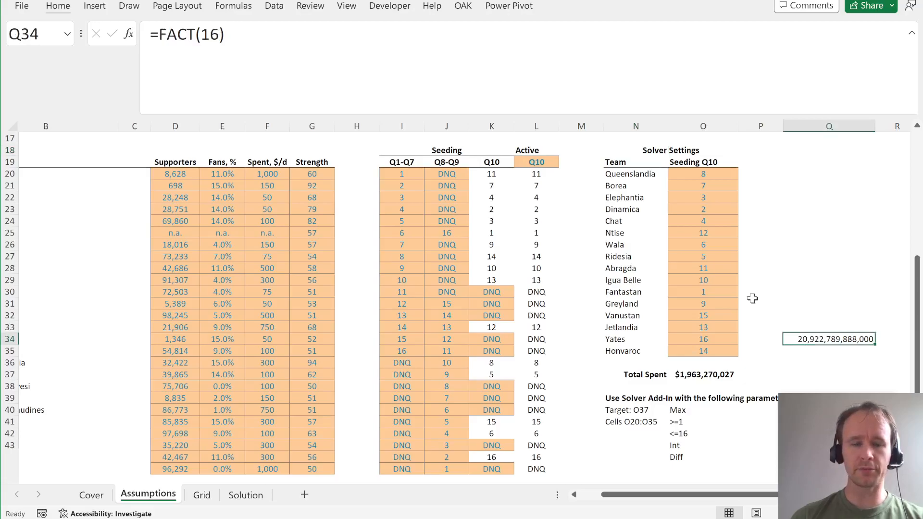
{"action": "mouse_move", "coordinate": [322, 13]}
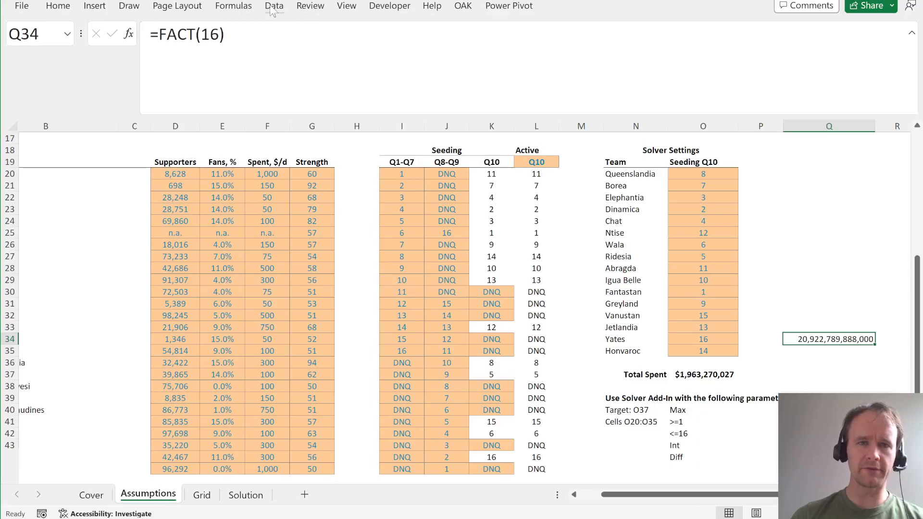
{"action": "left_click", "coordinate": [273, 6]}
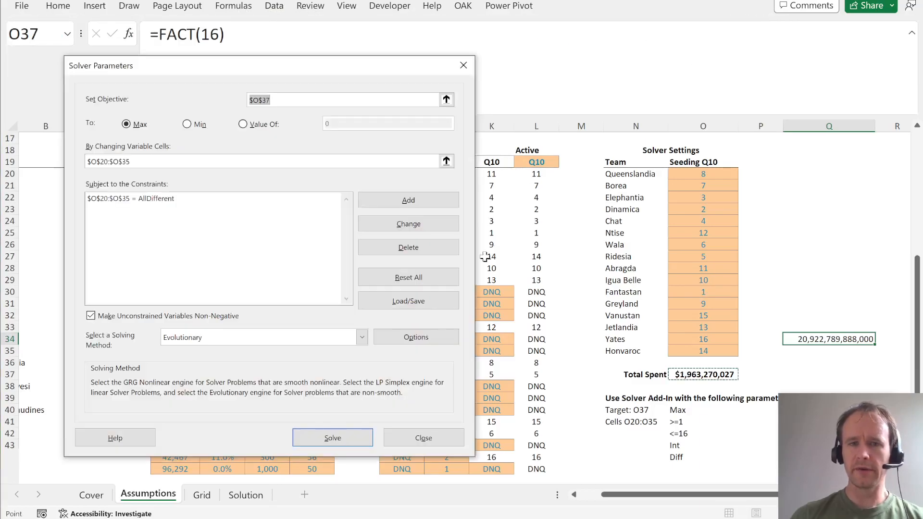
Confirm the Evolutionary method, inspect the AllDifferent constraint's relation list, and check engine Options.
{"action": "left_click", "coordinate": [361, 336]}
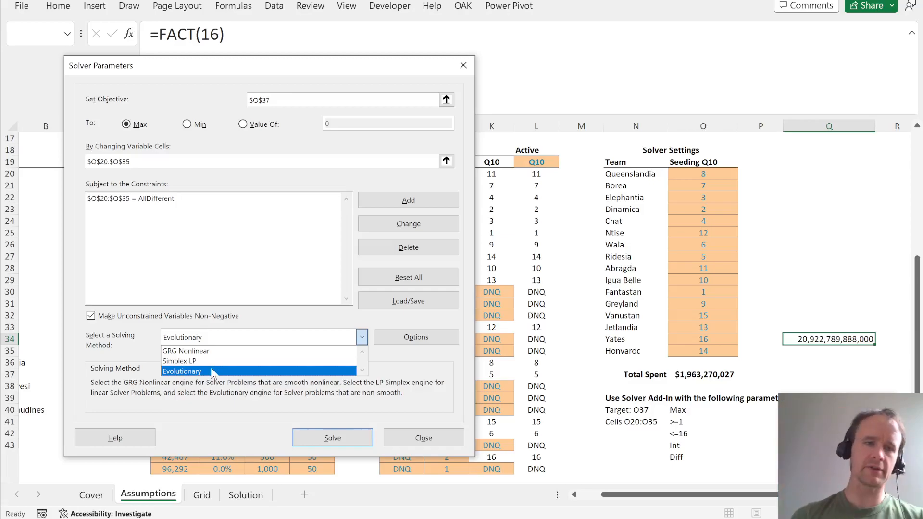
{"action": "left_click", "coordinate": [182, 371]}
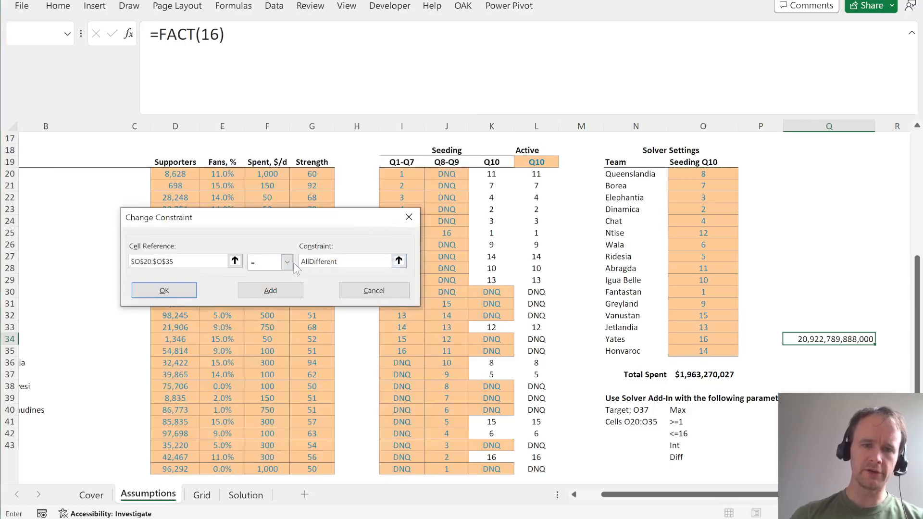
{"action": "left_click", "coordinate": [287, 262]}
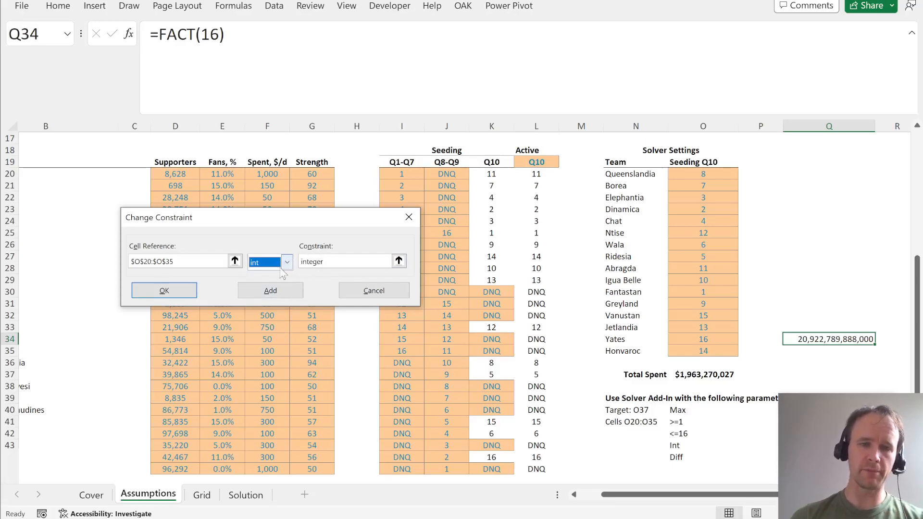
{"action": "left_click", "coordinate": [268, 262]}
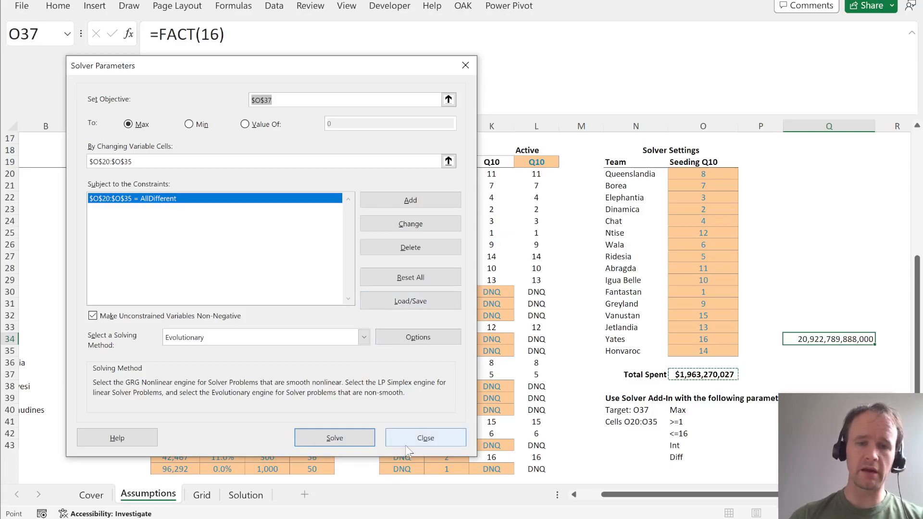
{"action": "left_click", "coordinate": [418, 337]}
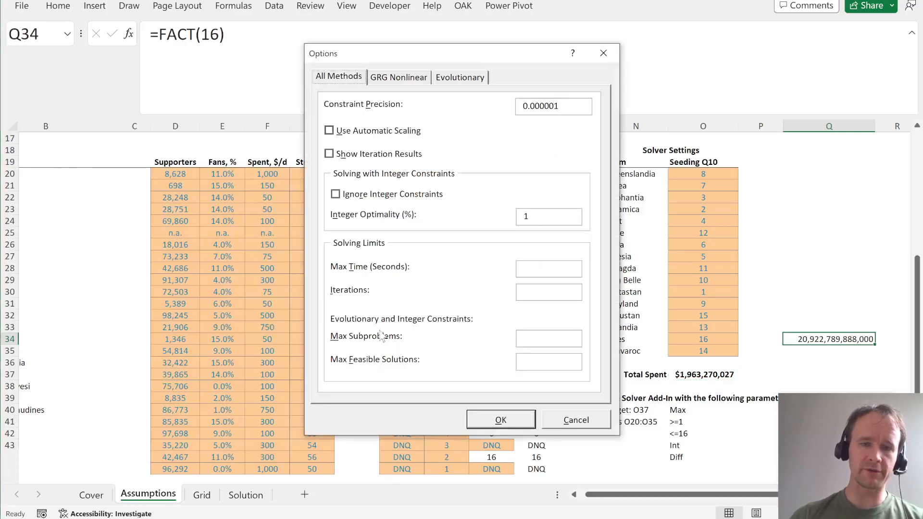
{"action": "left_click", "coordinate": [398, 76]}
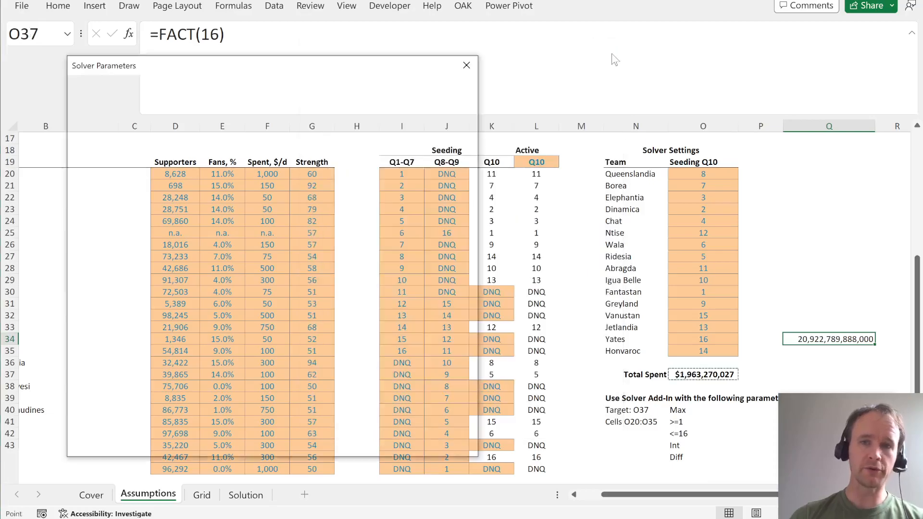
{"action": "left_click", "coordinate": [466, 65]}
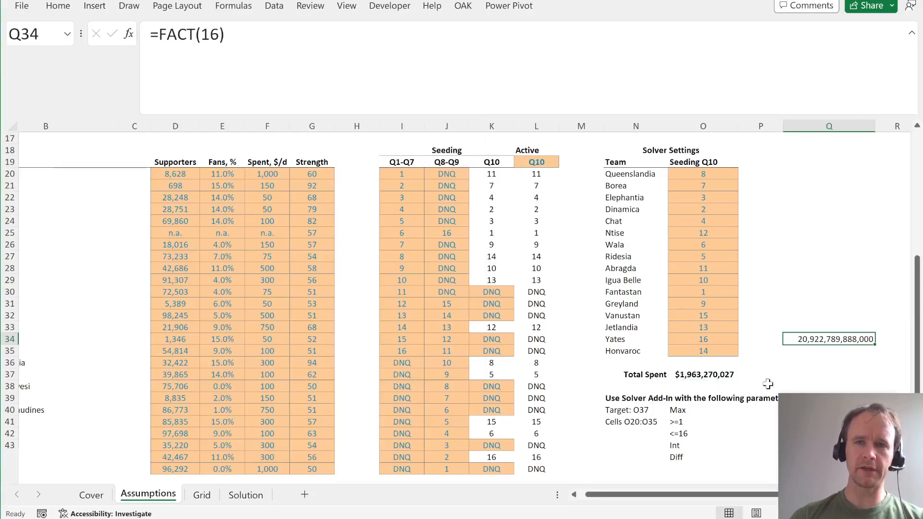
{"action": "left_click", "coordinate": [57, 5]}
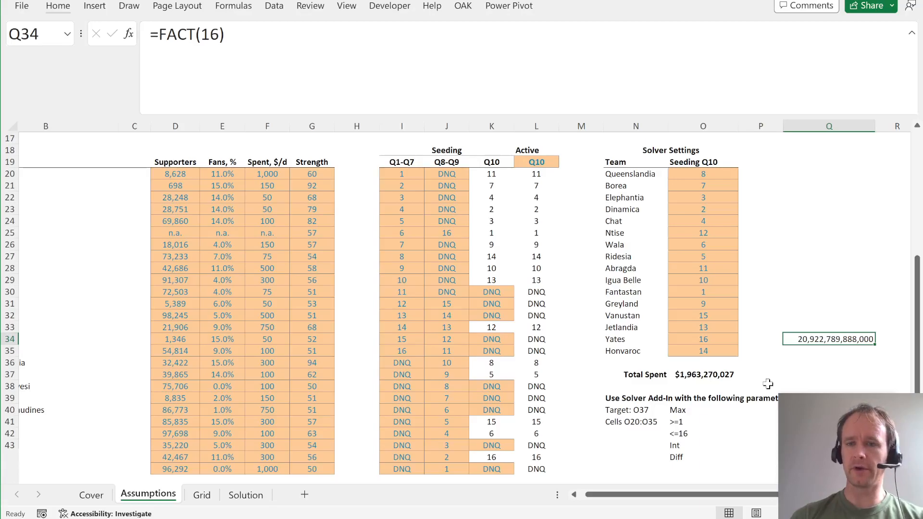
{"action": "mouse_move", "coordinate": [798, 389]}
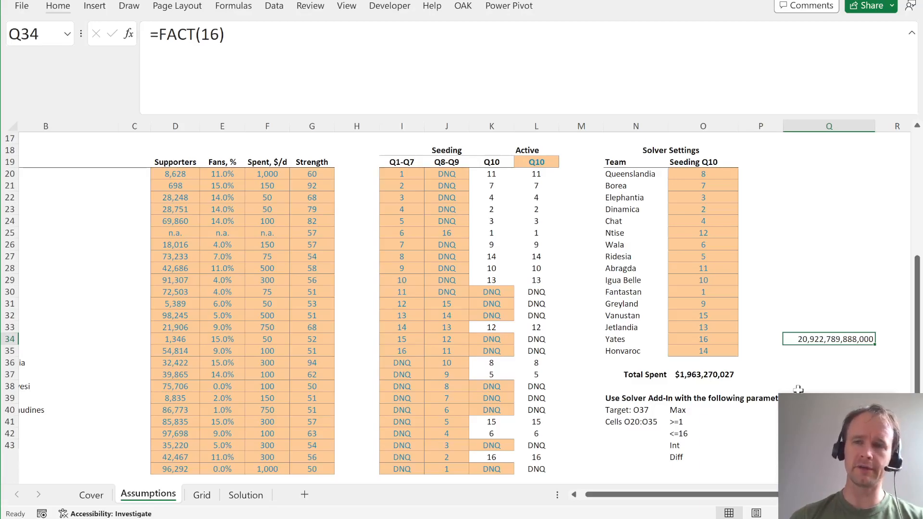